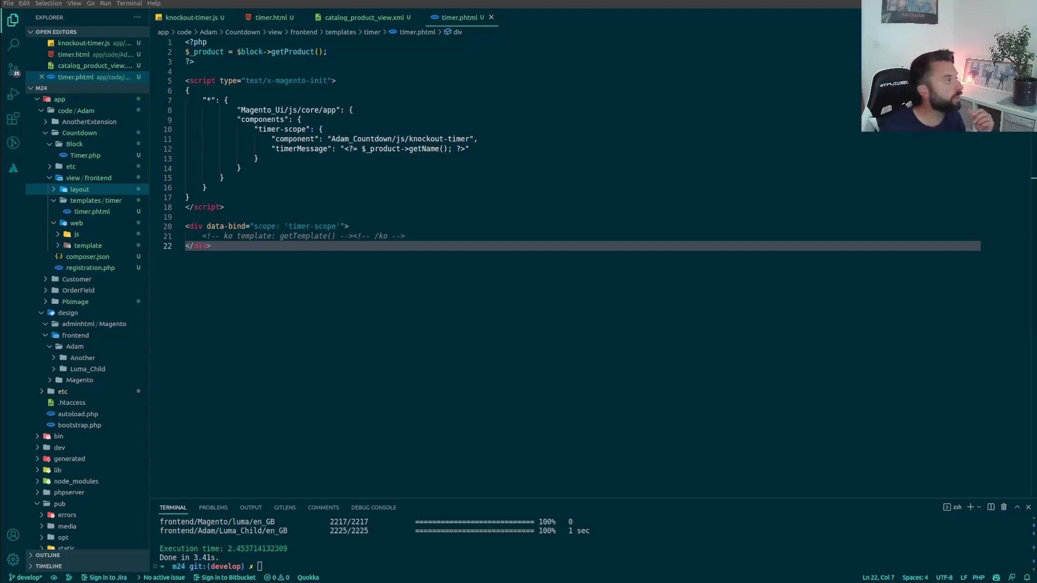
Step: Review timer.phtml and expand the module's web/js folder in the Explorer
{"action": "left_click", "coordinate": [580, 158]}
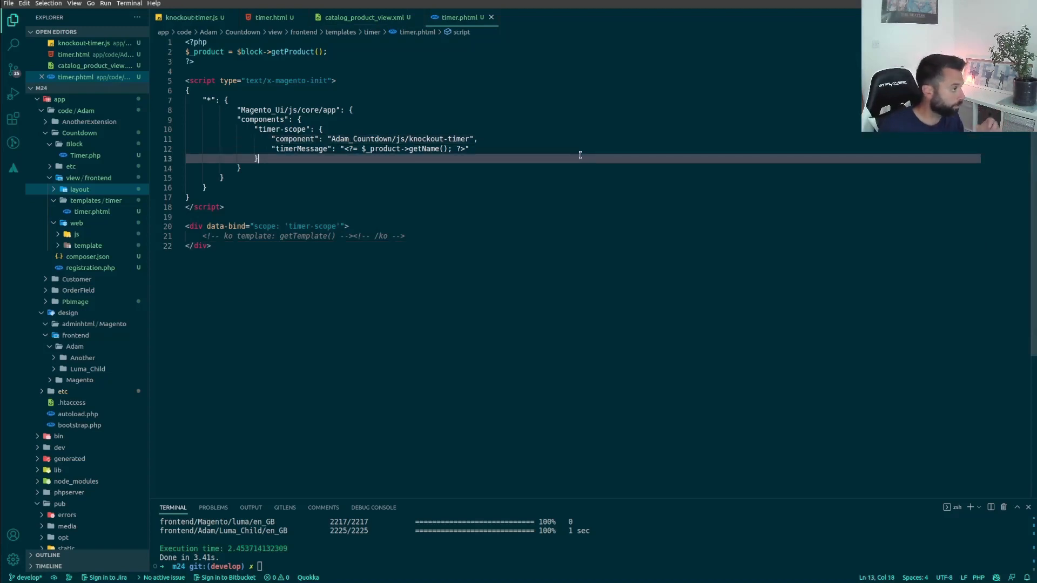
{"action": "mouse_move", "coordinate": [406, 196]}
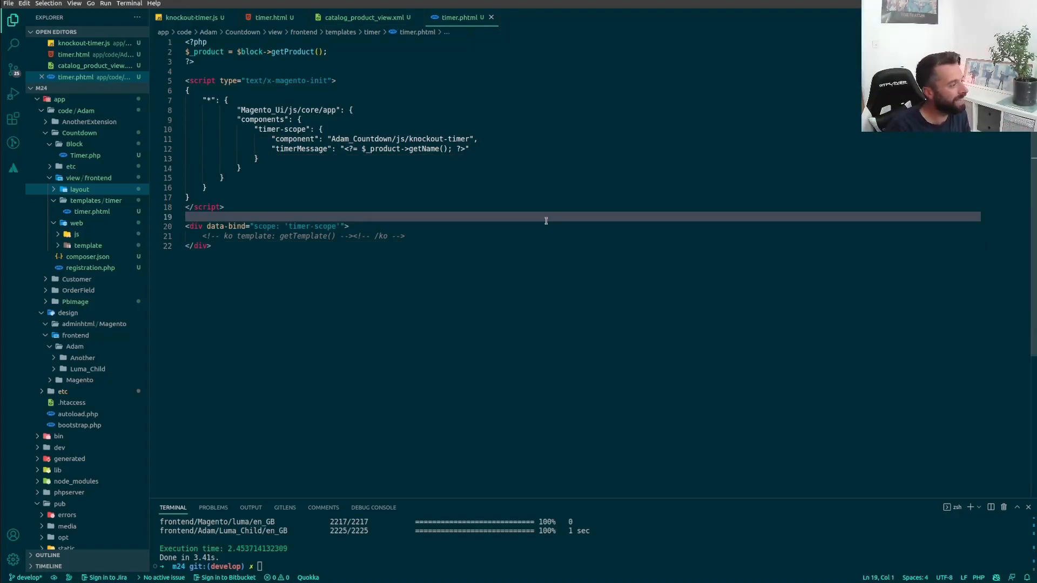
{"action": "left_click", "coordinate": [311, 128]}
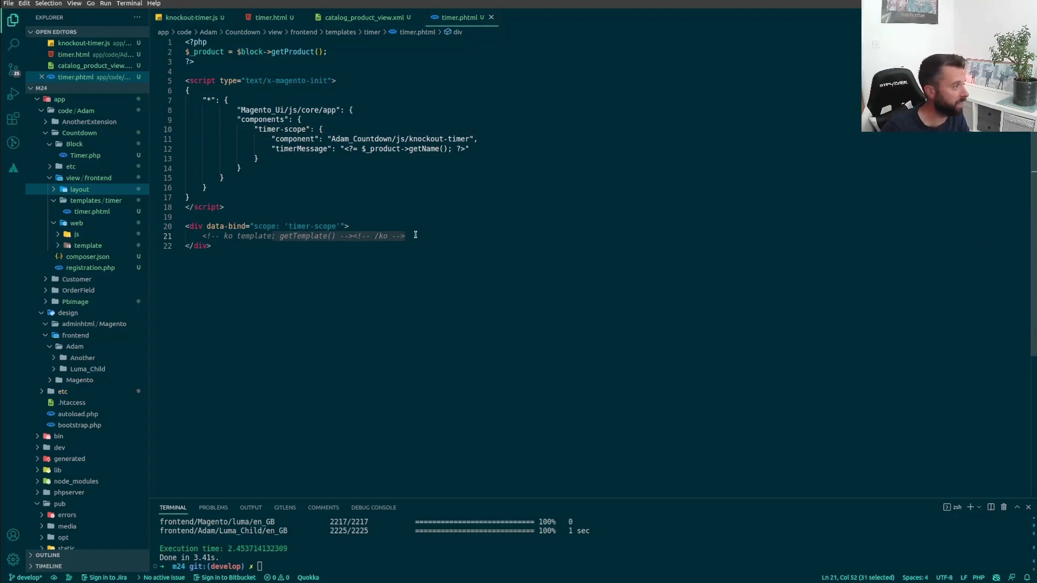
{"action": "left_click", "coordinate": [76, 223]}
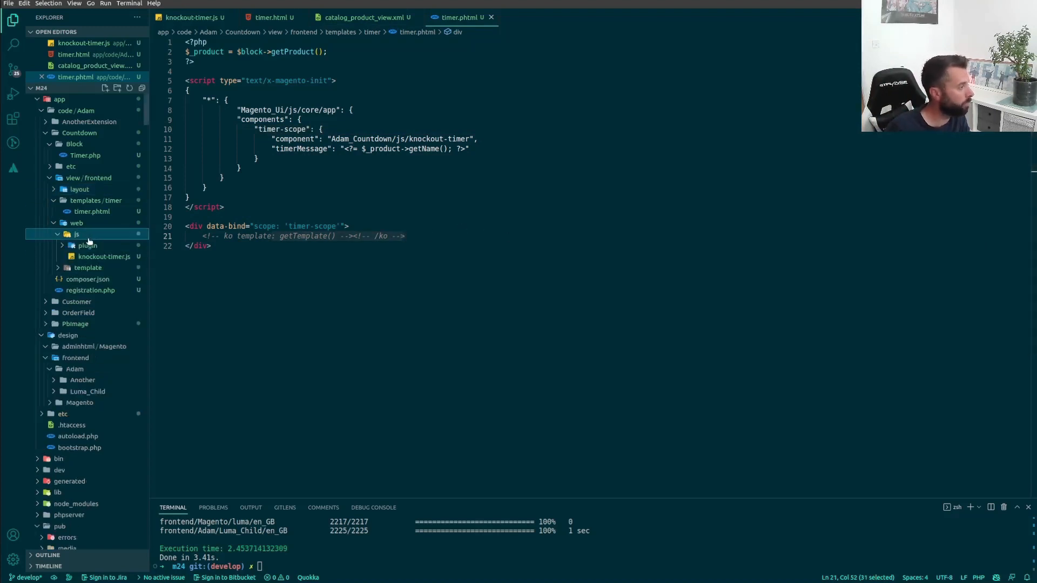
Step: Replace timerMessage with an empty "date": "" in timer.phtml and open web/template/timer.html
{"action": "left_click", "coordinate": [77, 235]}
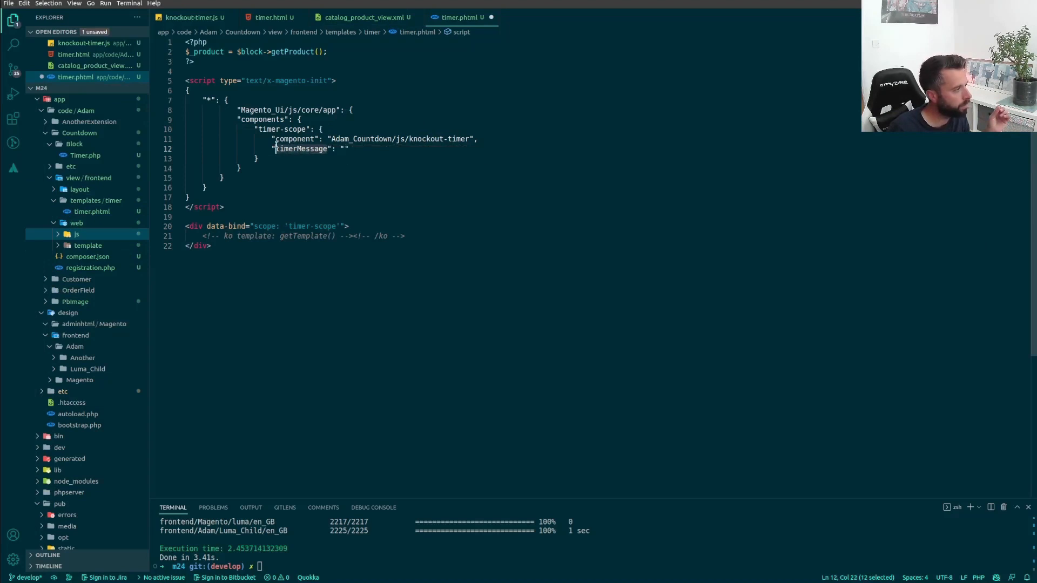
{"action": "type", "text": "date\": \"\""}
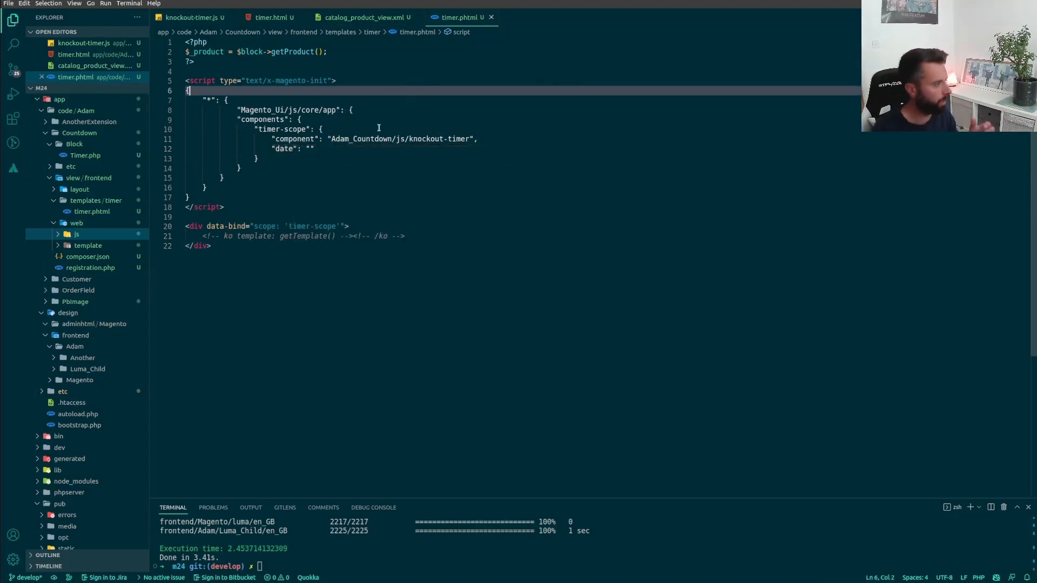
{"action": "left_click", "coordinate": [211, 245]}
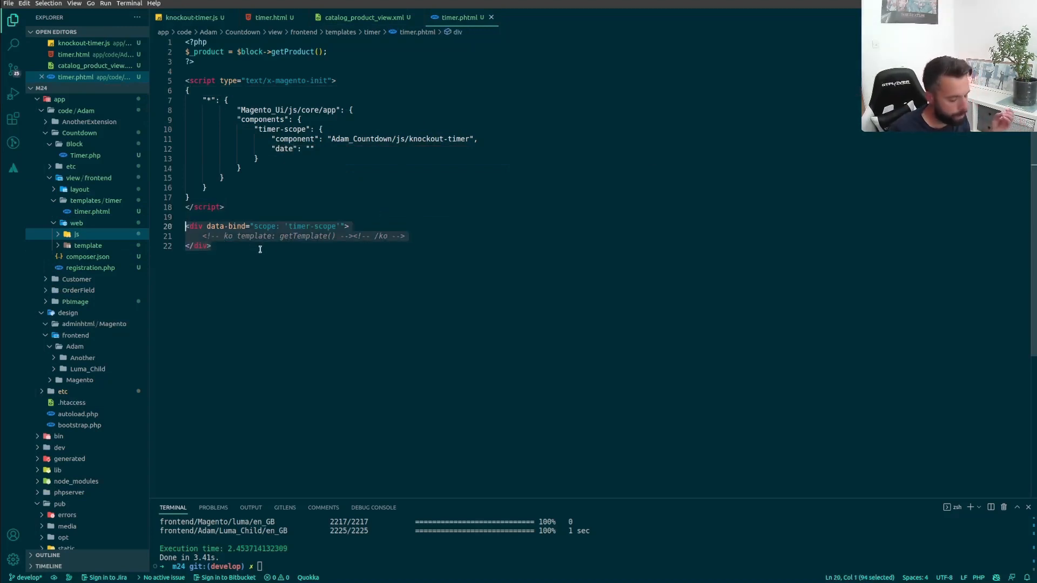
{"action": "left_click", "coordinate": [212, 245]}
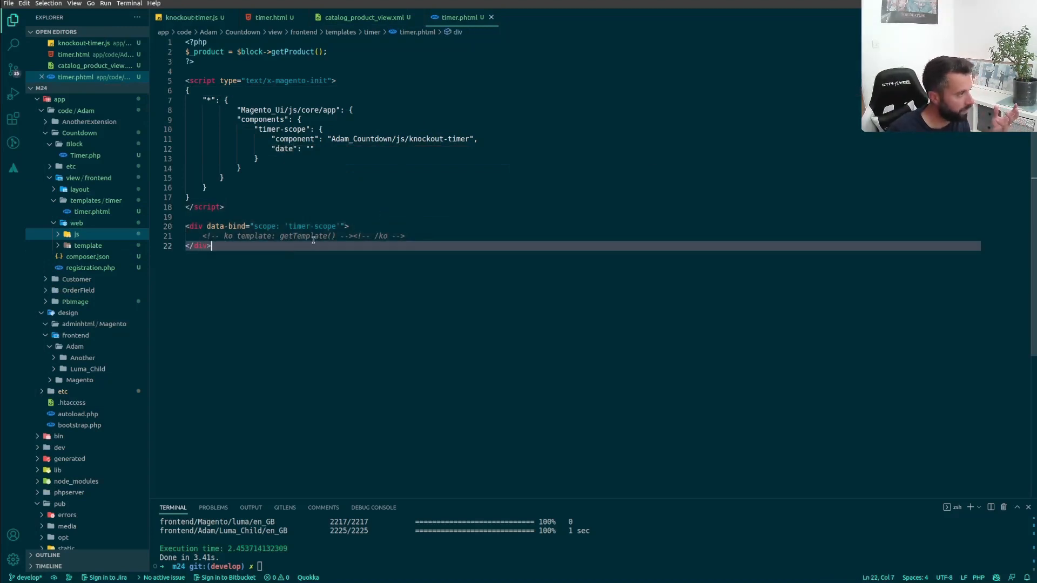
{"action": "left_click", "coordinate": [87, 245]}
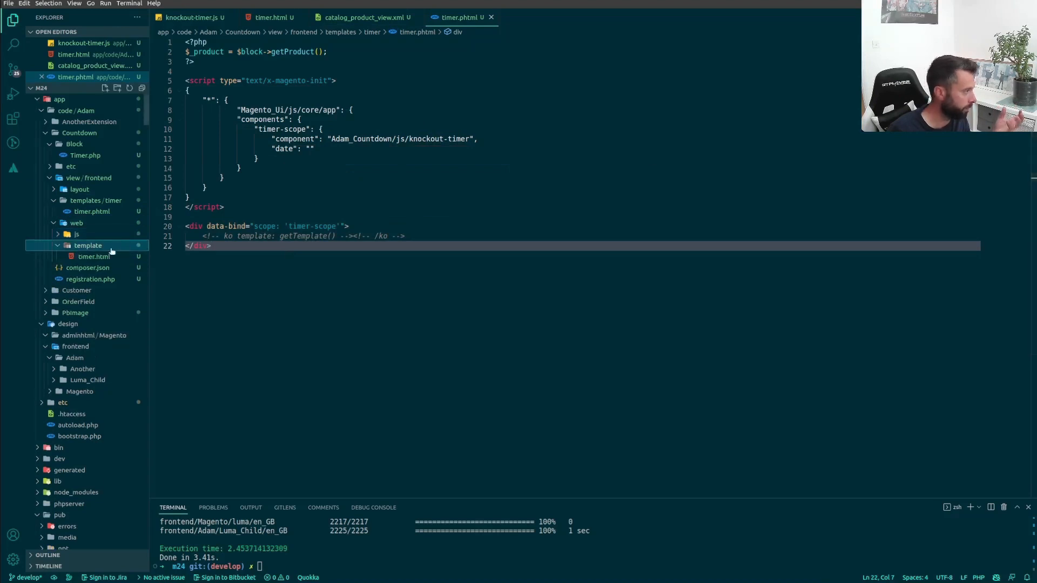
{"action": "left_click", "coordinate": [93, 256]}
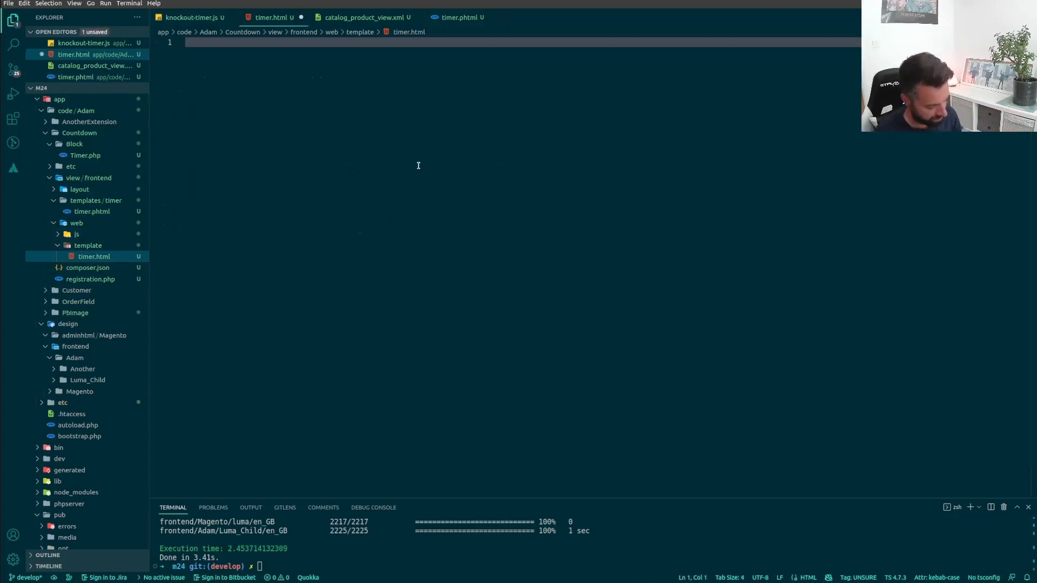
Step: Open knockout-timer.js from the web/js folder
{"action": "left_click", "coordinate": [76, 234]}
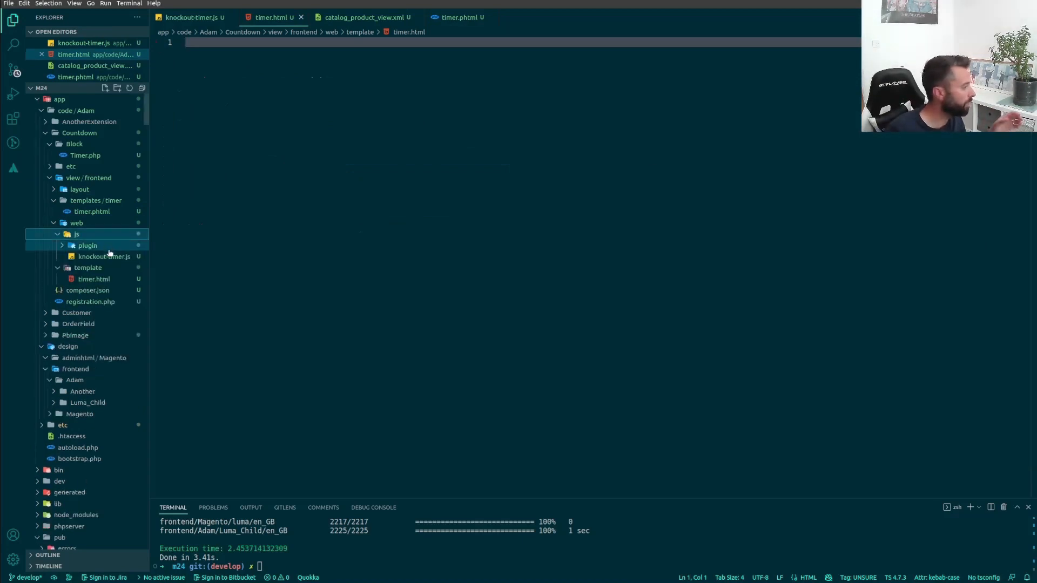
{"action": "left_click", "coordinate": [104, 256]}
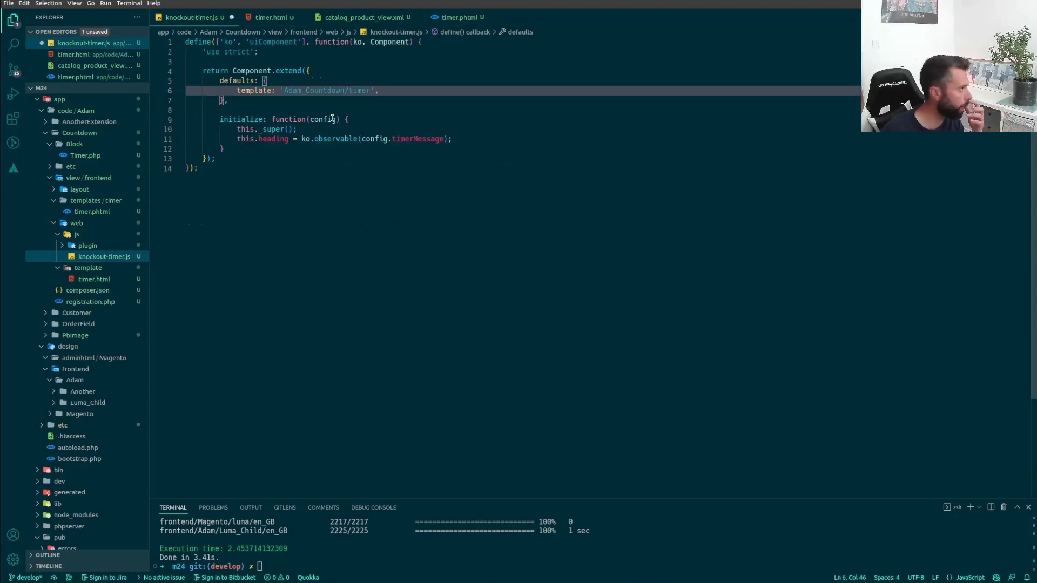
{"action": "mouse_move", "coordinate": [457, 156]}
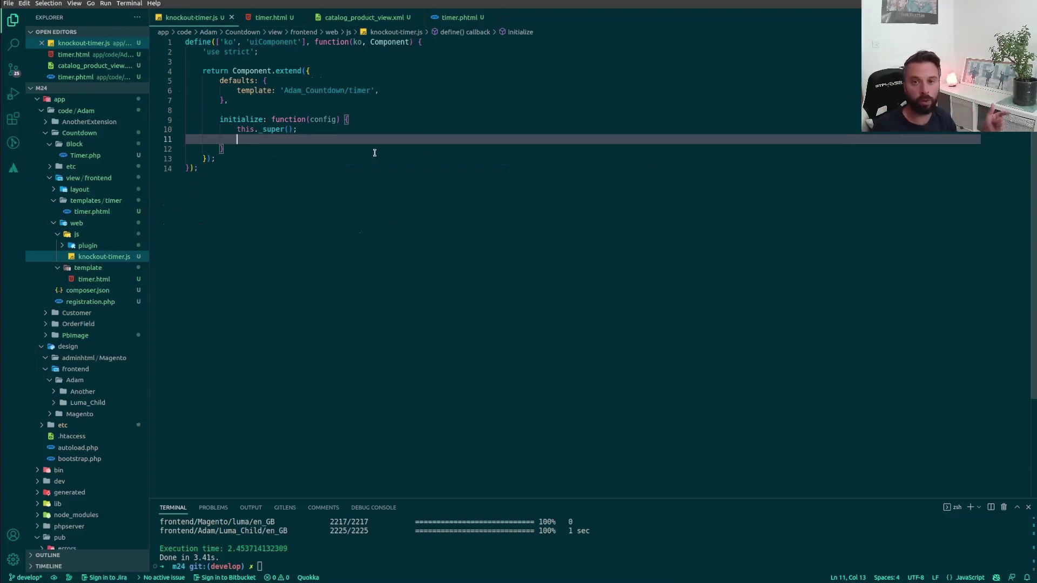
{"action": "mouse_move", "coordinate": [489, 255]}
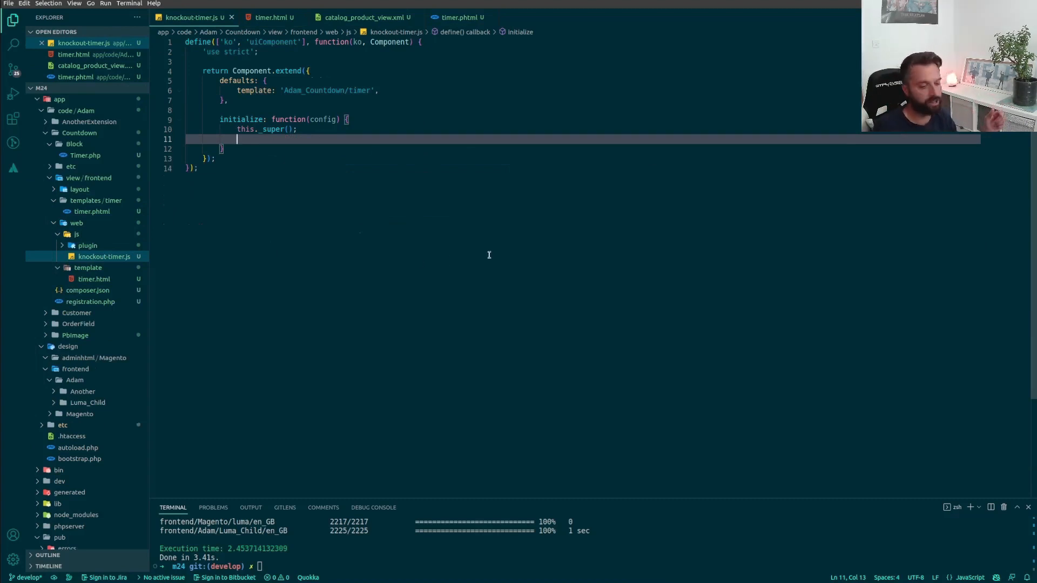
{"action": "mouse_move", "coordinate": [469, 236]}
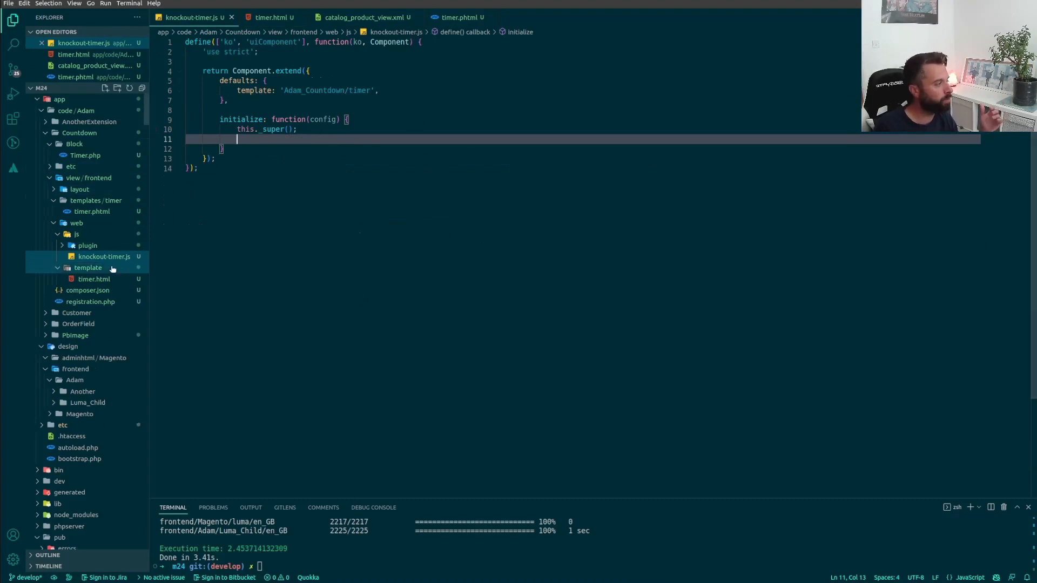
{"action": "left_click", "coordinate": [87, 246]}
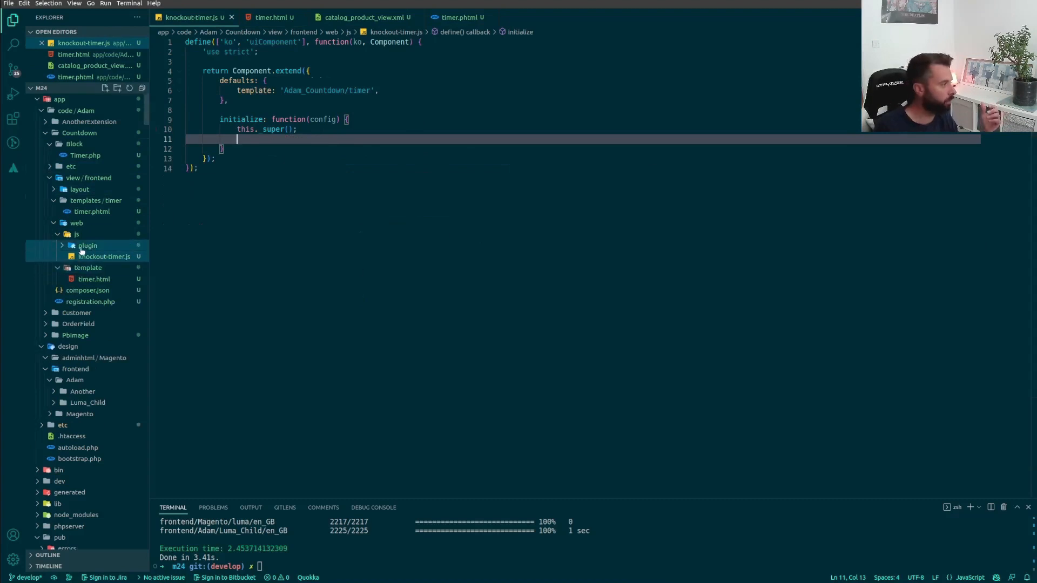
{"action": "left_click", "coordinate": [88, 246]}
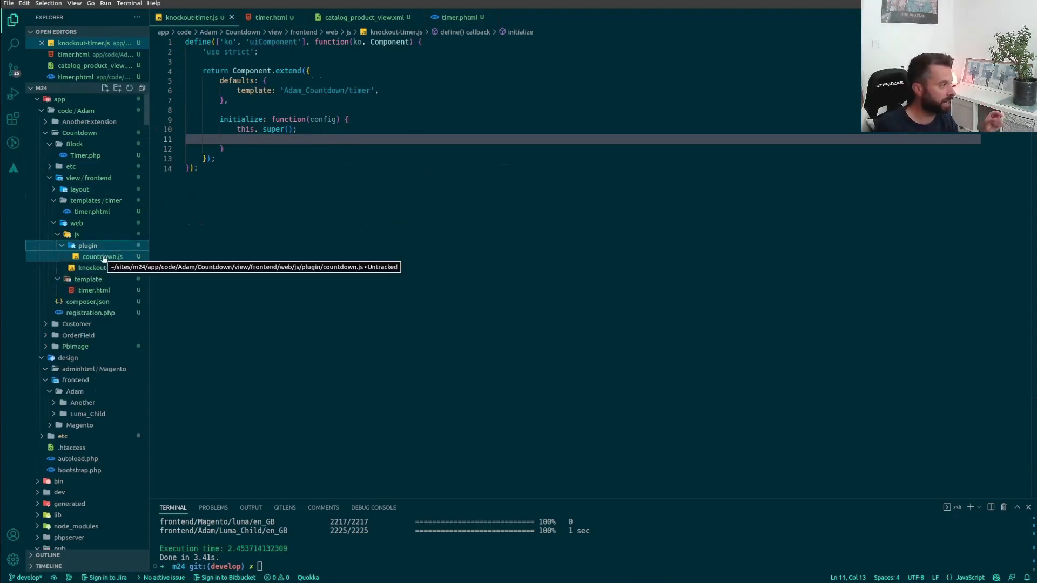
{"action": "left_click", "coordinate": [102, 257]}
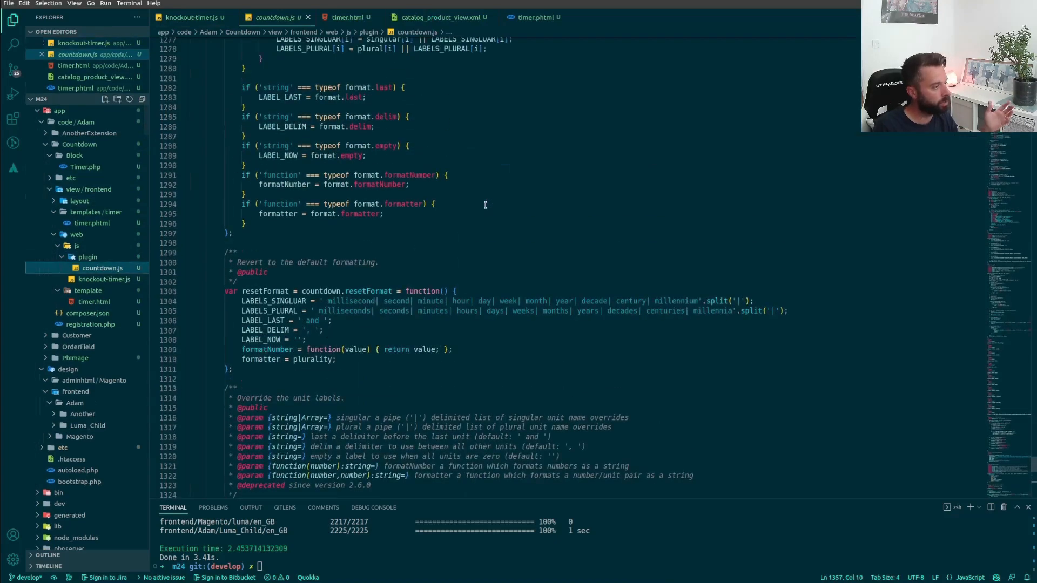
{"action": "scroll", "scroll_direction": "down", "scroll_amount": 3}
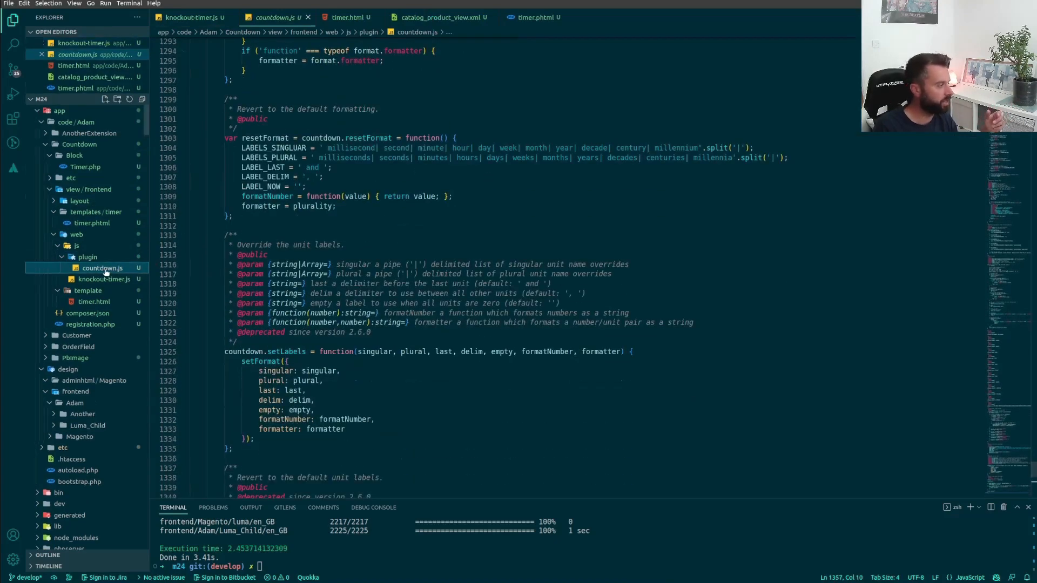
{"action": "mouse_move", "coordinate": [103, 268]}
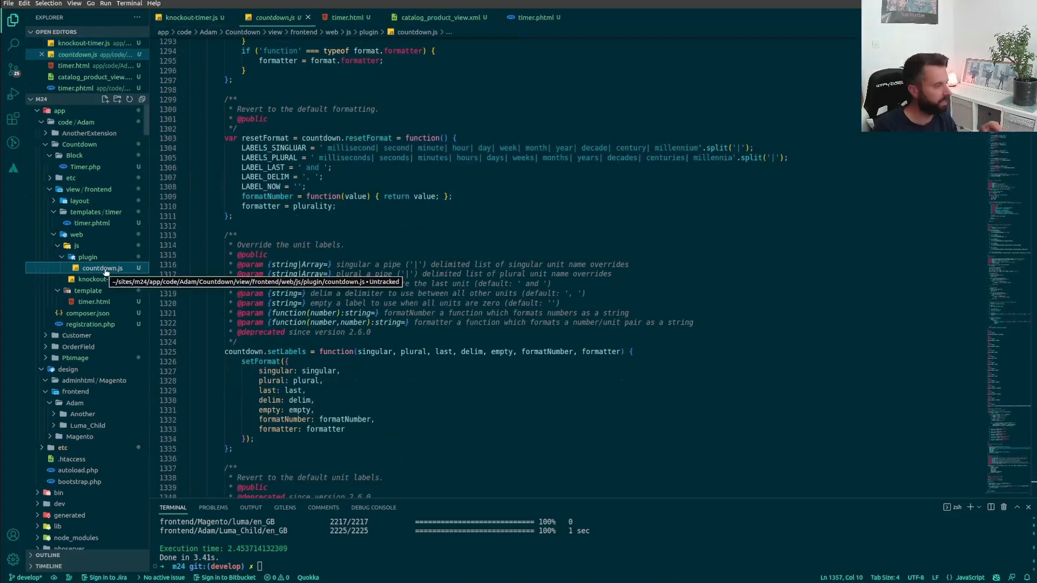
{"action": "mouse_move", "coordinate": [343, 79]}
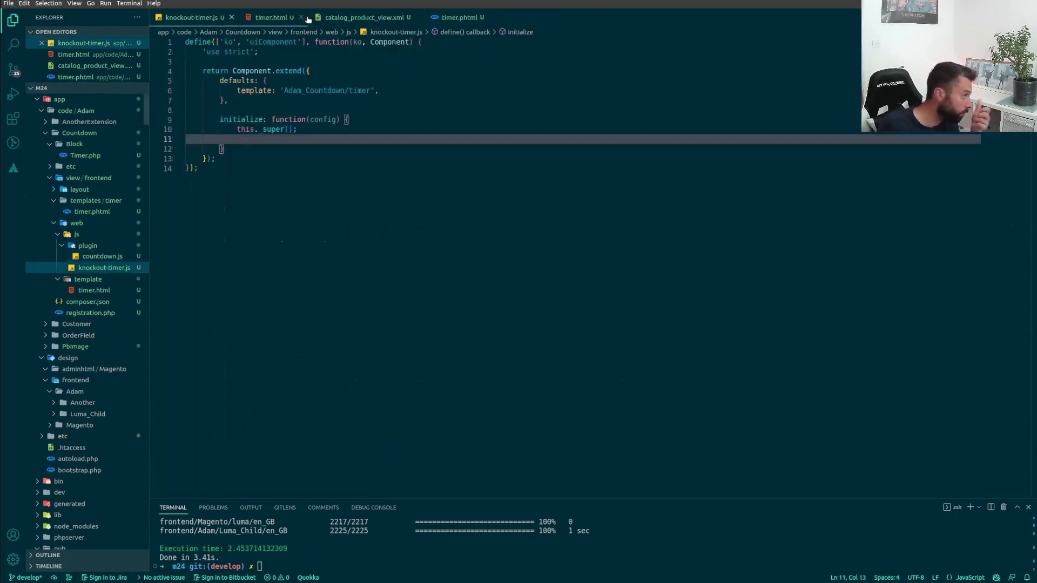
{"action": "left_click", "coordinate": [102, 256]}
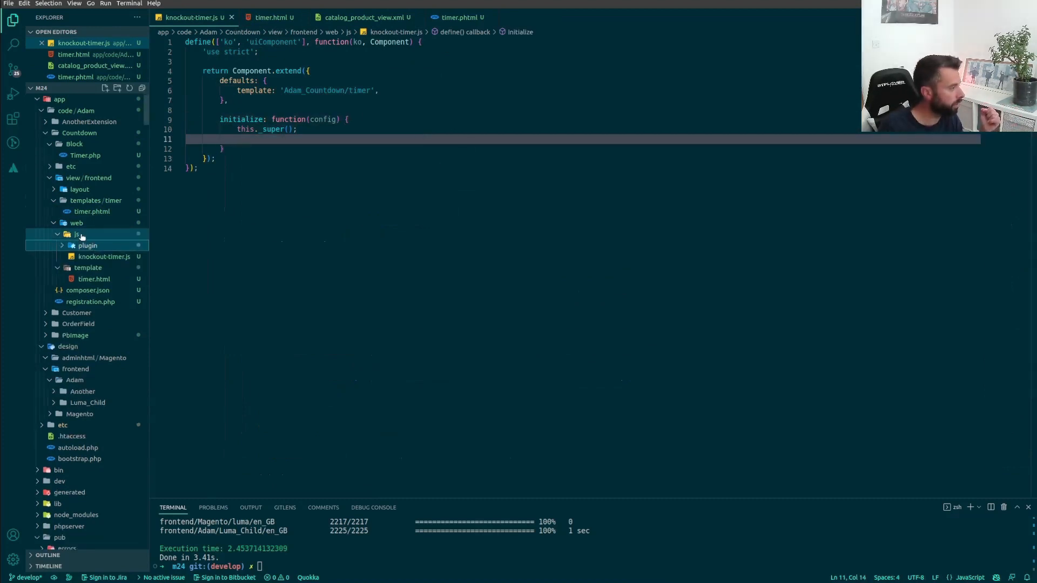
{"action": "left_click", "coordinate": [76, 235]}
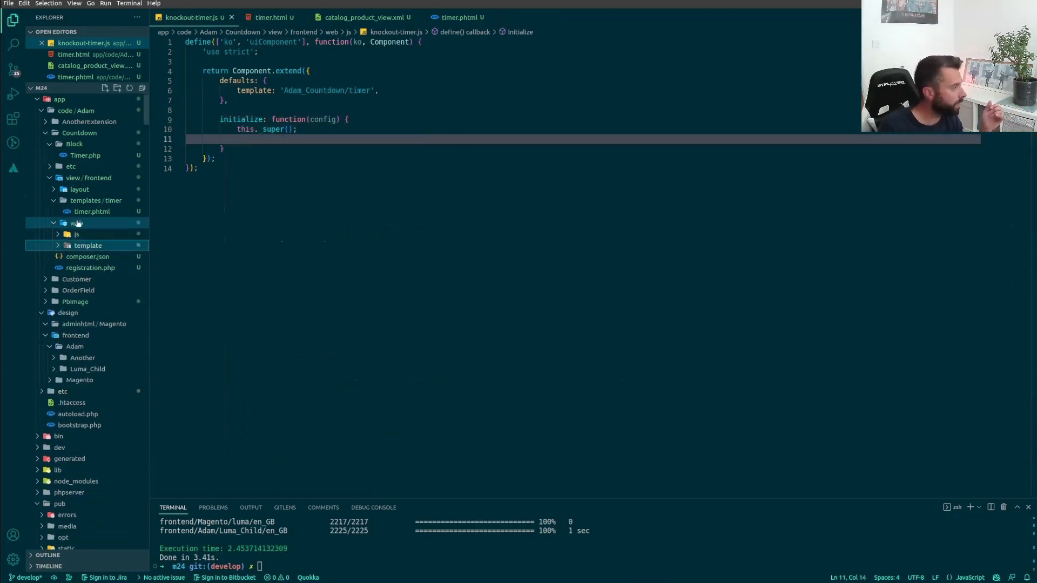
Step: Create requirejs-config.js in view/frontend with a '*' map key 'countdown', dropping the mixins block
{"action": "right_click", "coordinate": [88, 177]}
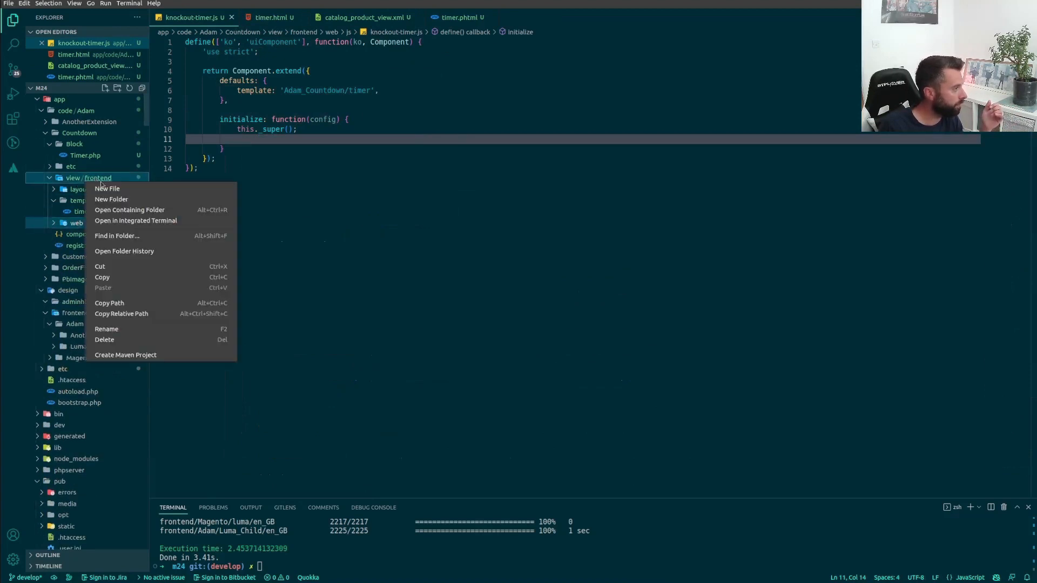
{"action": "left_click", "coordinate": [107, 188]}
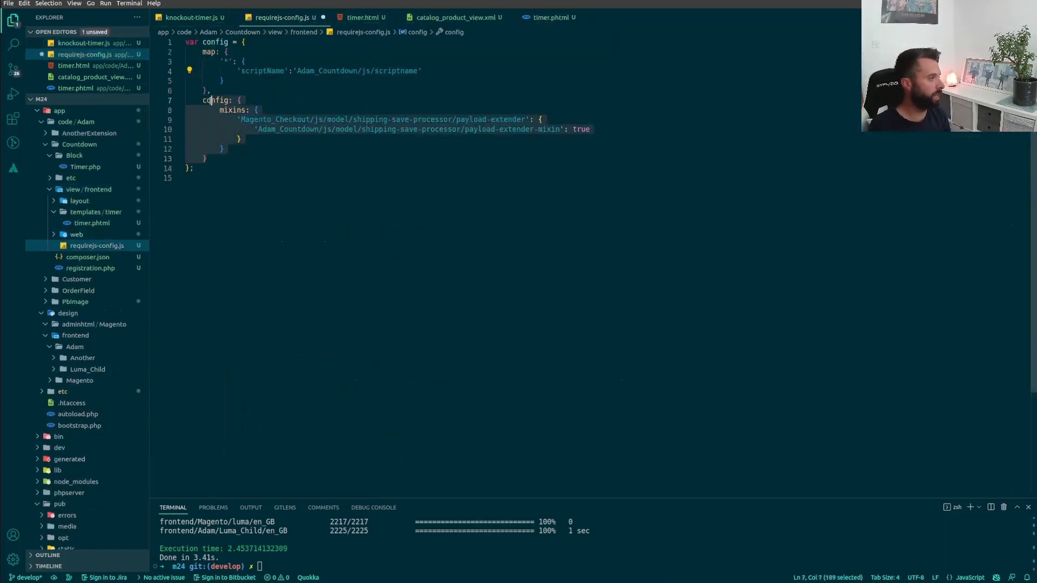
{"action": "key", "text": "Delete"}
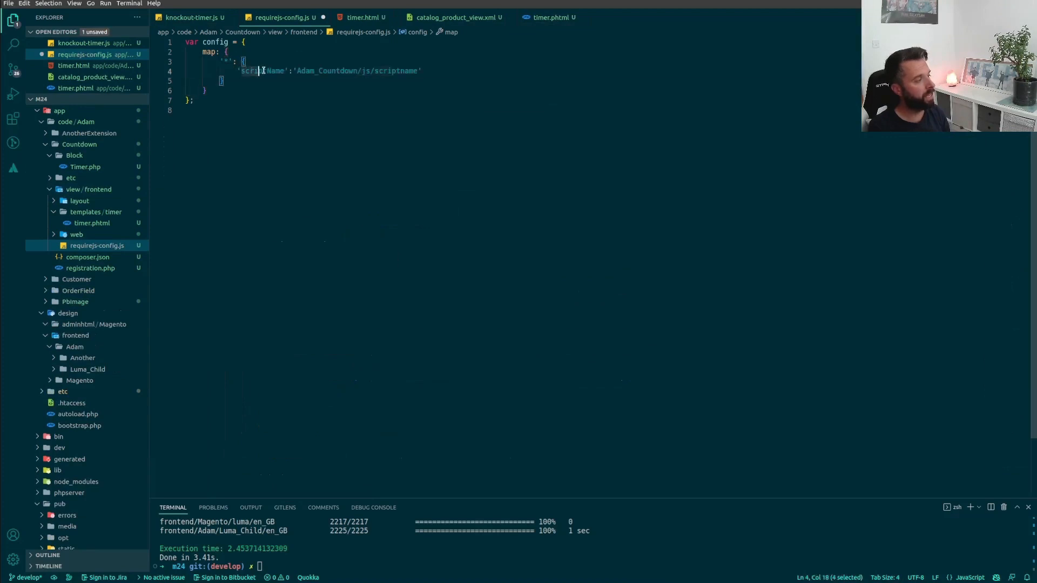
{"action": "double_click", "coordinate": [260, 71]}
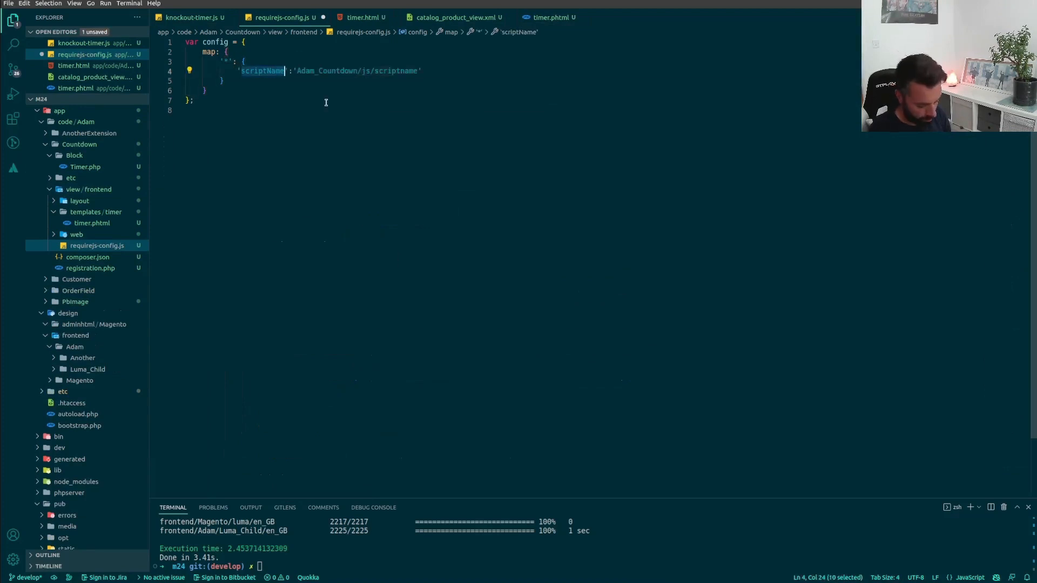
{"action": "type", "text": "countdown"}
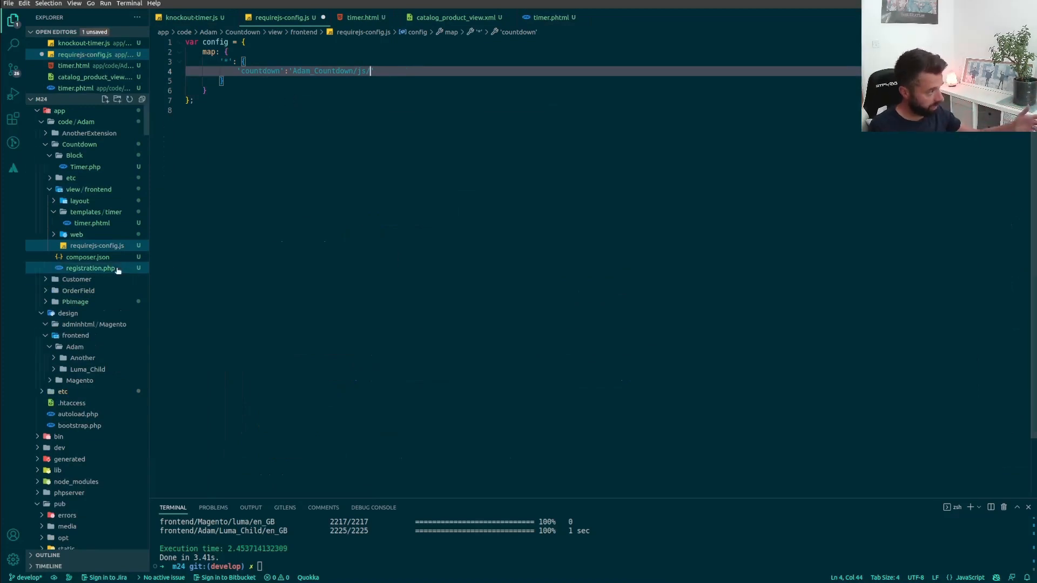
Step: Point the countdown alias at Adam_Countdown/js/plugin/countdown after checking the plugin folder path
{"action": "left_click", "coordinate": [76, 235]}
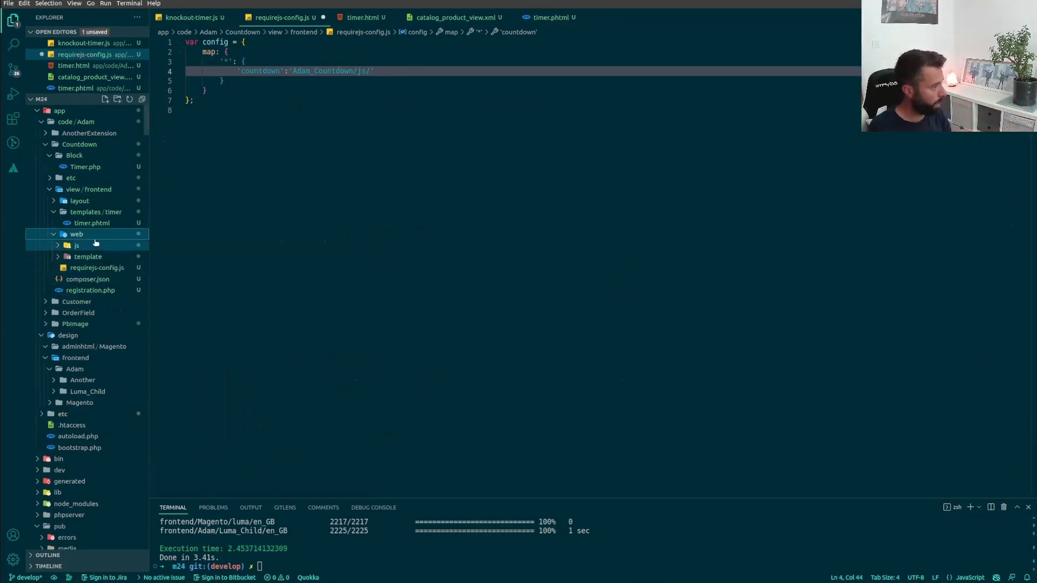
{"action": "left_click", "coordinate": [77, 245]}
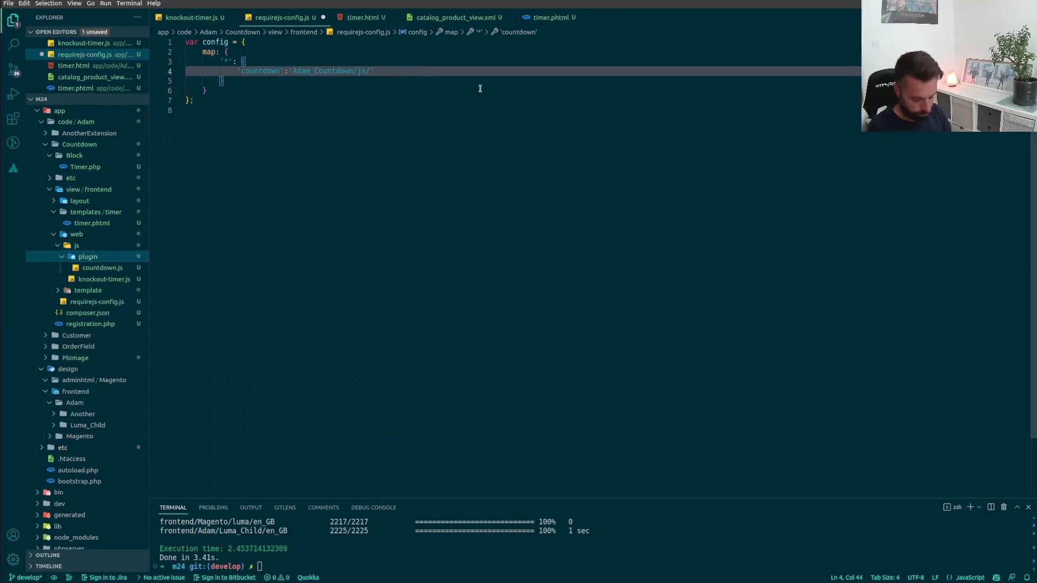
{"action": "type", "text": "plugin"}
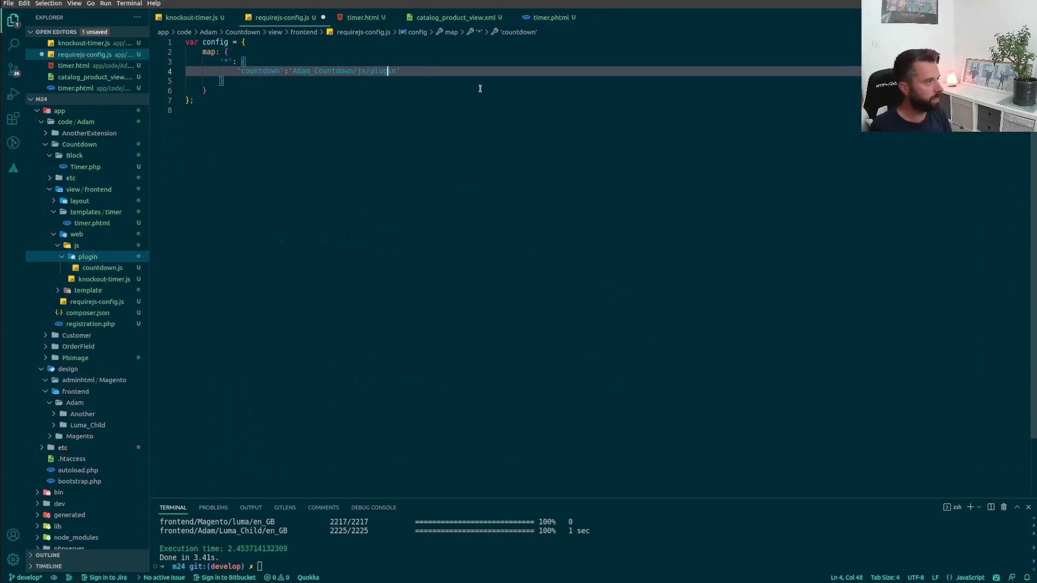
{"action": "type", "text": "/count"}
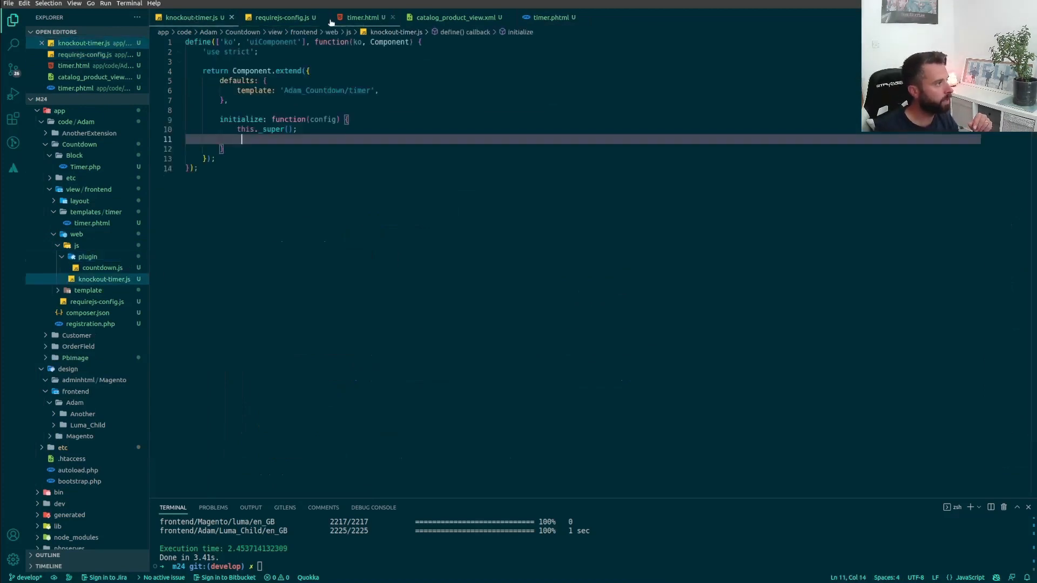
Step: Run bin/magento setup:static-content:deploy -f in the integrated terminal
{"action": "left_click", "coordinate": [283, 18]}
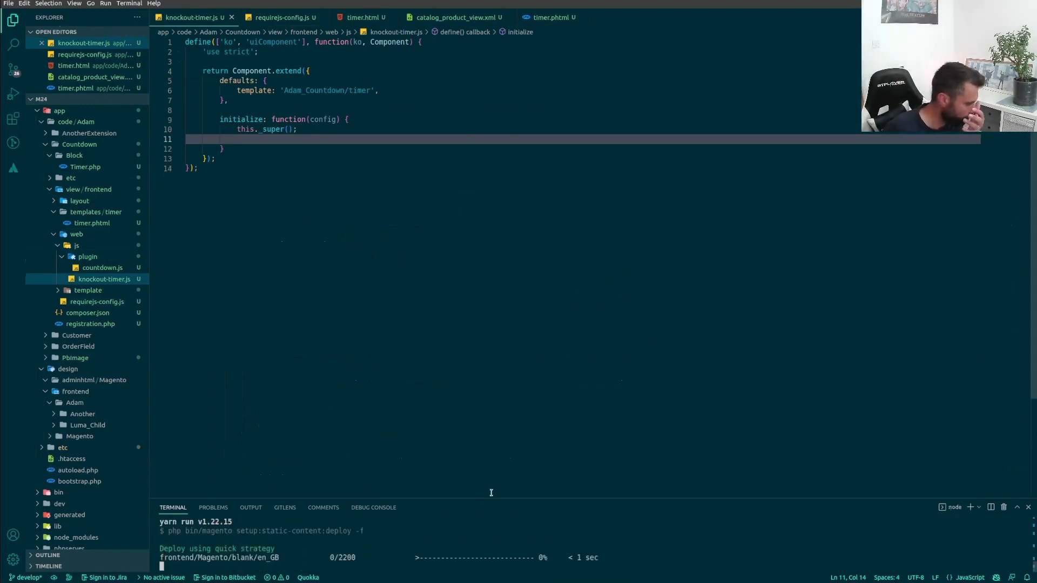
{"action": "scroll", "scroll_direction": "down", "scroll_amount": 3}
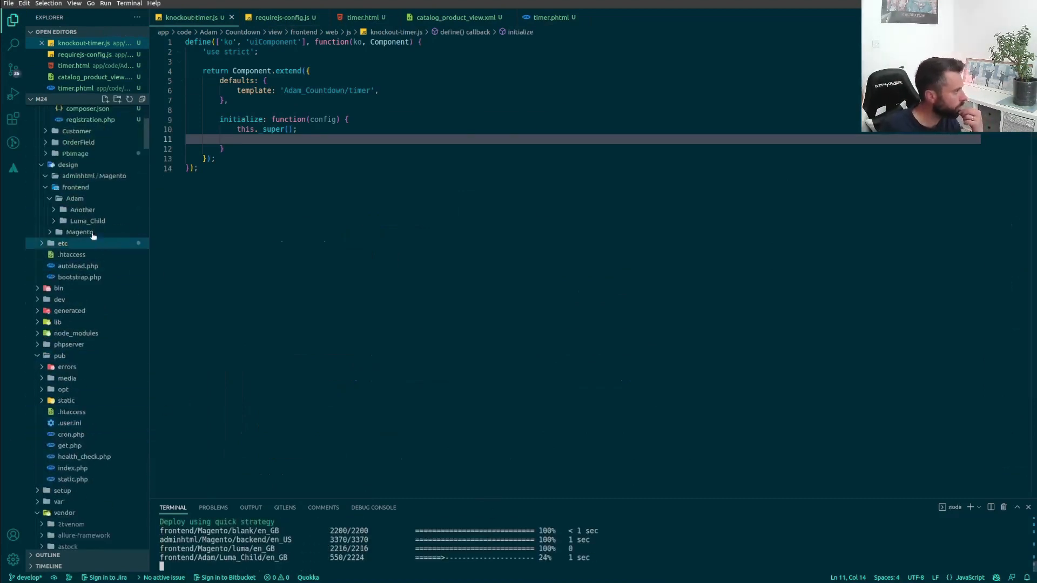
{"action": "left_click", "coordinate": [87, 220]}
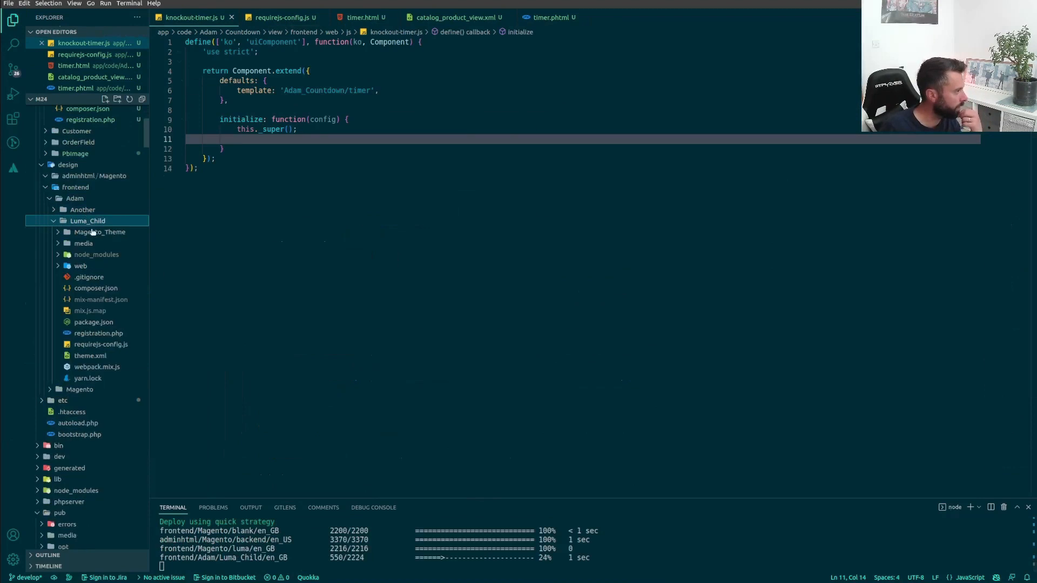
{"action": "left_click", "coordinate": [86, 220]}
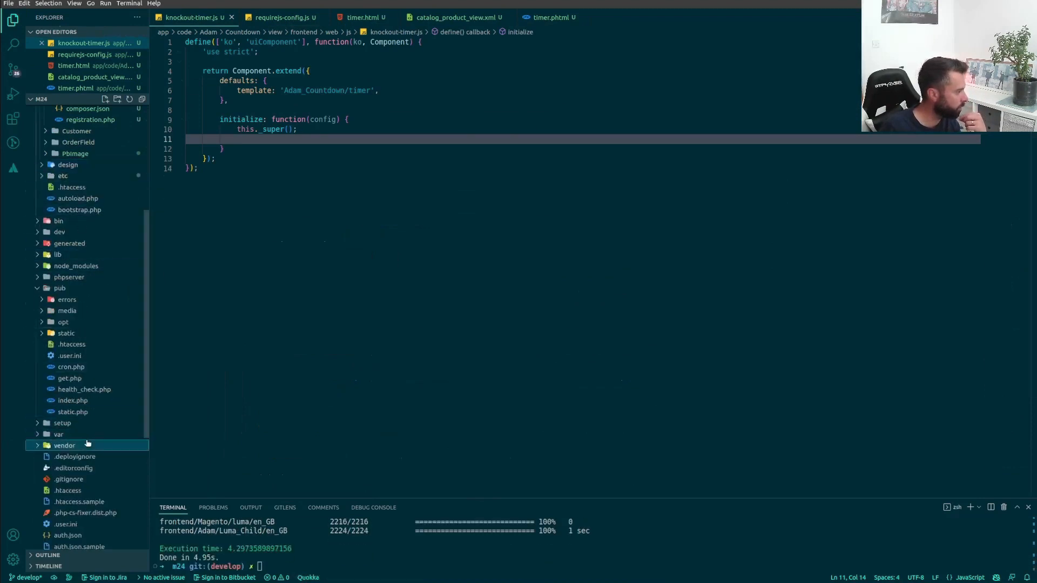
{"action": "mouse_move", "coordinate": [67, 299]}
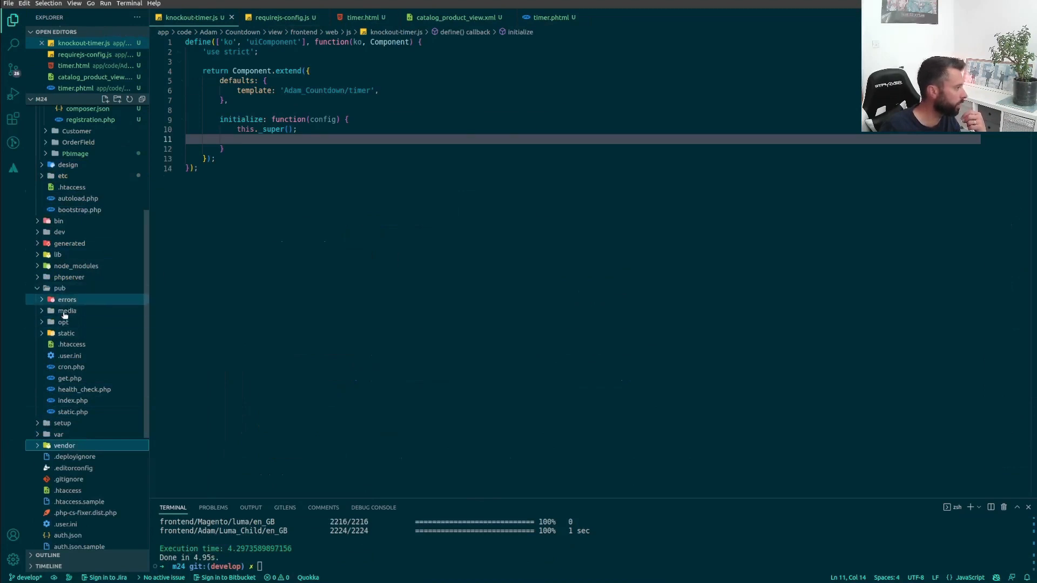
Step: Expand pub/static/frontend/Adam/Luma_Child/en_GB/Adam_Countdown/js to find the deployed countdown scripts
{"action": "left_click", "coordinate": [65, 333]}
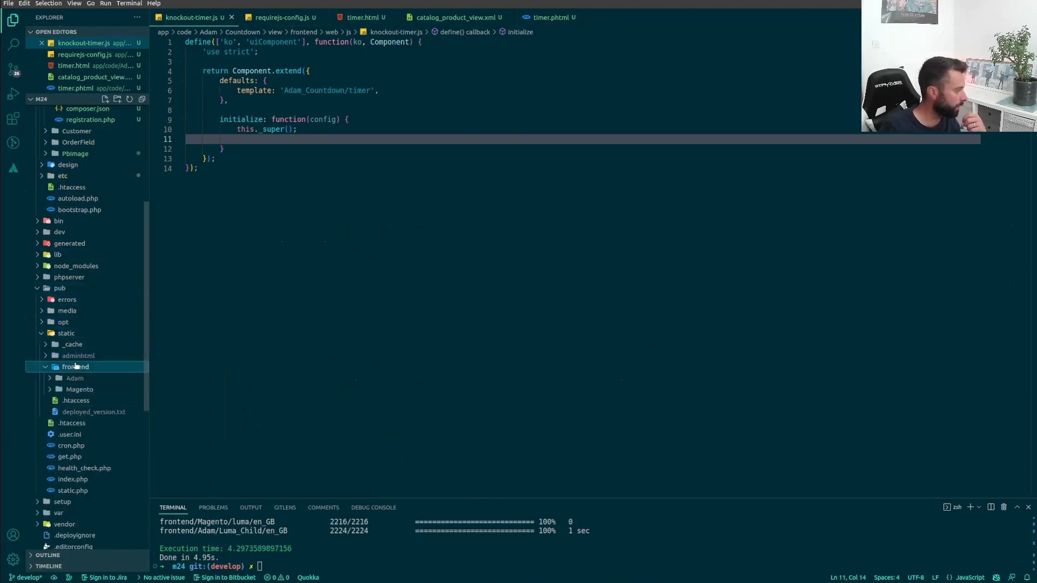
{"action": "left_click", "coordinate": [74, 378]}
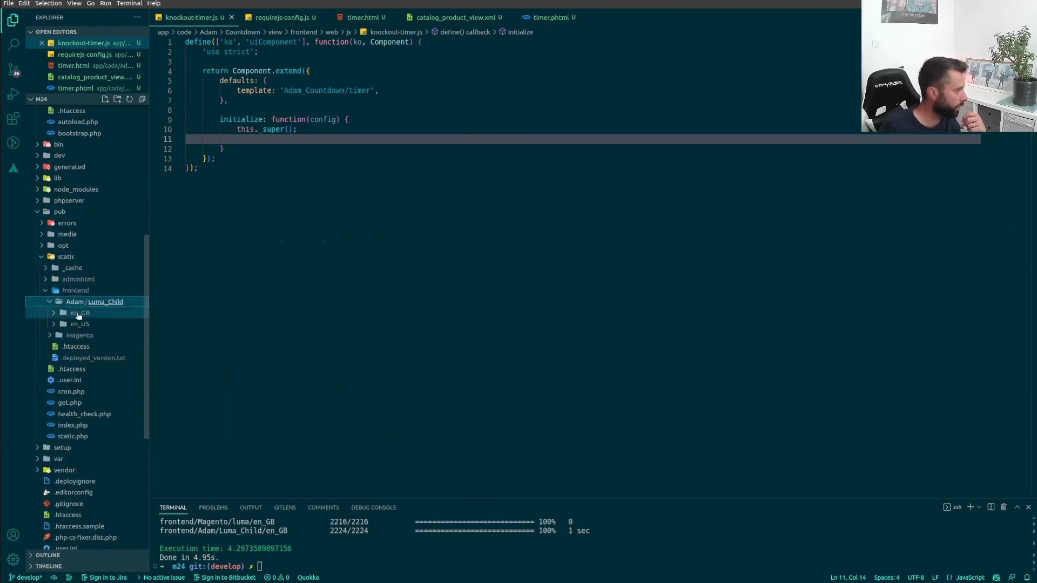
{"action": "left_click", "coordinate": [81, 312]}
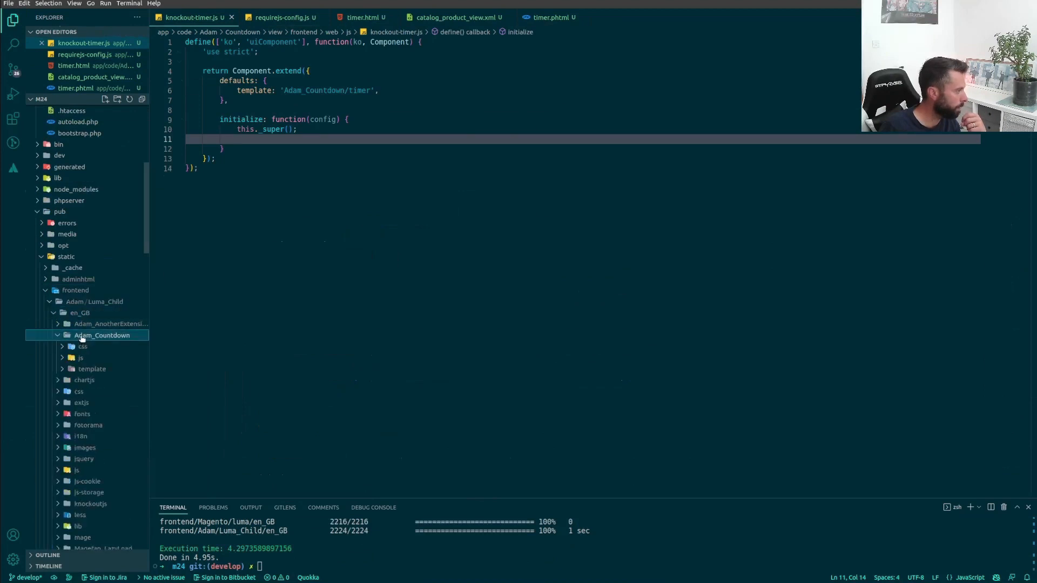
{"action": "left_click", "coordinate": [81, 357]}
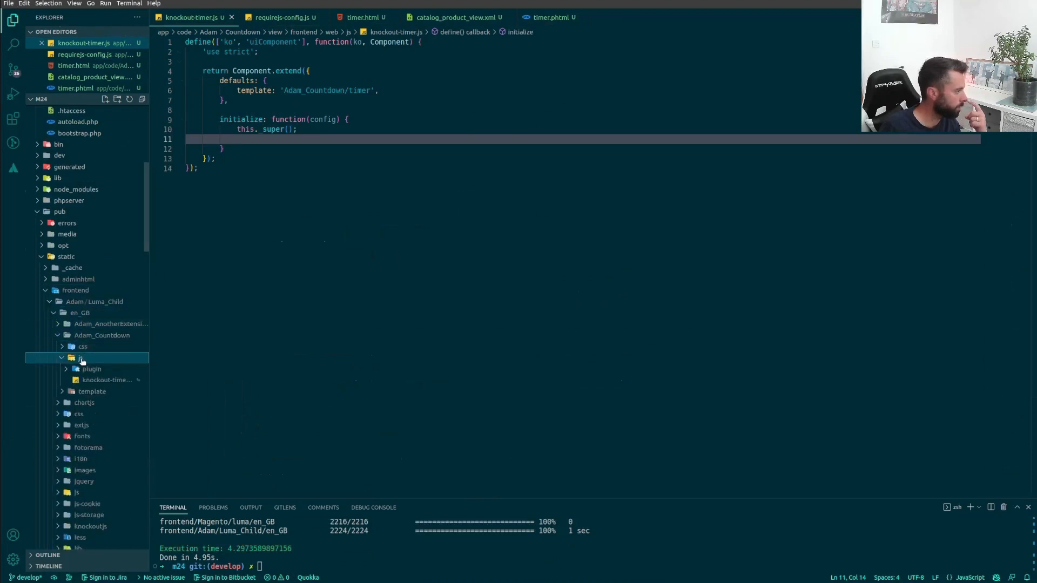
{"action": "left_click", "coordinate": [92, 369]}
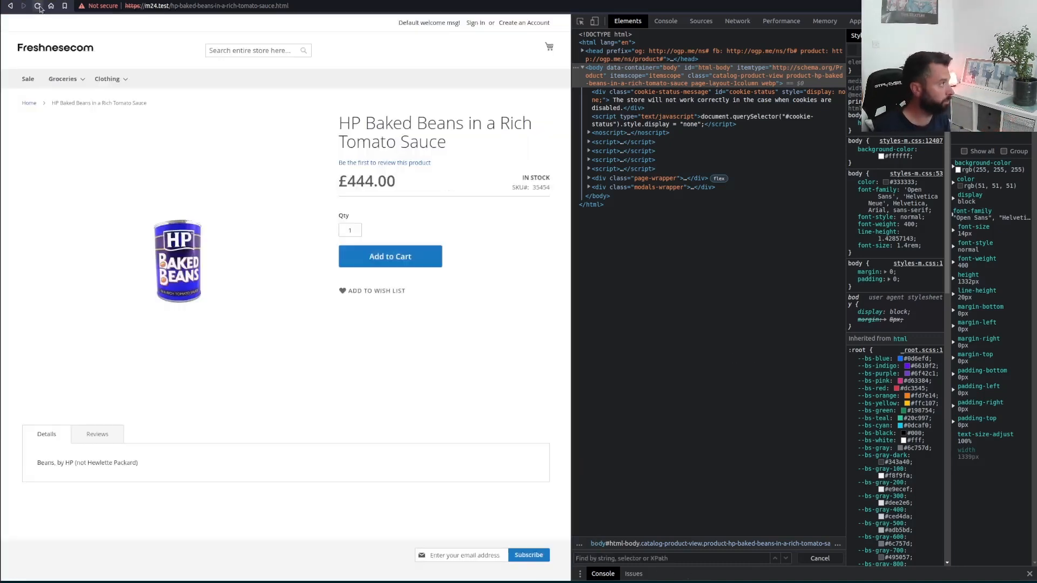
Step: Reload the product page and search DevTools Elements for 'countdown' to find the knockout-timer.js script tag
{"action": "left_click", "coordinate": [98, 435]}
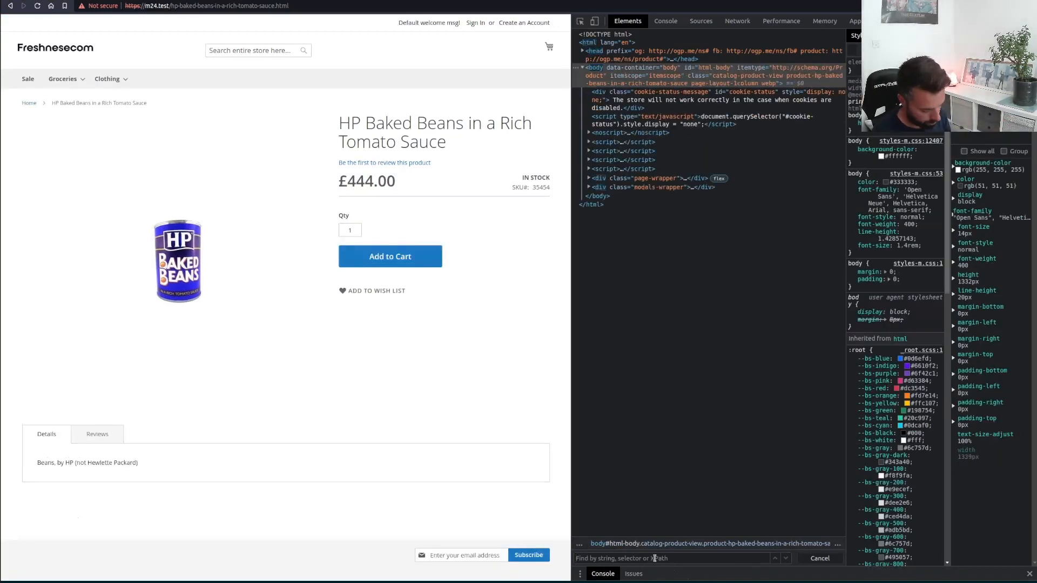
{"action": "type", "text": "countdonw"}
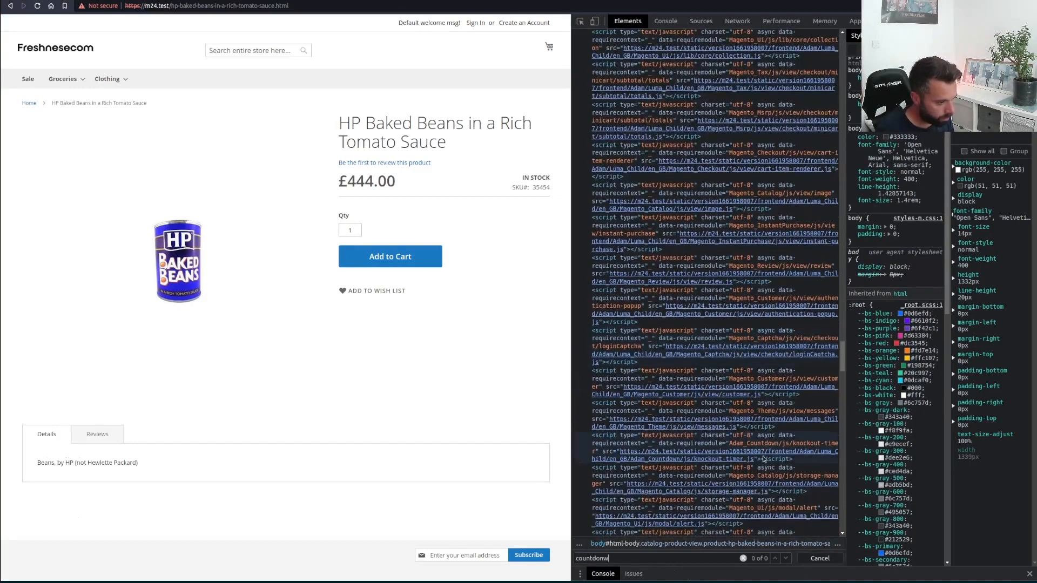
{"action": "mouse_move", "coordinate": [727, 459]}
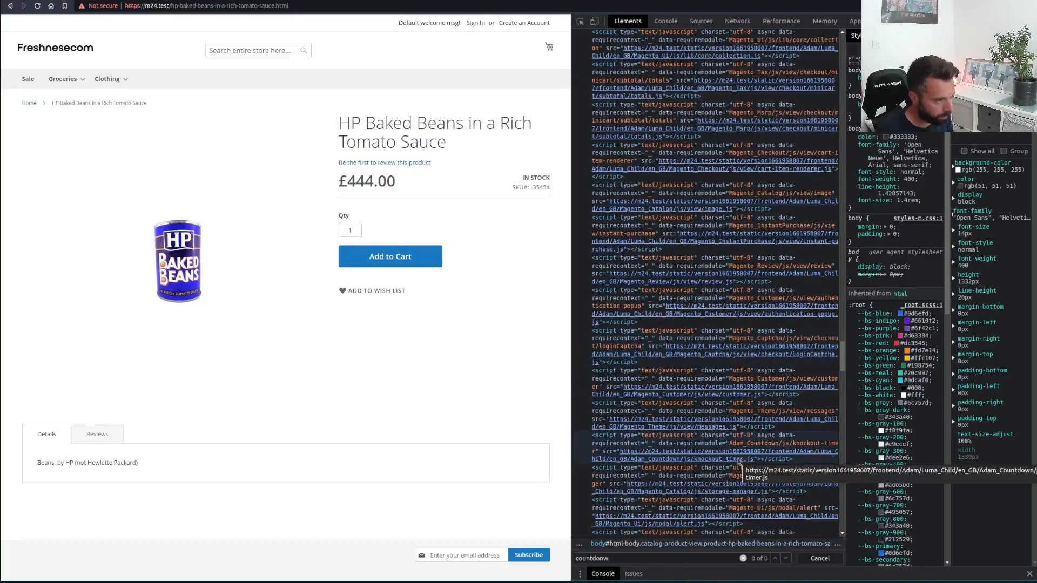
{"action": "left_click", "coordinate": [714, 446]}
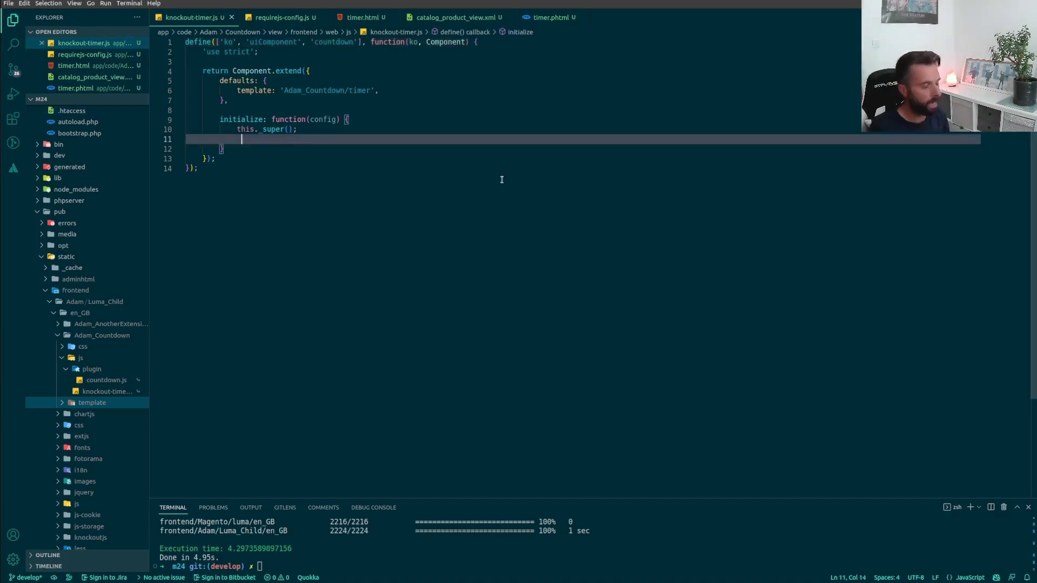
Step: Add reloadTime: function() with var end = new Date("Sept 1, 2022 15:37:25")
{"action": "key", "text": "Enter"}
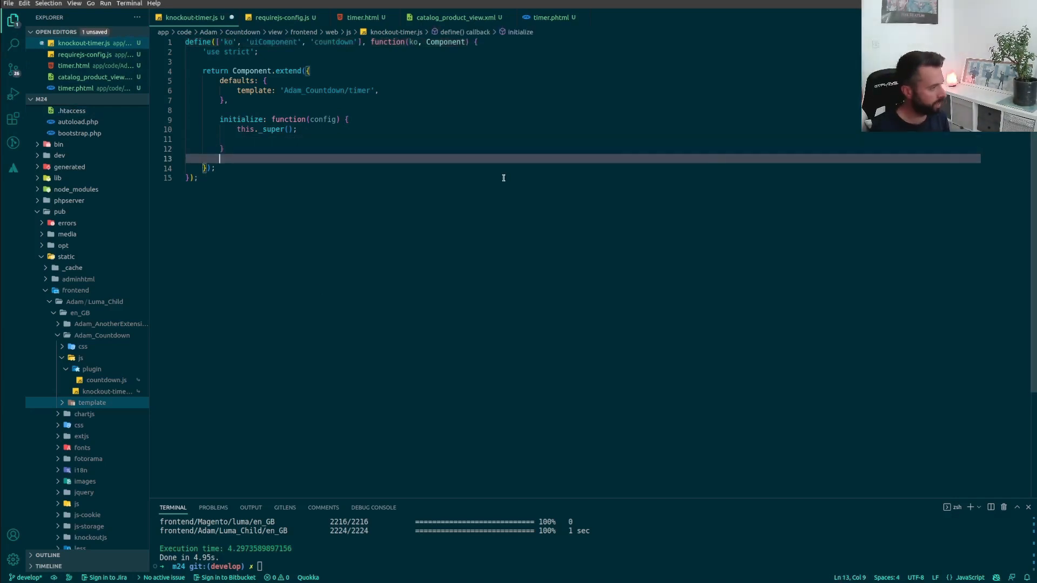
{"action": "type", "text": "reloadTi"}
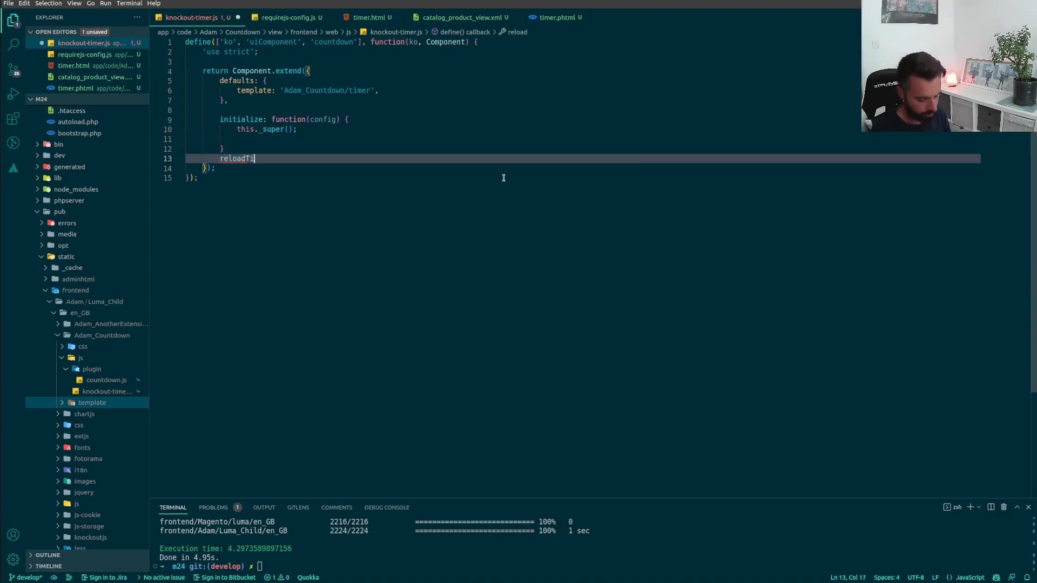
{"action": "type", "text": "me()"}
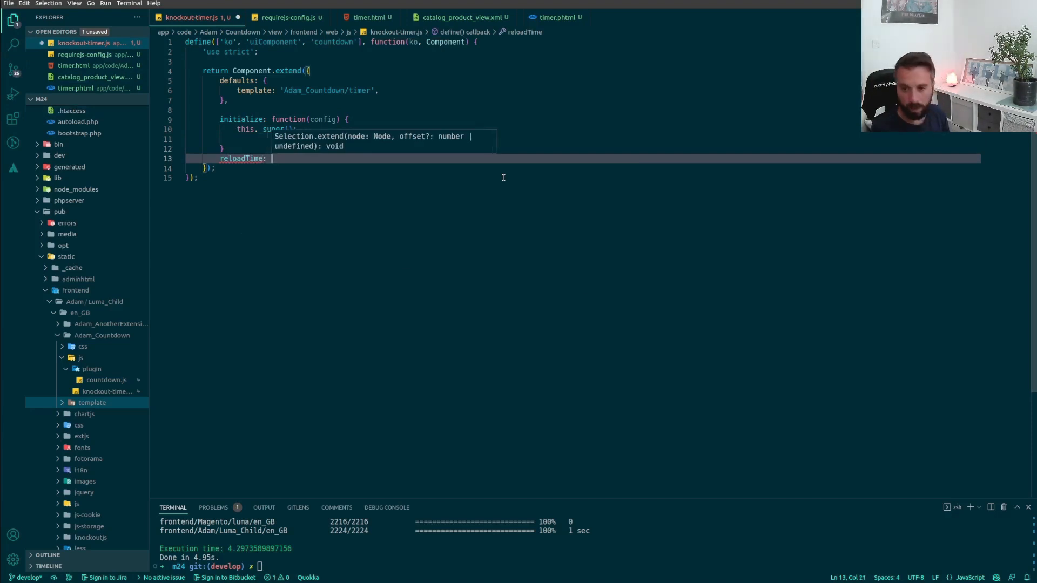
{"action": "type", "text": "function () {"}
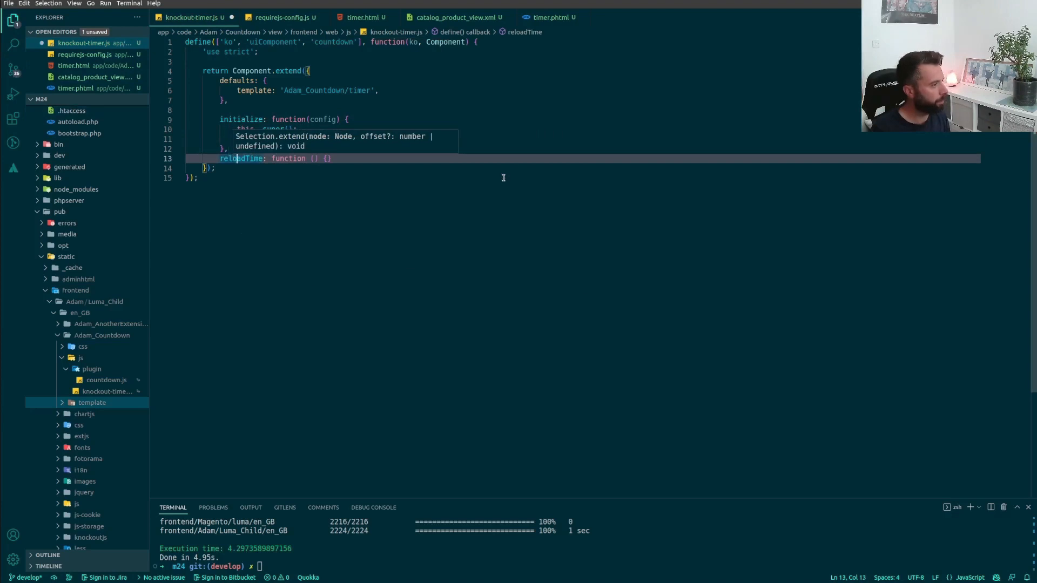
{"action": "key", "text": "Enter"}
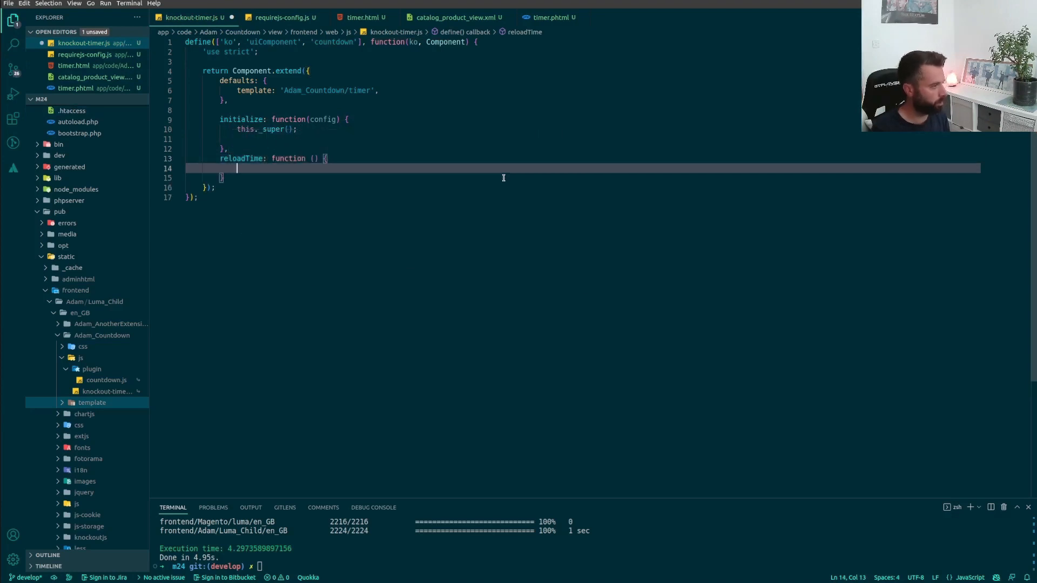
{"action": "type", "text": "var end = new Date(\"Sept 1, 2022 15:37:25\");"}
{"action": "type", "text": "var timespan = countdown(now, end);"}
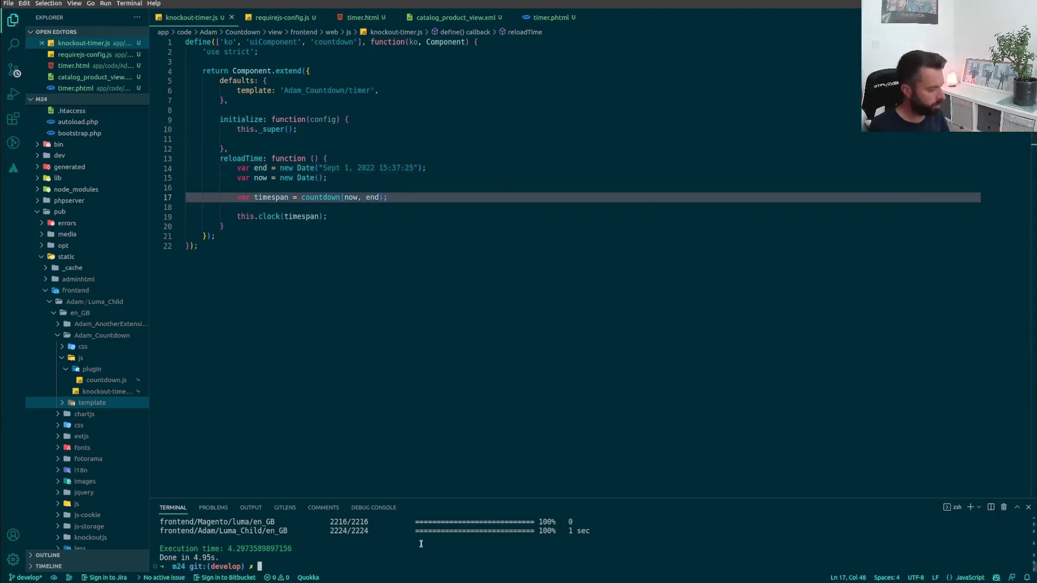
Step: Run yarn flush in the integrated terminal to clear the Magento caches
{"action": "type", "text": "yarn flus"}
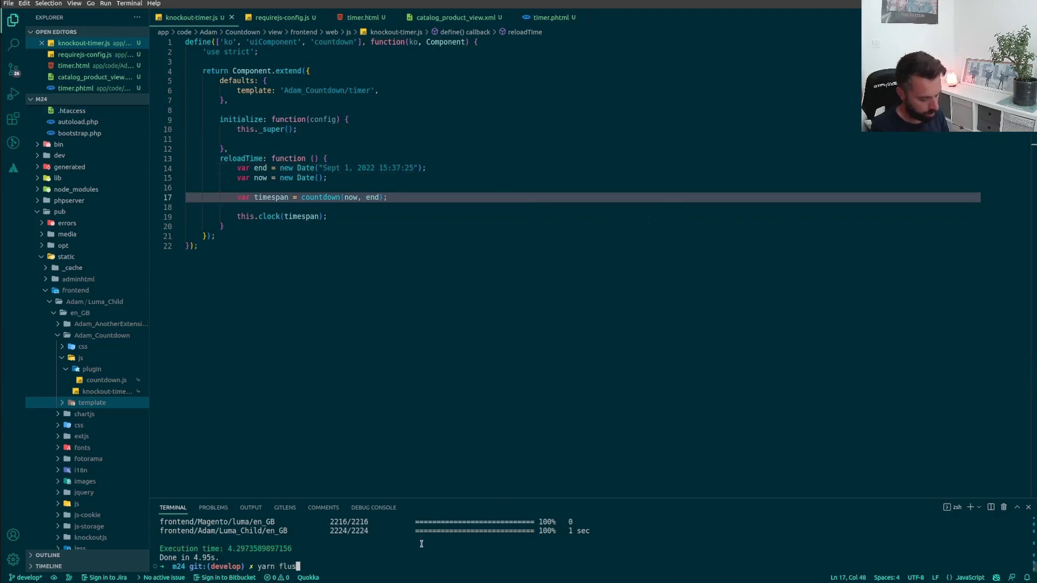
{"action": "key", "text": "Return"}
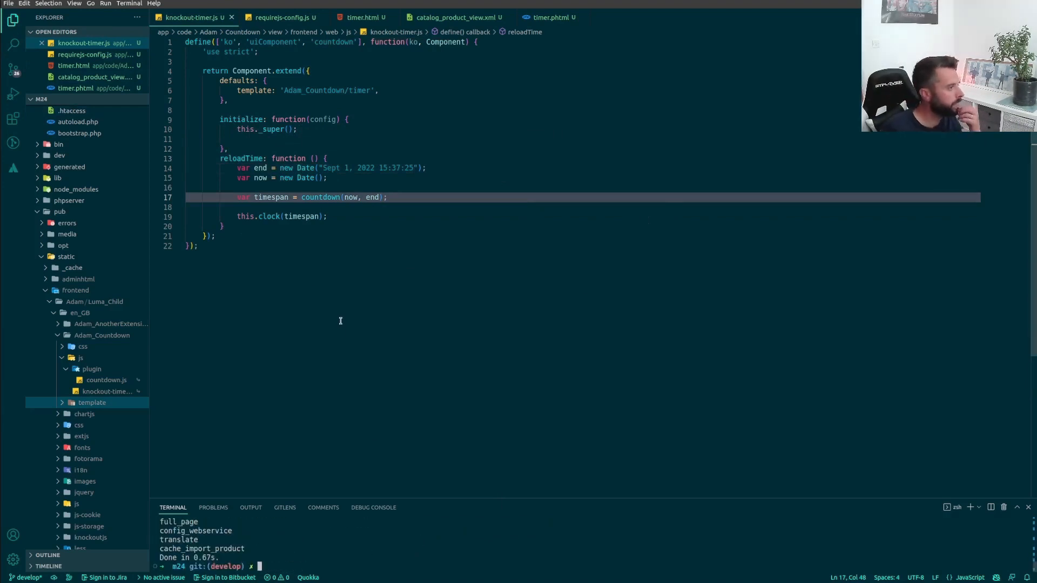
{"action": "mouse_move", "coordinate": [271, 197]}
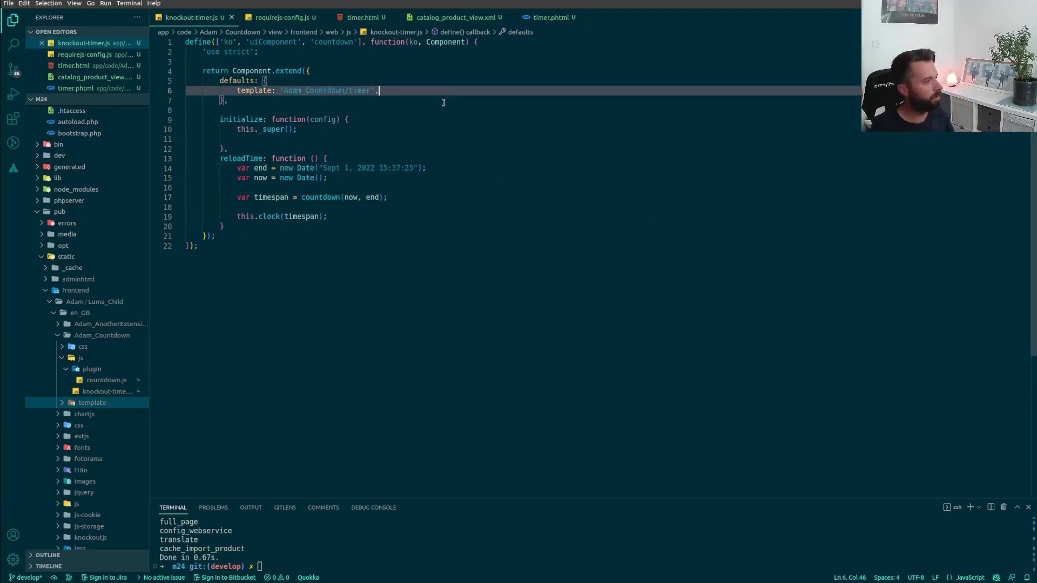
Step: Declare clock: ko.observable() in the component defaults
{"action": "type", "text": "clock"}
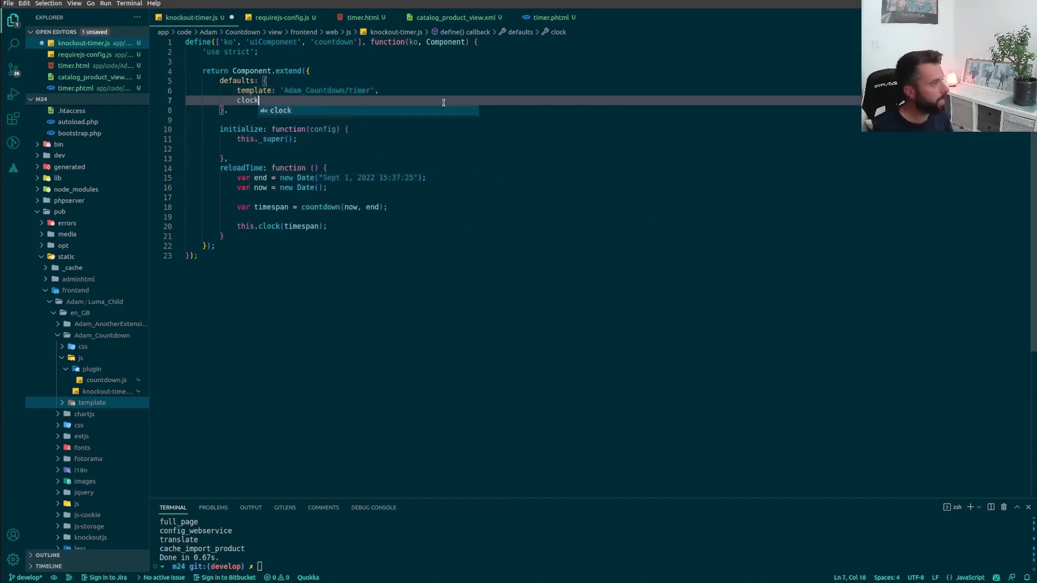
{"action": "type", "text": ":"}
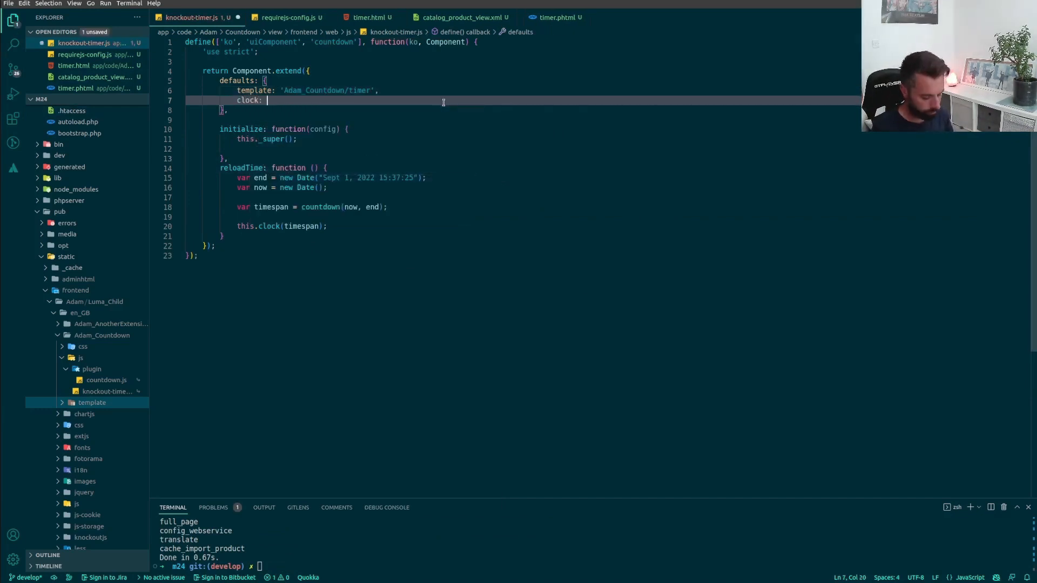
{"action": "type", "text": "ko."}
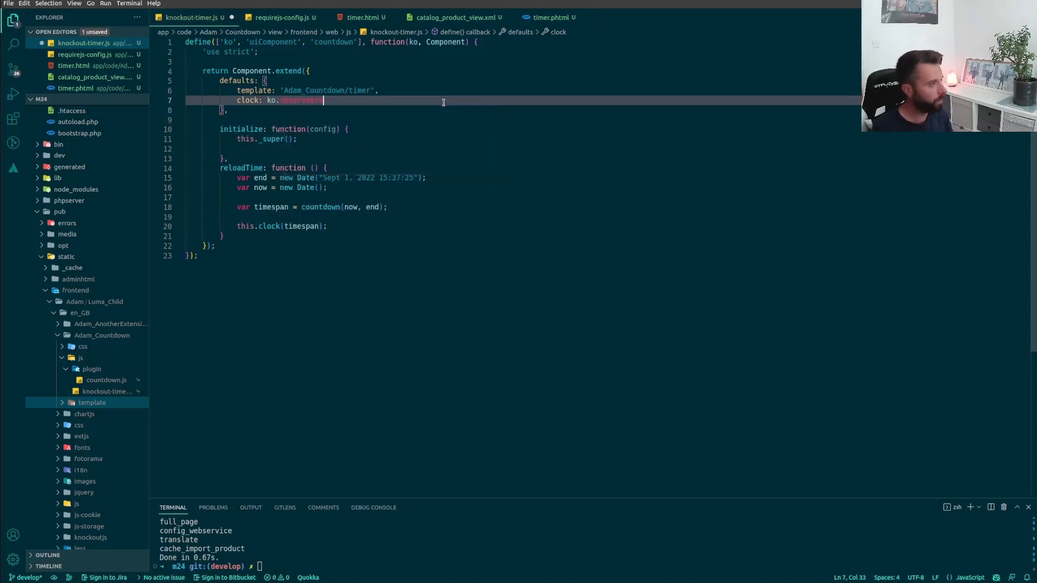
{"action": "type", "text": "observable()"}
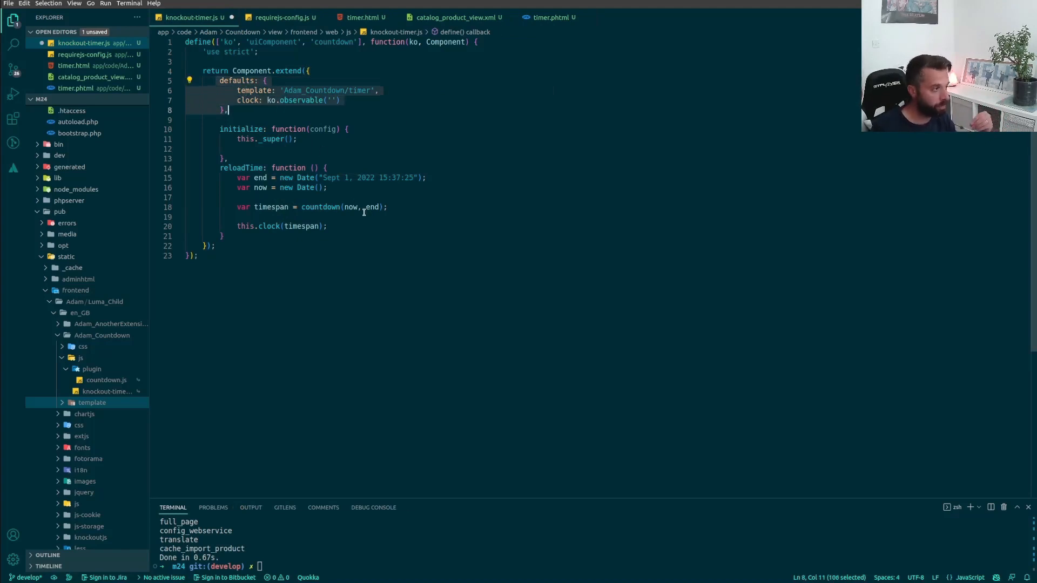
Step: Review the timespan = countdown(now, end) line and the countdown dependency in define
{"action": "left_click", "coordinate": [238, 217]}
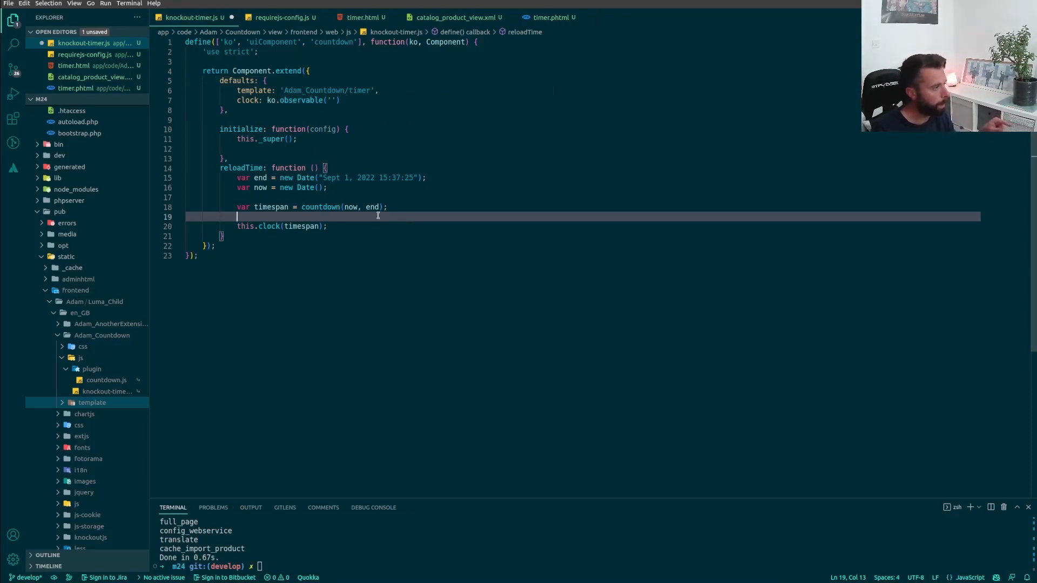
{"action": "left_click", "coordinate": [384, 206]}
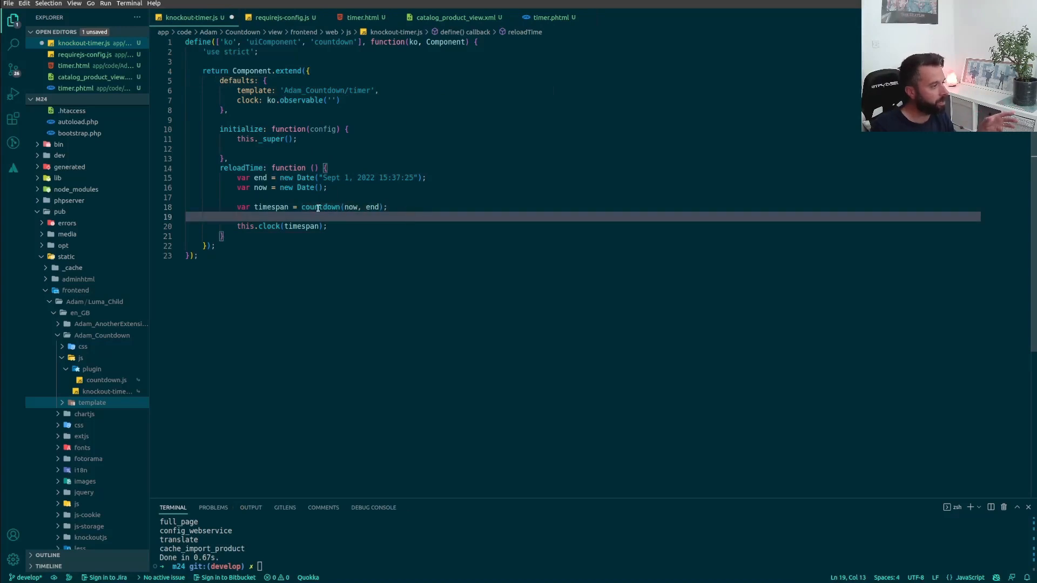
{"action": "left_click", "coordinate": [301, 207]}
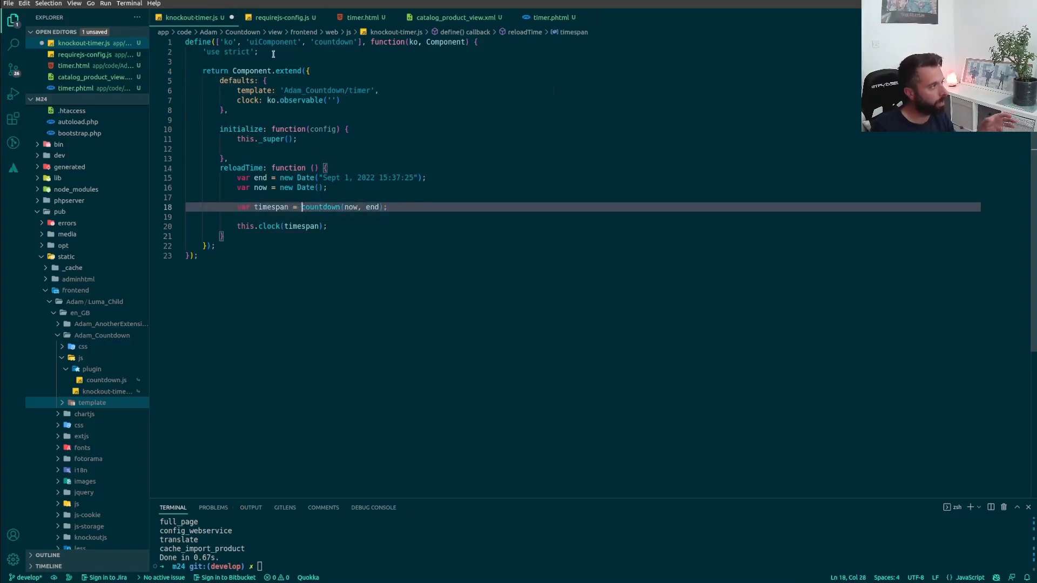
{"action": "left_click", "coordinate": [337, 42]}
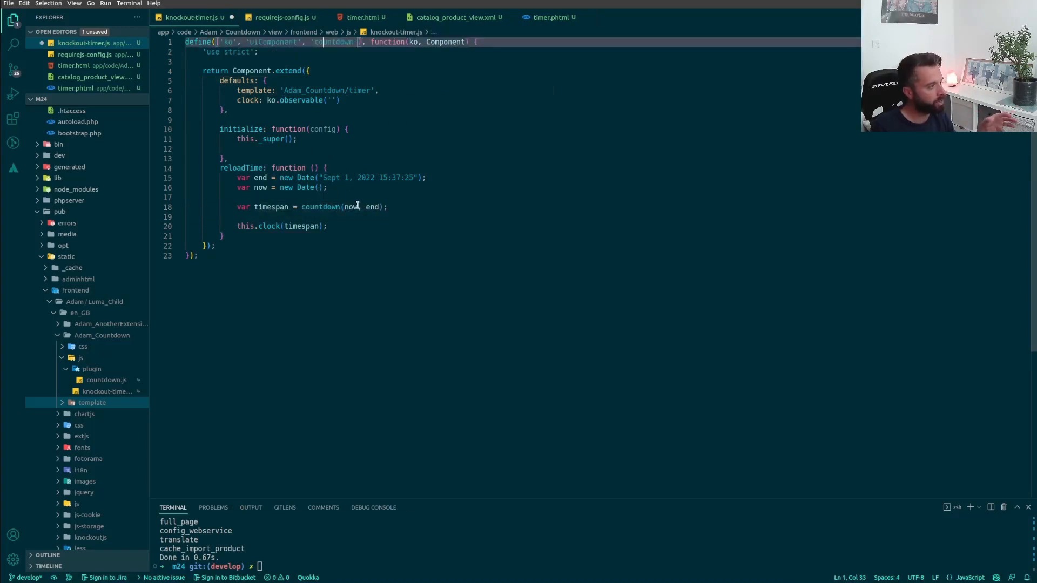
{"action": "double_click", "coordinate": [349, 206]}
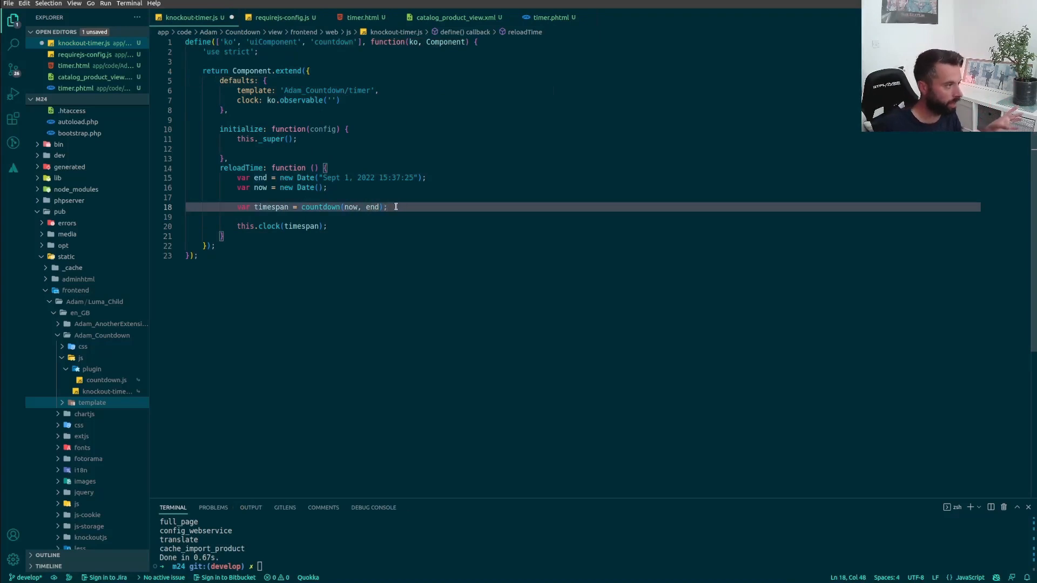
{"action": "mouse_move", "coordinate": [371, 225]}
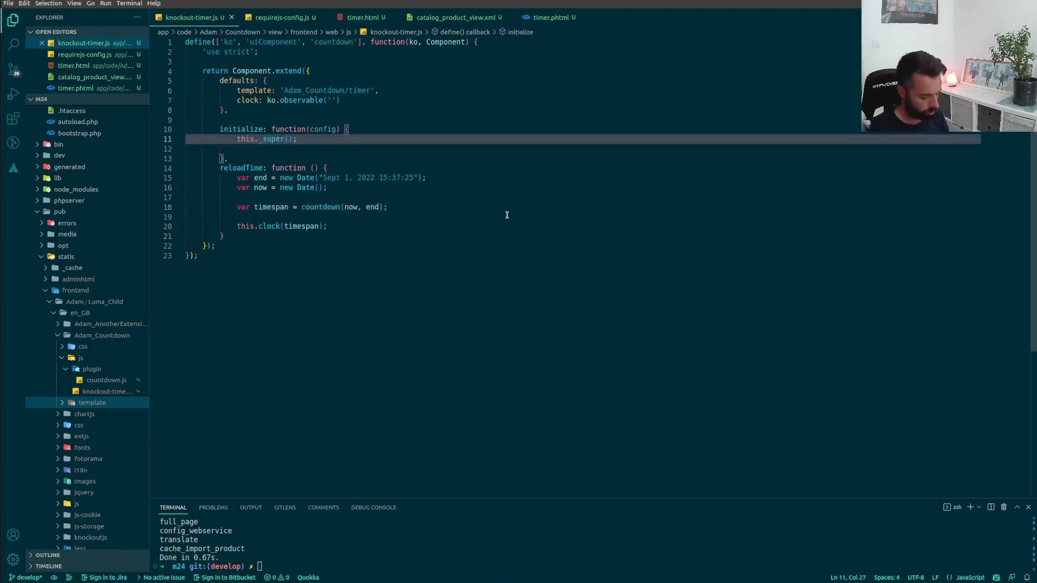
Step: Add setInterval(this.reloadTime.bind(this), 1000) after this._super() in initialize
{"action": "type", "text": "setInterval("}
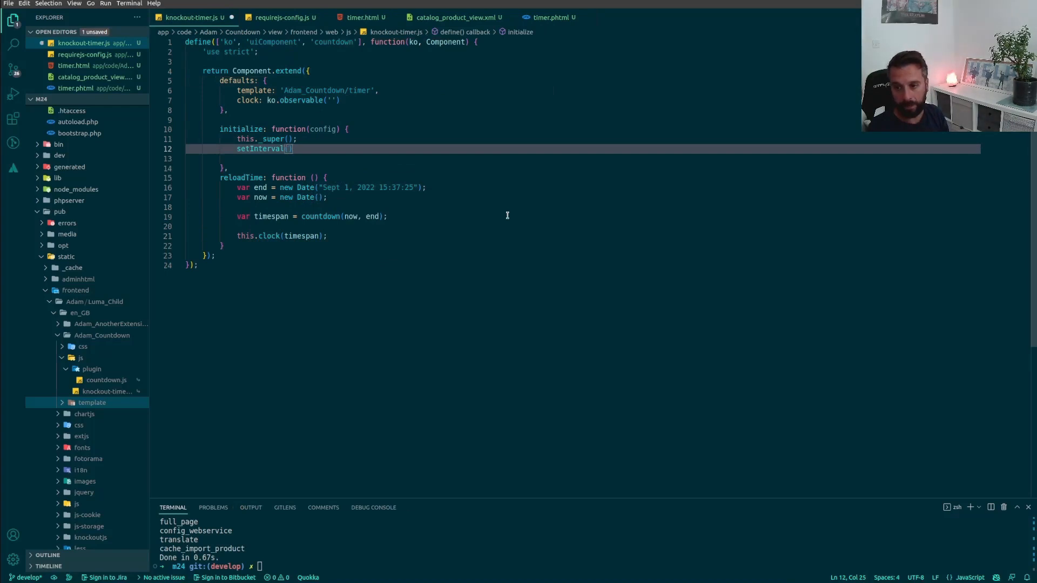
{"action": "type", "text": "this.reloadTime.bind("}
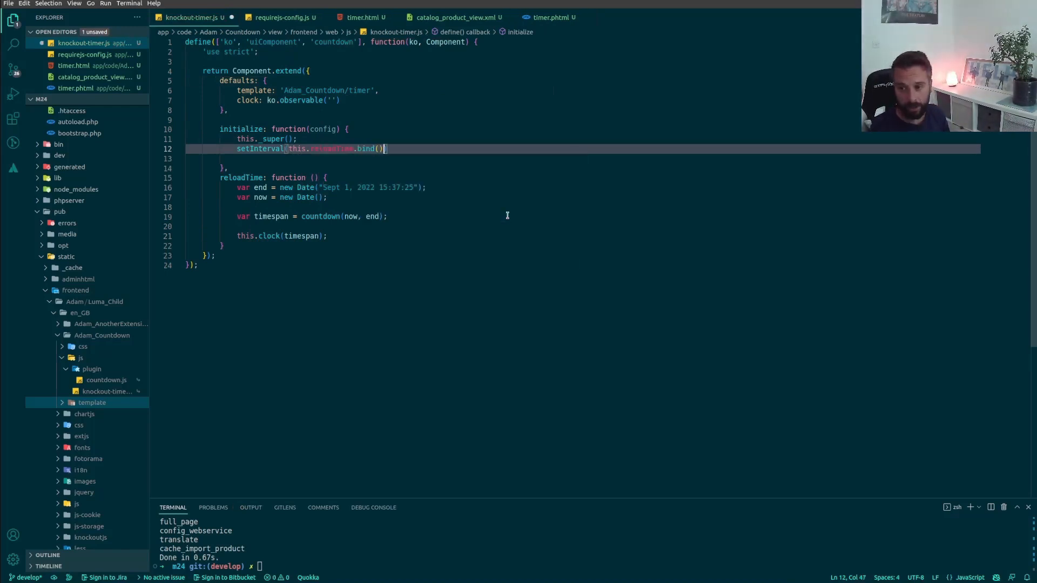
{"action": "type", "text": "this"}
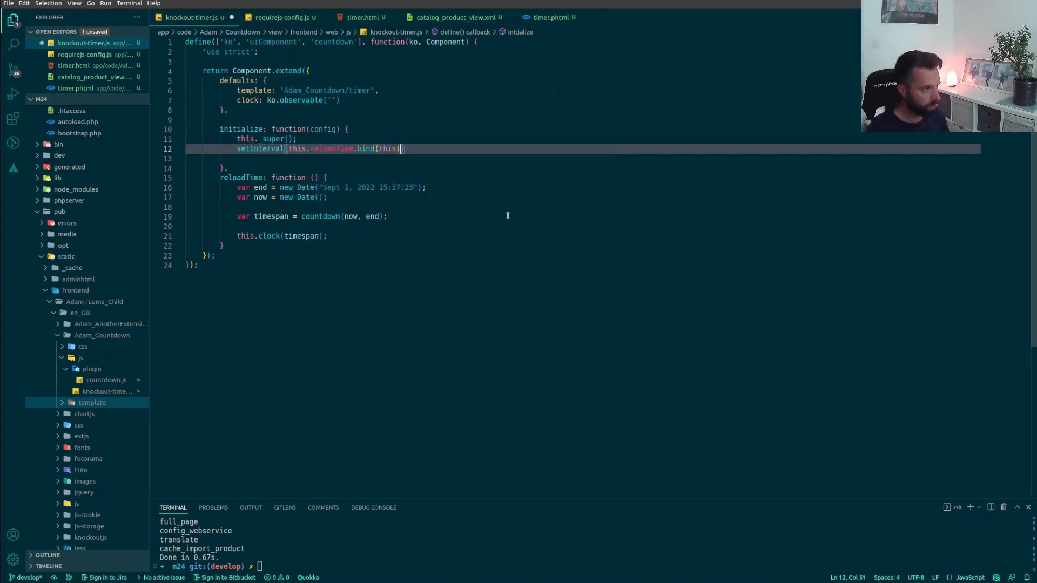
{"action": "type", "text": ", 1000"}
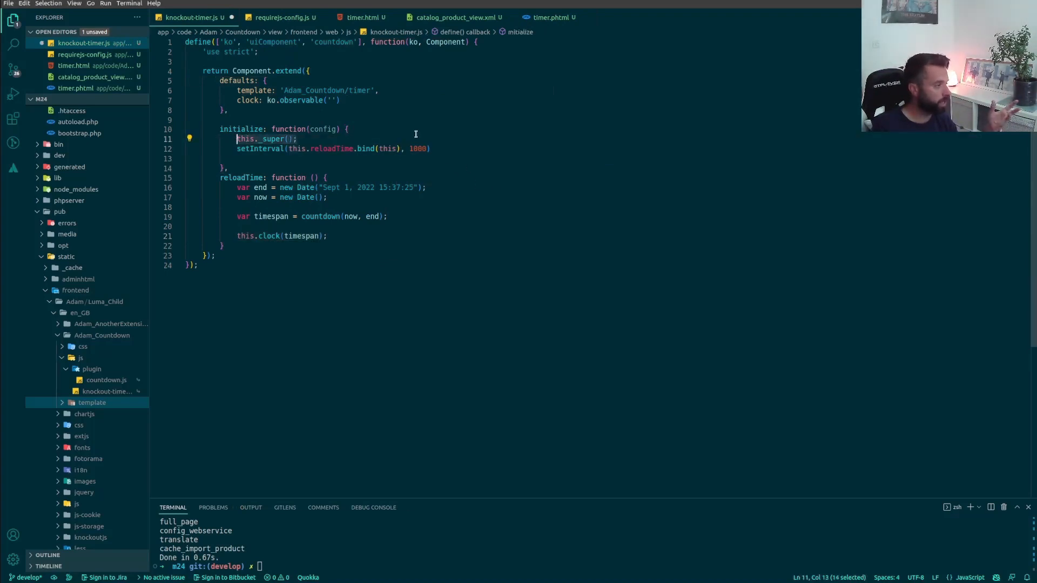
{"action": "left_click", "coordinate": [430, 148]}
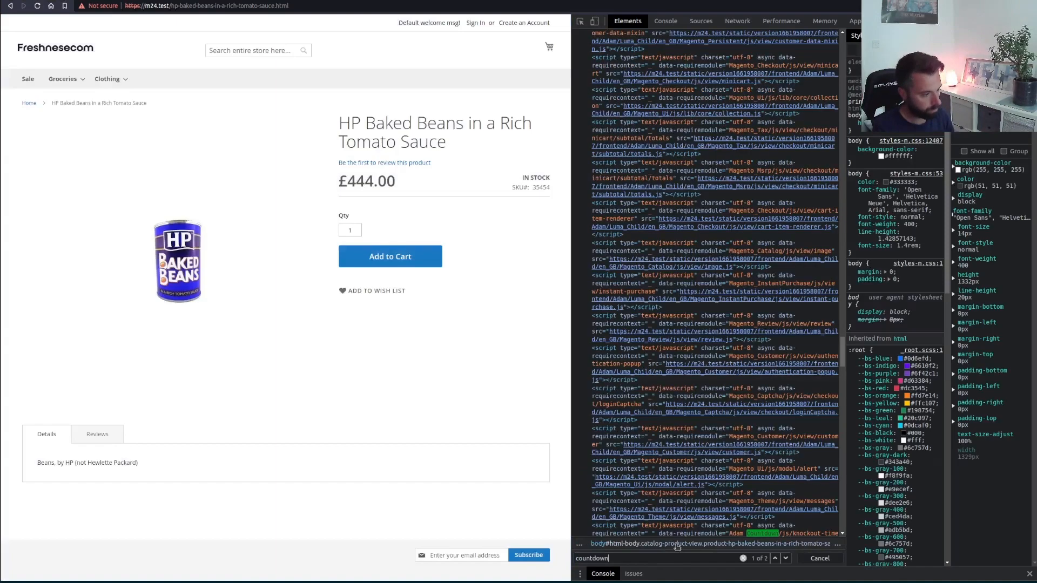
Step: Find the Adam_Countdown countdown.js script in DevTools Elements and check the Console for errors
{"action": "left_click", "coordinate": [776, 559]}
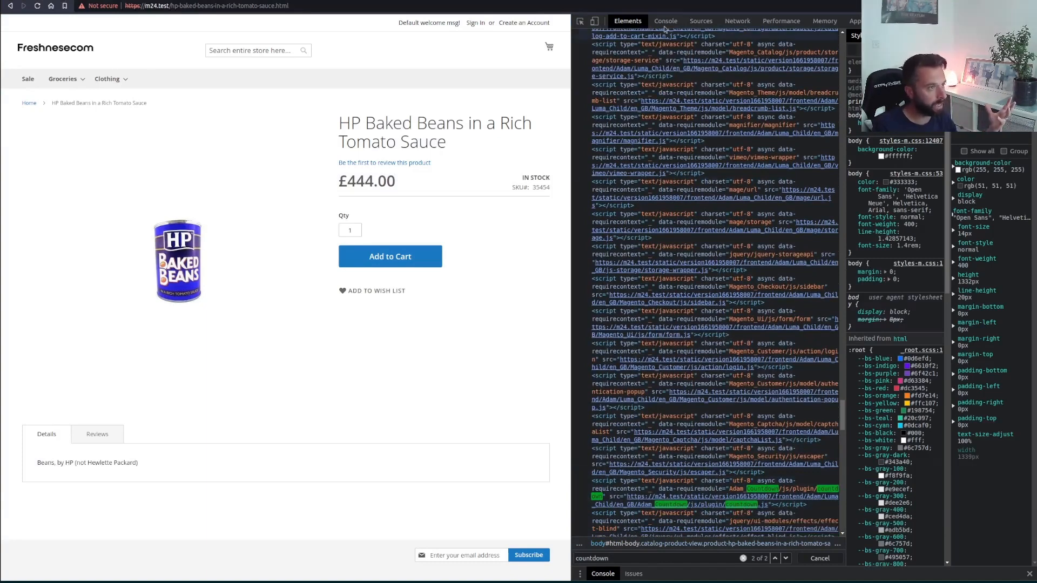
{"action": "left_click", "coordinate": [665, 20]}
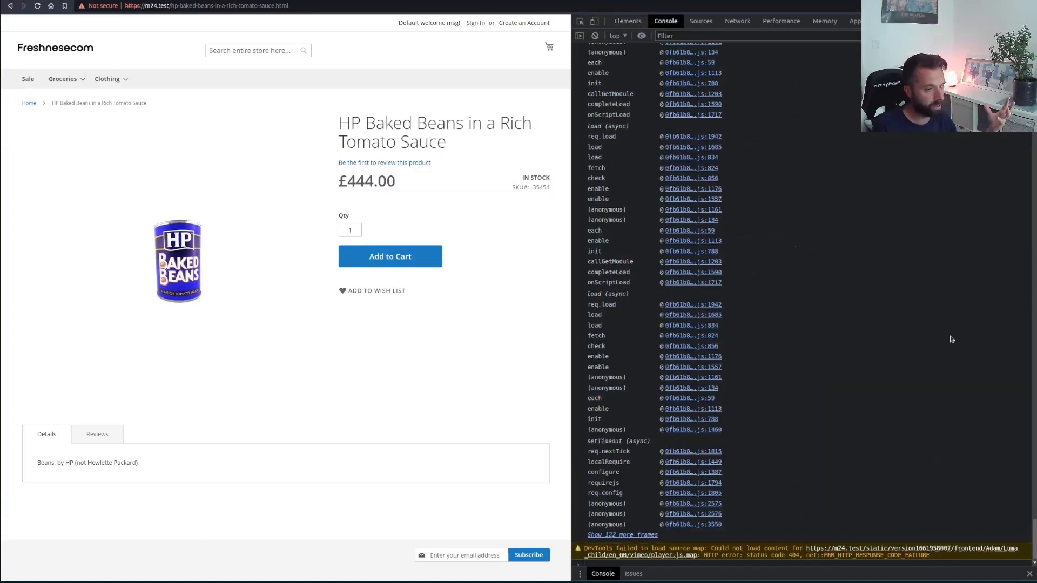
{"action": "scroll", "scroll_direction": "up", "scroll_amount": 3}
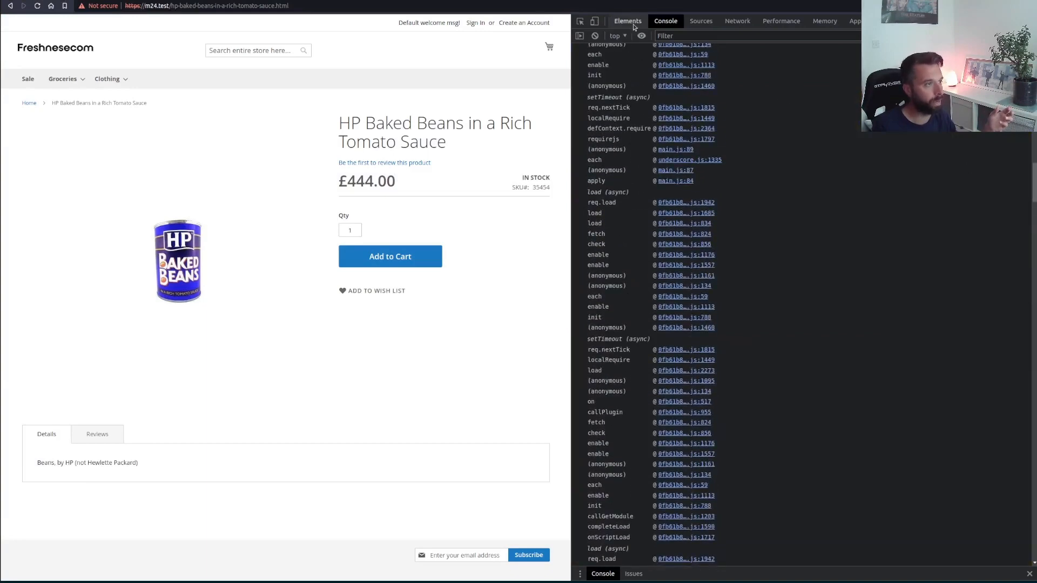
{"action": "left_click", "coordinate": [626, 21]}
{"action": "type", "text": "countdown.js"}
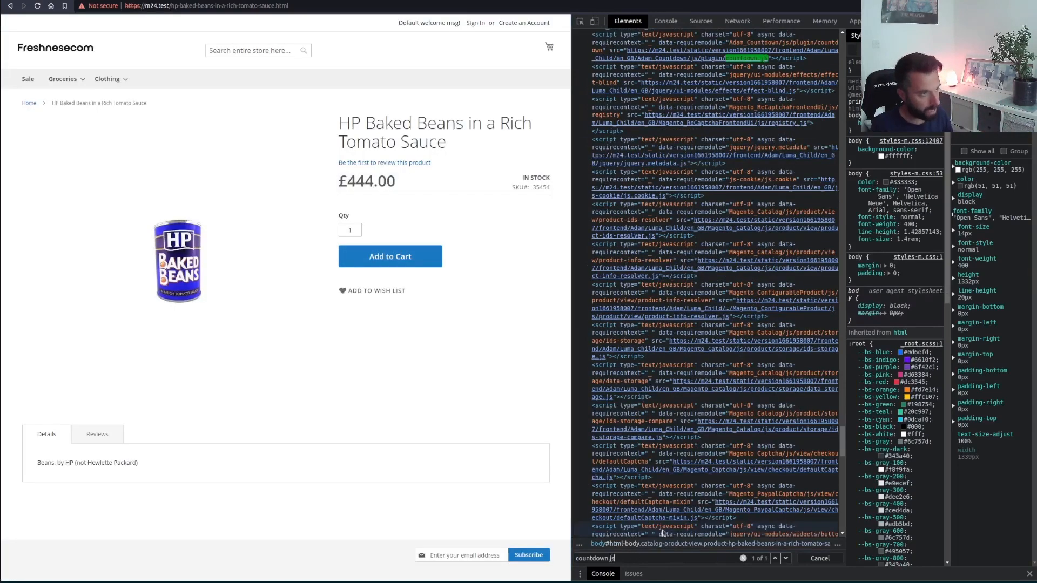
{"action": "mouse_move", "coordinate": [747, 58]}
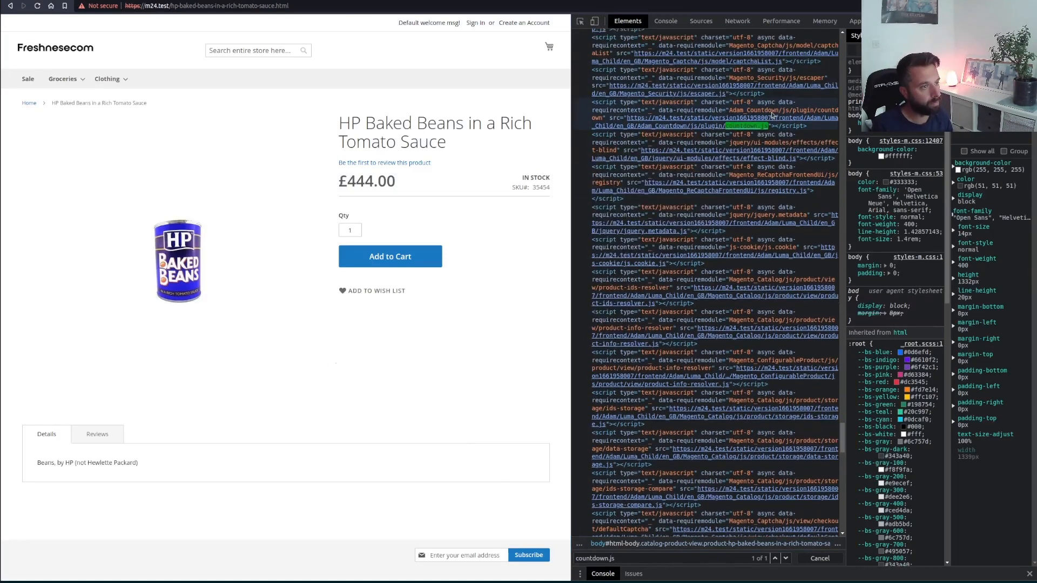
{"action": "mouse_move", "coordinate": [435, 402]}
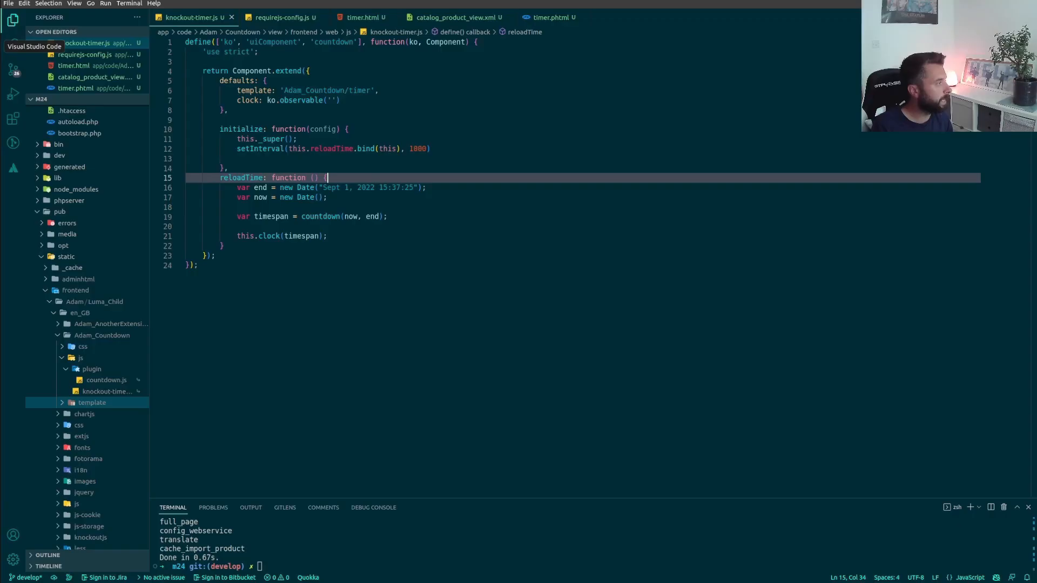
Step: After reloadTime, add getTimer: function() { return this.clock; } in knockout-timer.js
{"action": "left_click", "coordinate": [427, 187]}
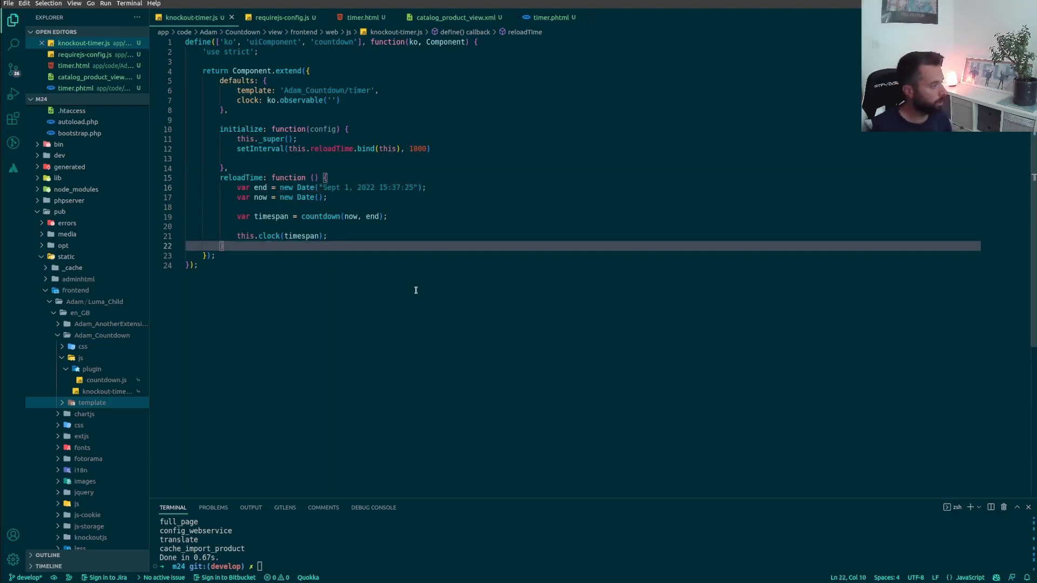
{"action": "type", "text": "getTimer: function() {"}
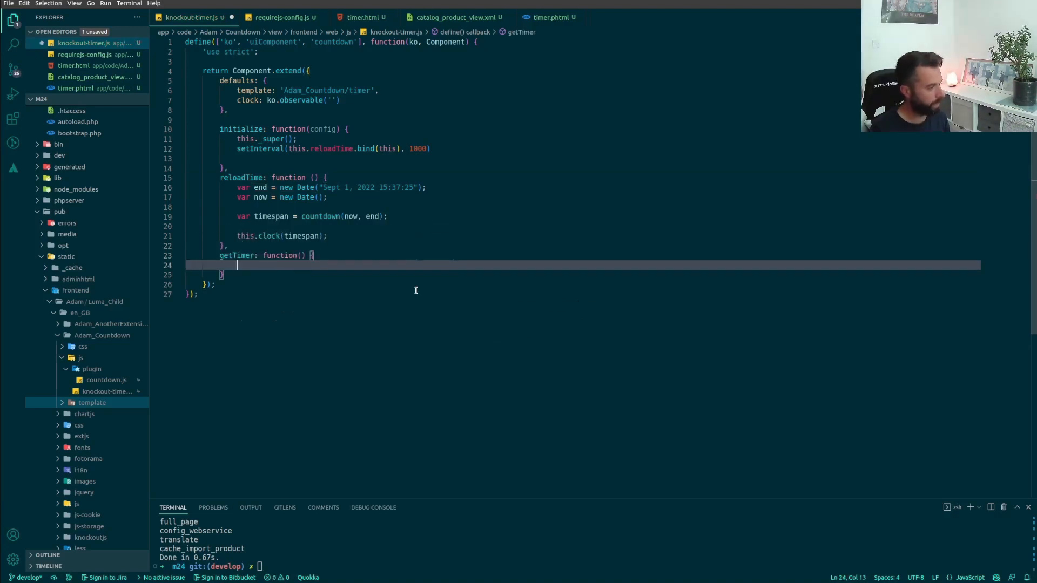
{"action": "type", "text": "r"}
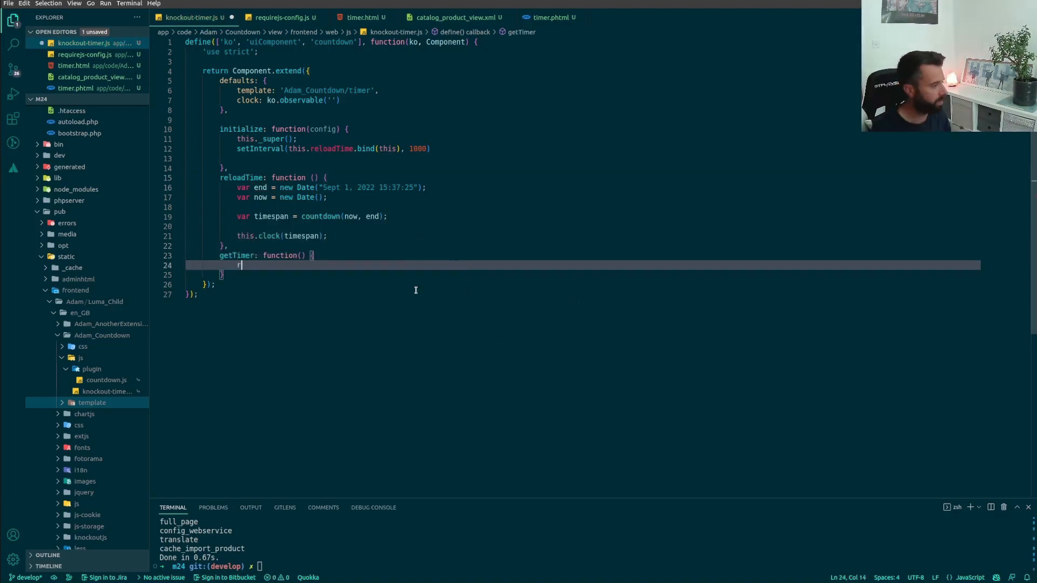
{"action": "type", "text": "eturn"}
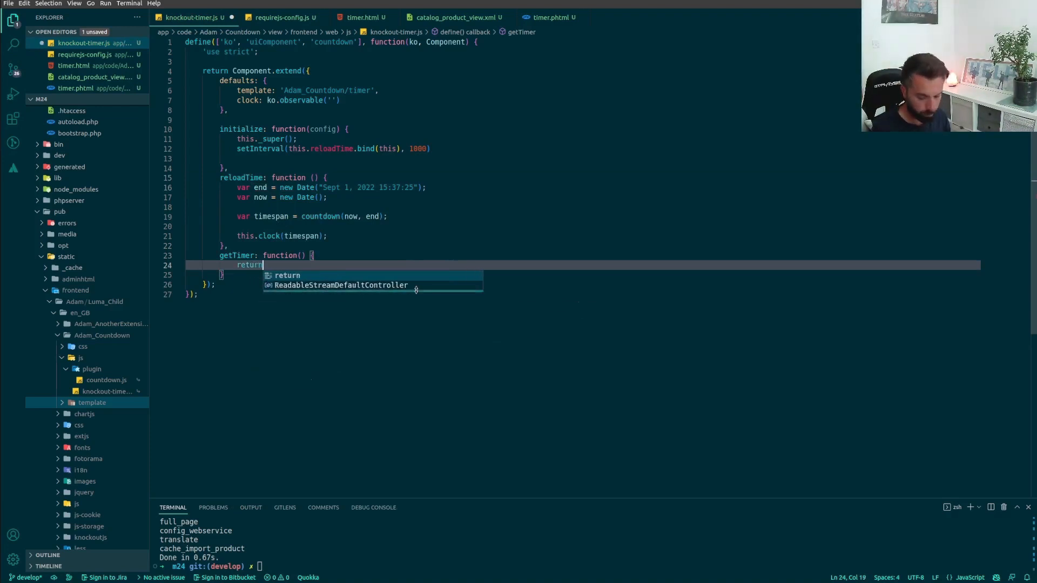
{"action": "type", "text": "this.clock"}
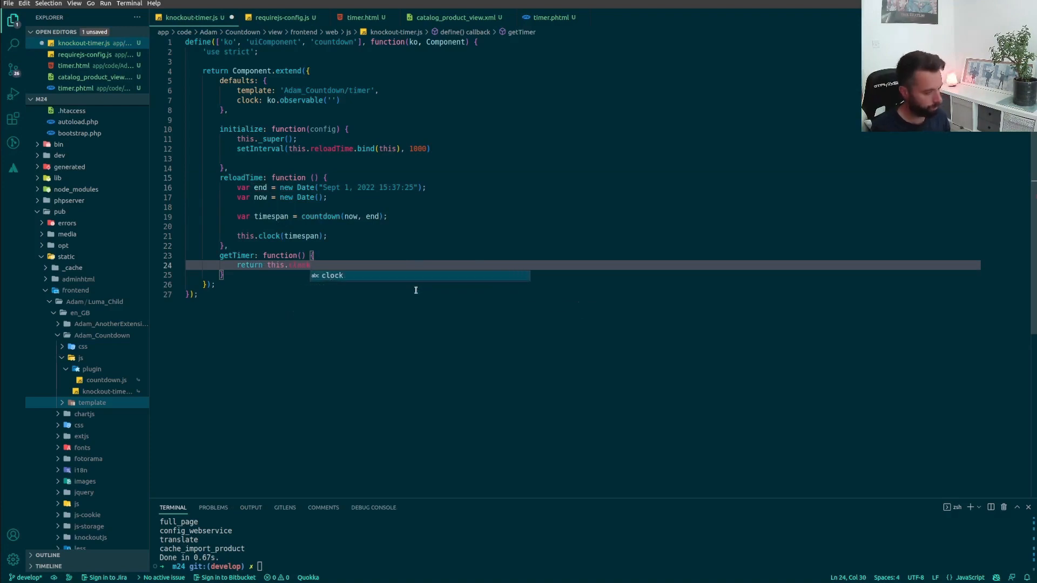
{"action": "key", "text": "Escape"}
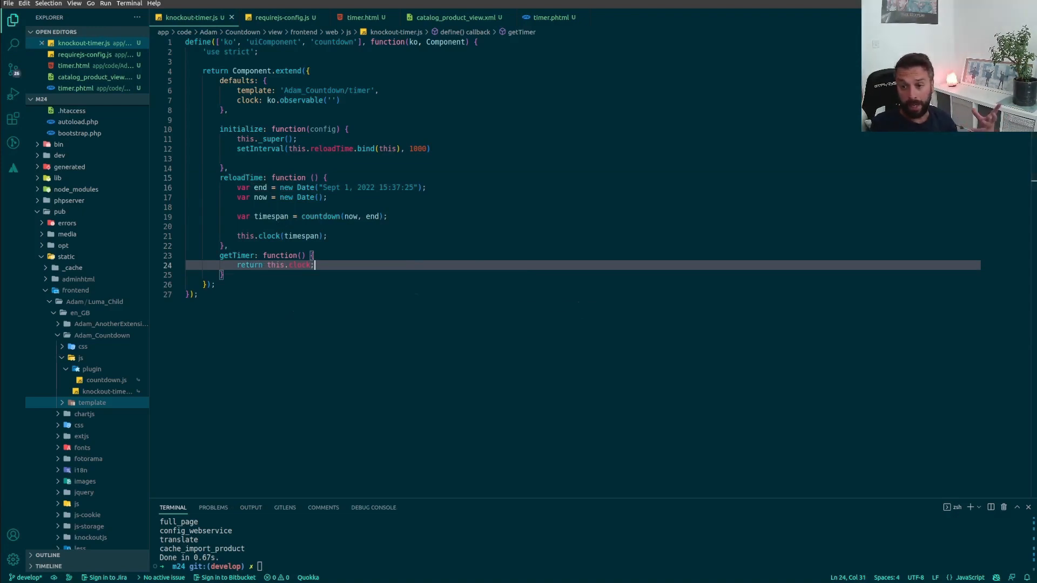
{"action": "mouse_move", "coordinate": [408, 250]}
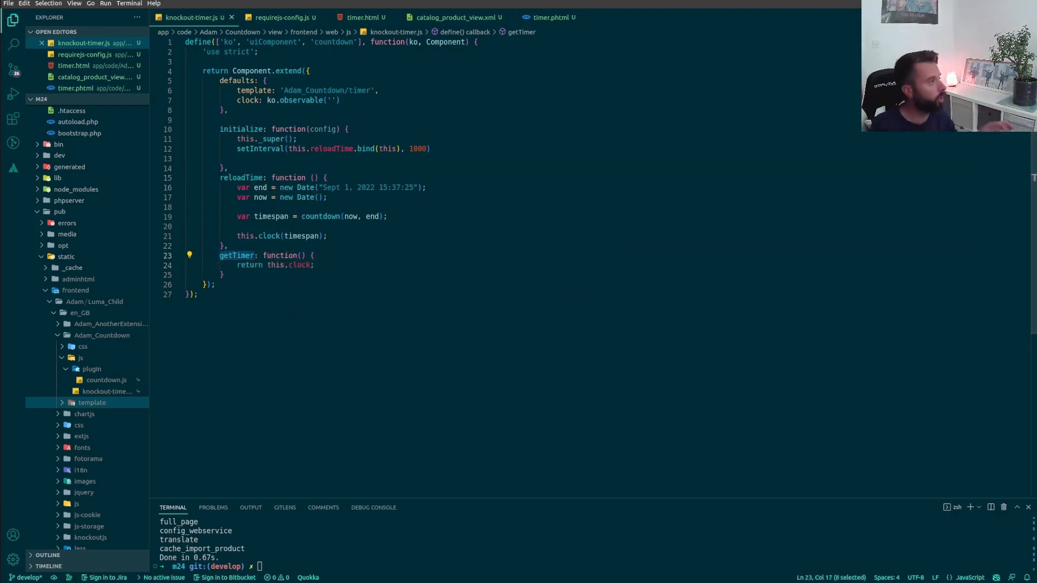
Step: Clear the placeholder markup in timer.html, checking the binding in timer.phtml
{"action": "left_click", "coordinate": [363, 17]}
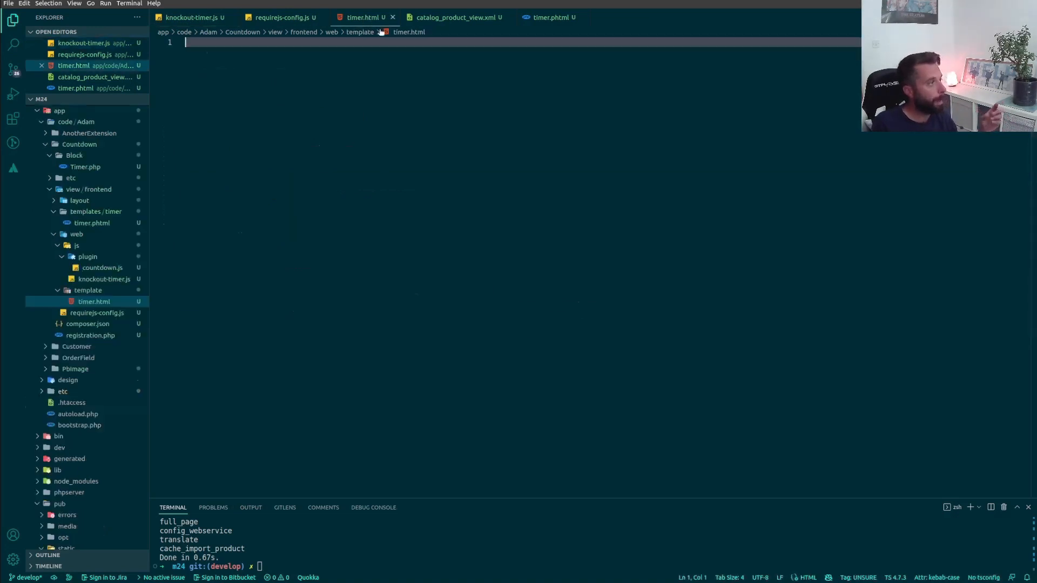
{"action": "mouse_move", "coordinate": [402, 123]}
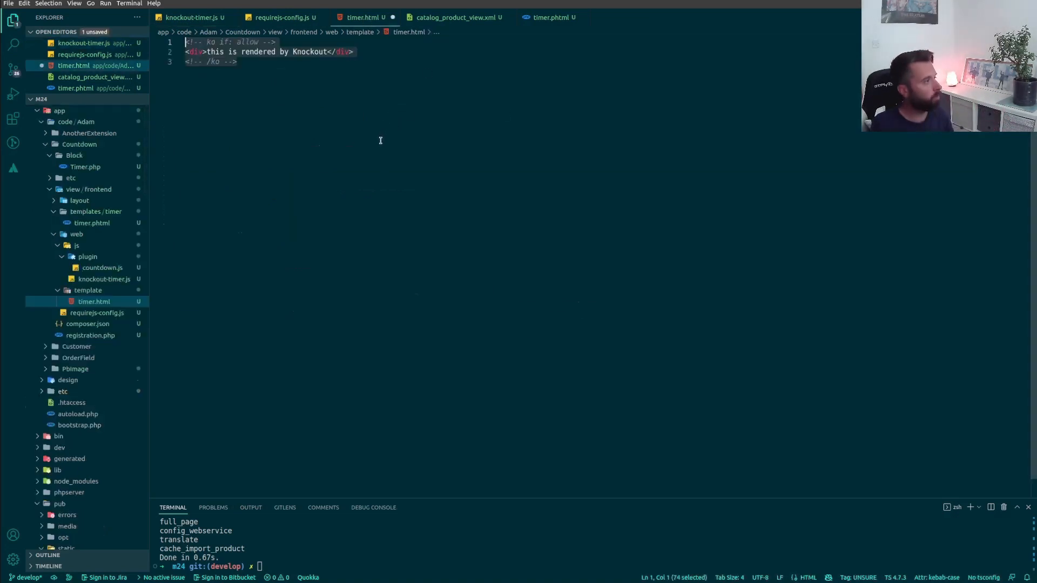
{"action": "left_click", "coordinate": [237, 62]}
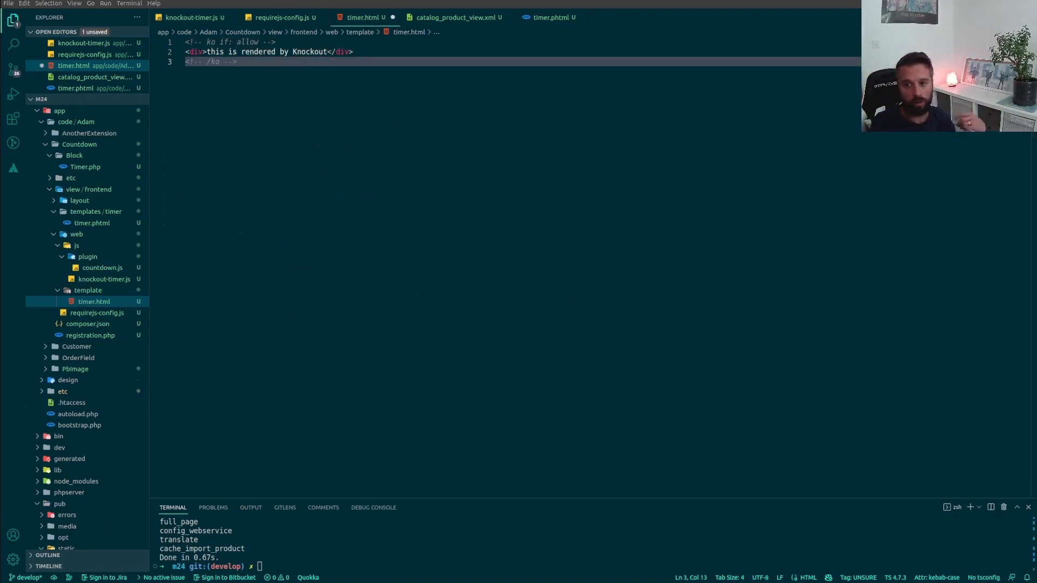
{"action": "key", "text": "ctrl+a"}
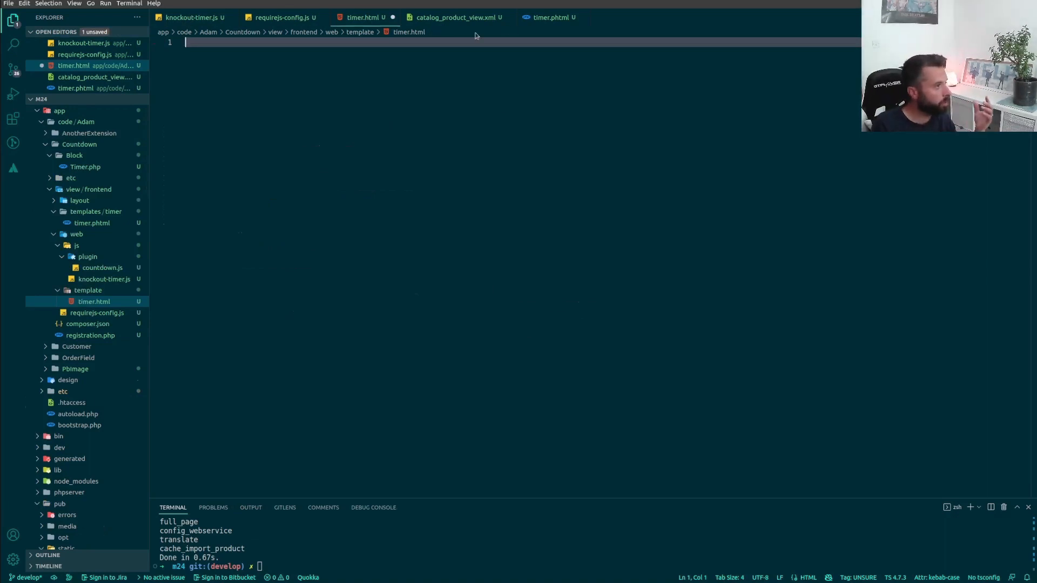
{"action": "left_click", "coordinate": [549, 16]}
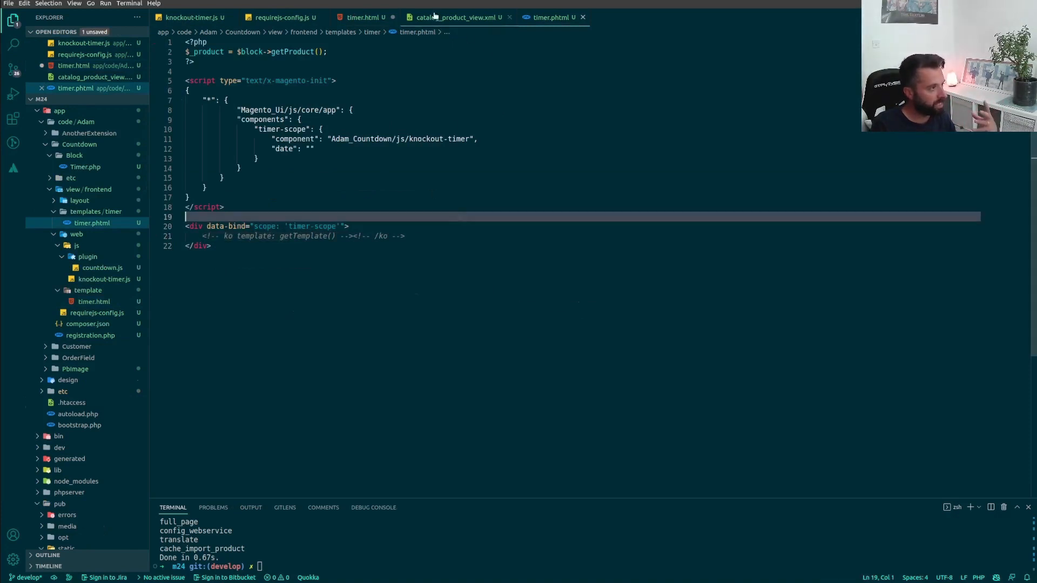
{"action": "left_click", "coordinate": [363, 18]}
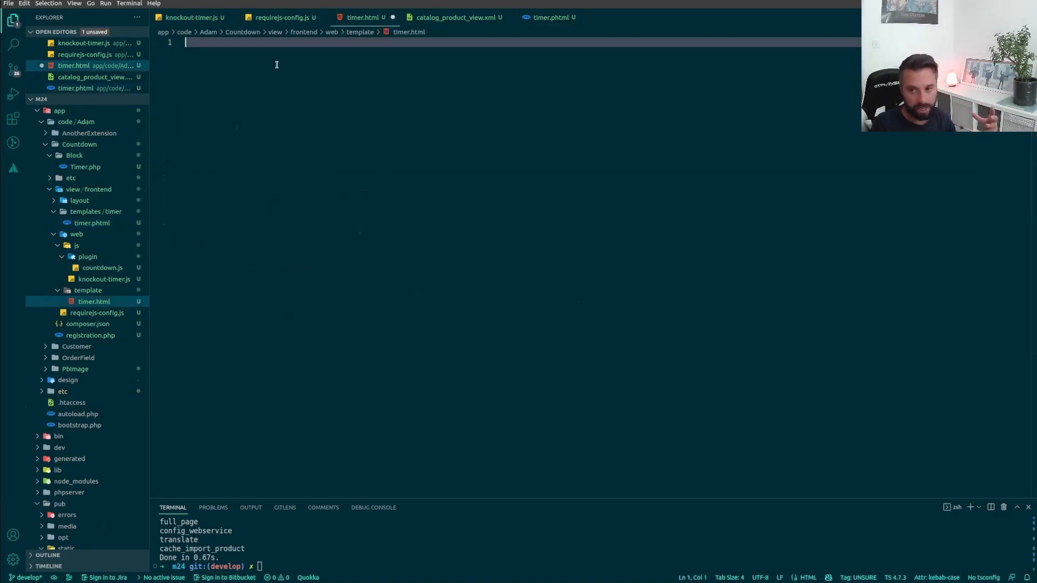
Step: Write a div with data-bind="text: getTimer()" in timer.html
{"action": "type", "text": "div ></div>"}
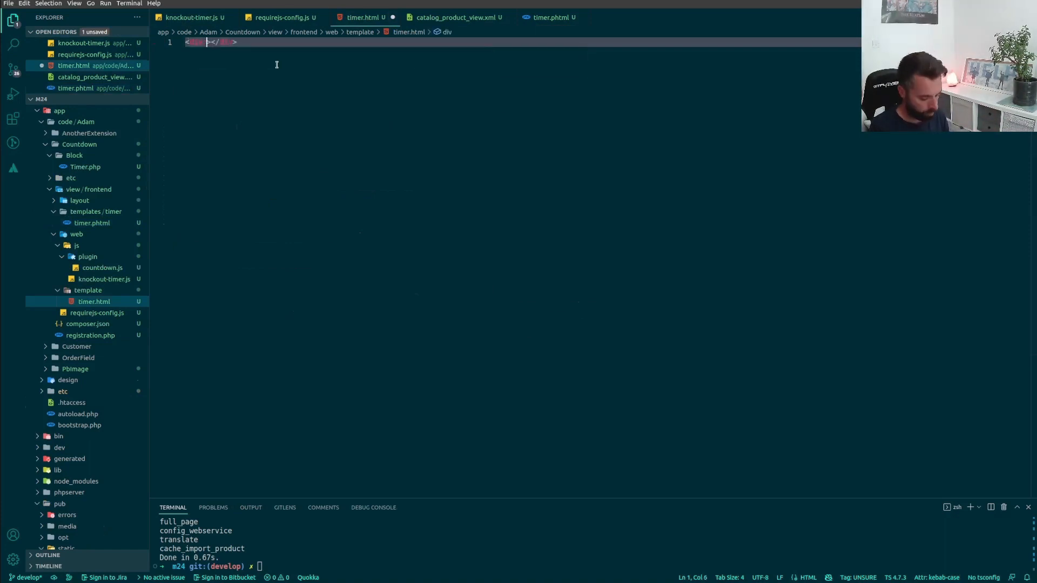
{"action": "type", "text": "data-bind=\""}
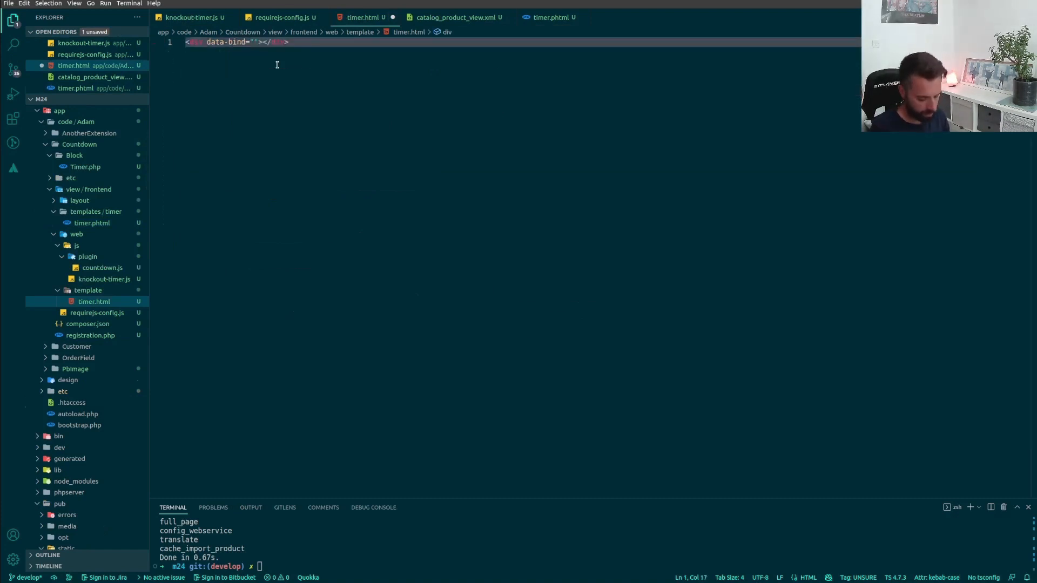
{"action": "type", "text": "getTimer("}
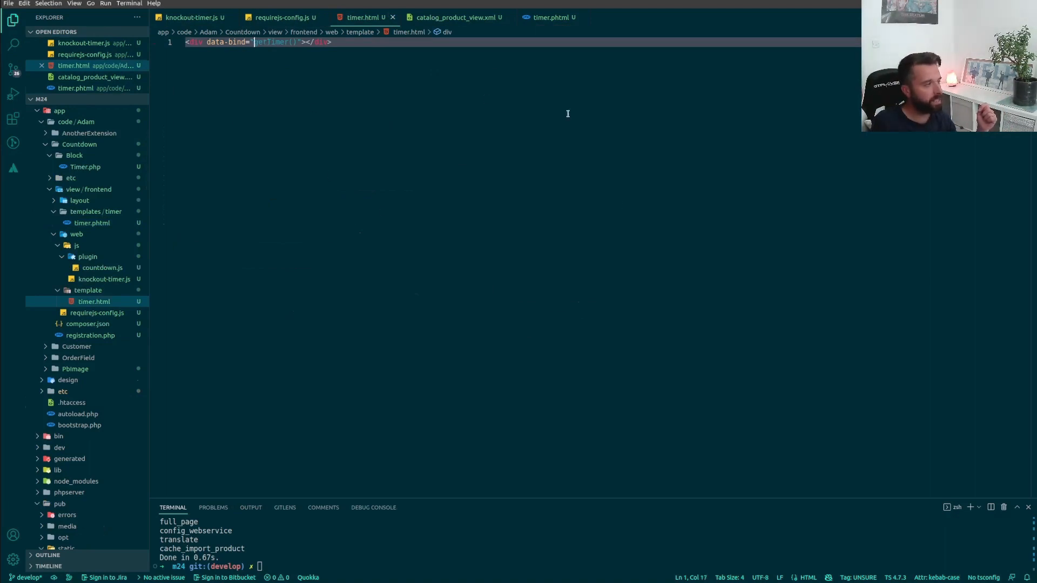
{"action": "type", "text": "te"}
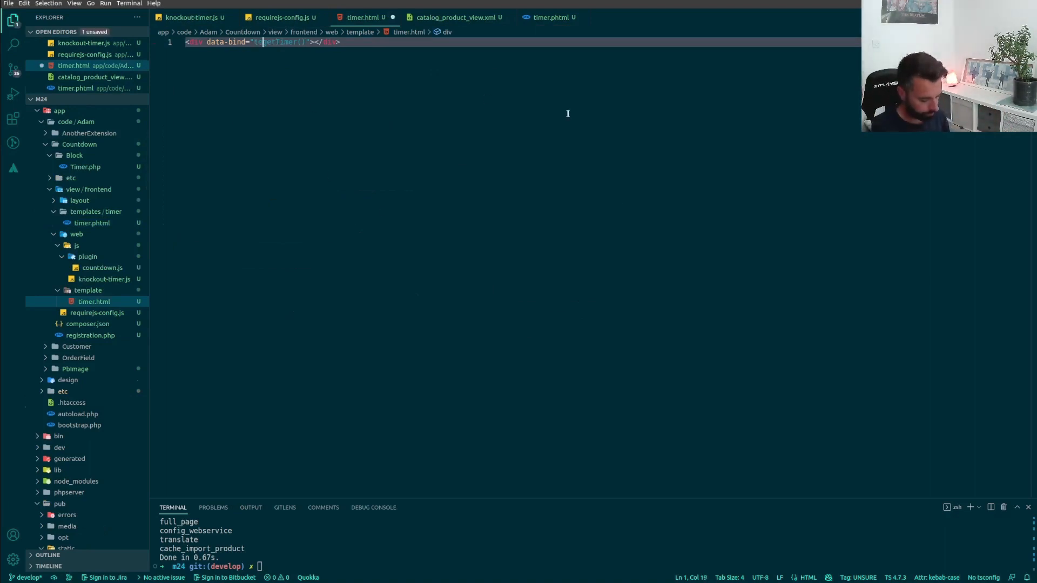
{"action": "type", "text": "text:"}
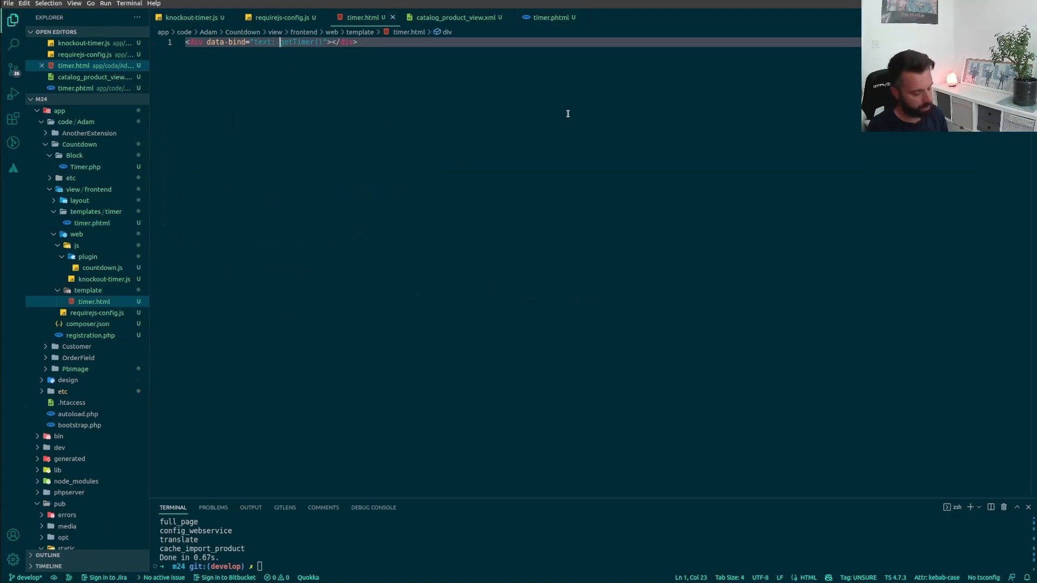
{"action": "mouse_move", "coordinate": [520, 105]}
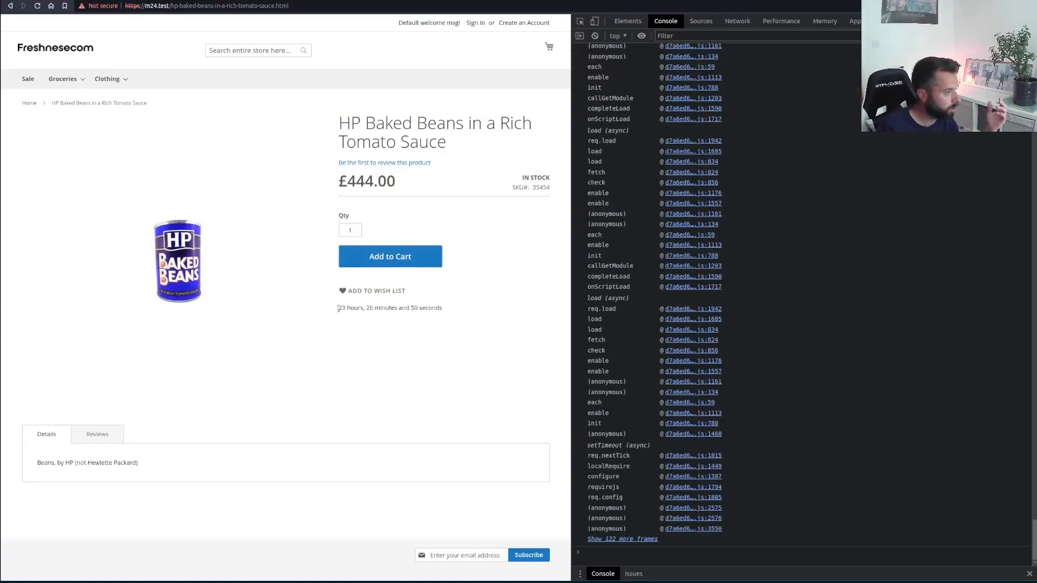
{"action": "mouse_move", "coordinate": [423, 315]}
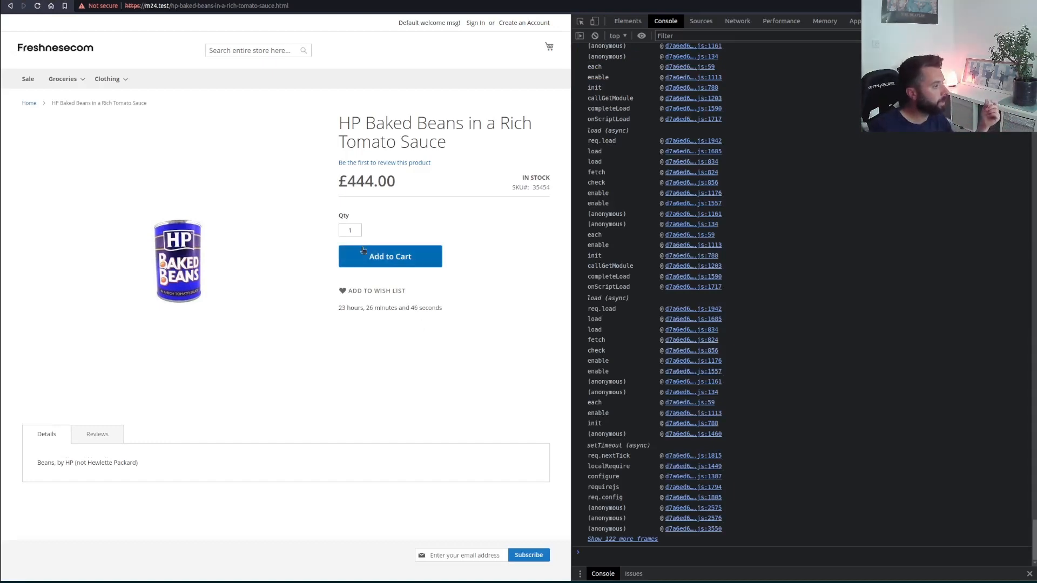
{"action": "mouse_move", "coordinate": [451, 316]}
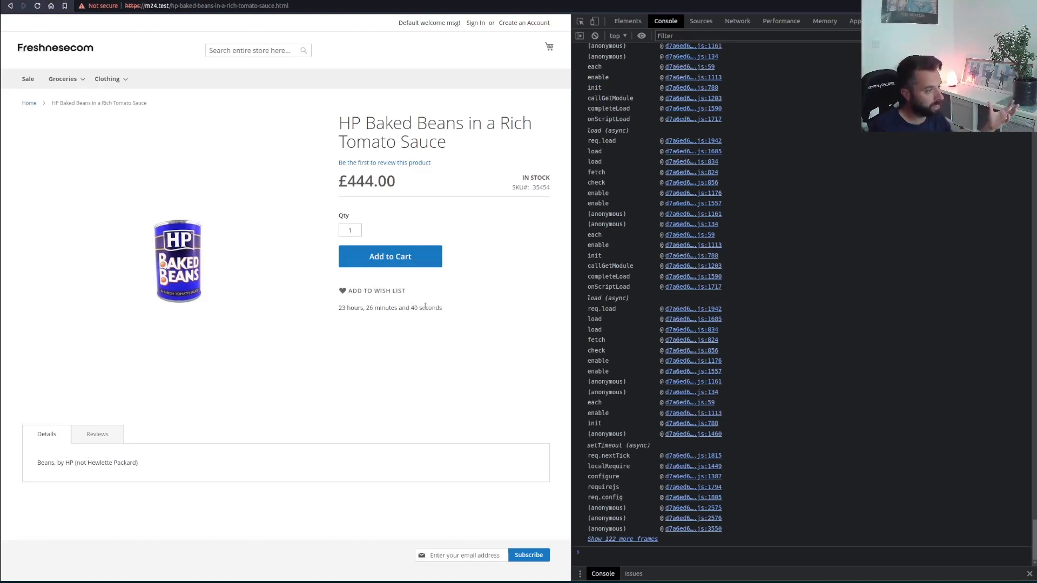
{"action": "mouse_move", "coordinate": [457, 337]}
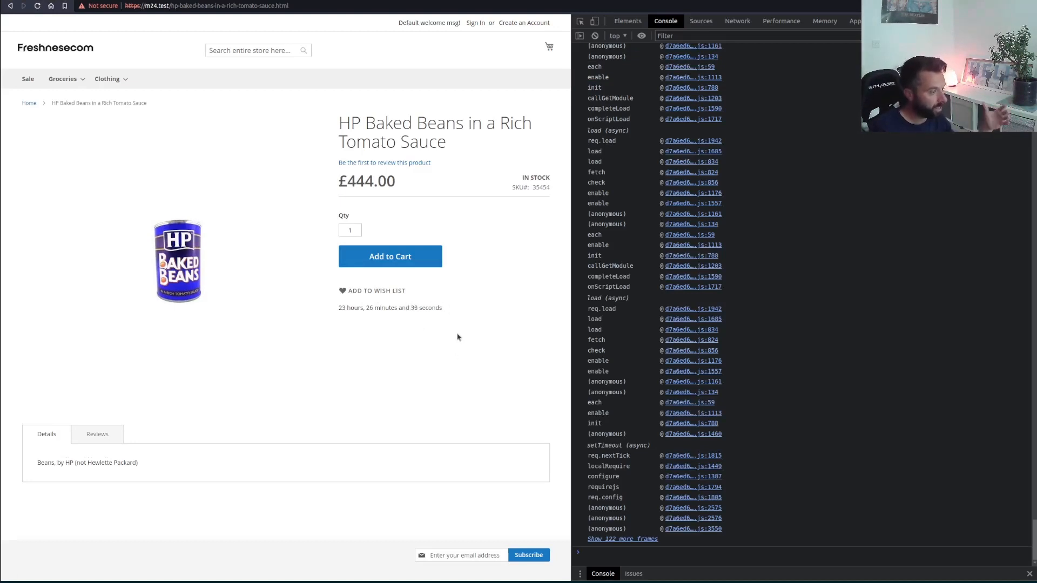
{"action": "mouse_move", "coordinate": [449, 311]}
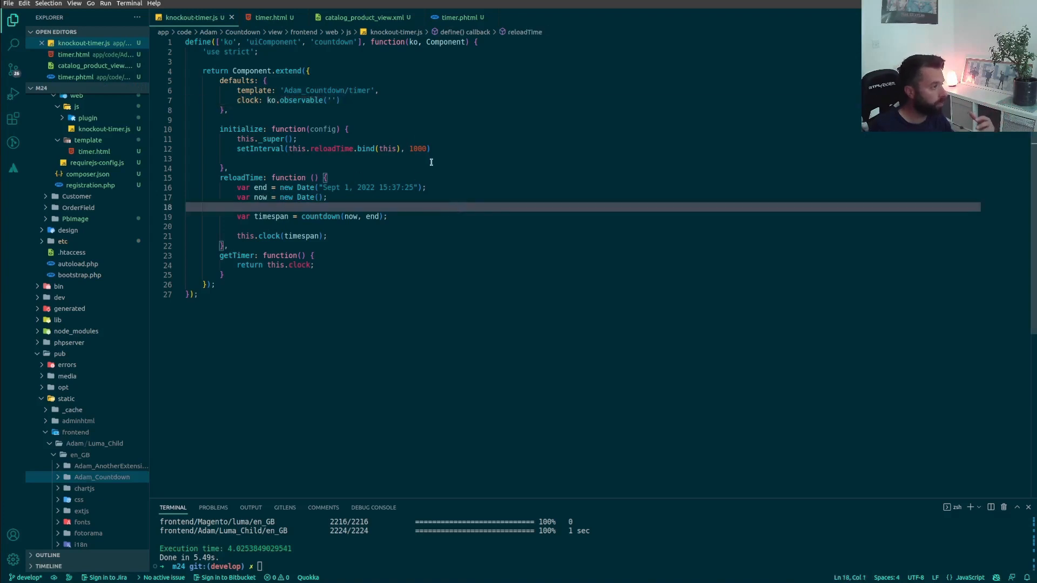
{"action": "mouse_move", "coordinate": [401, 232]}
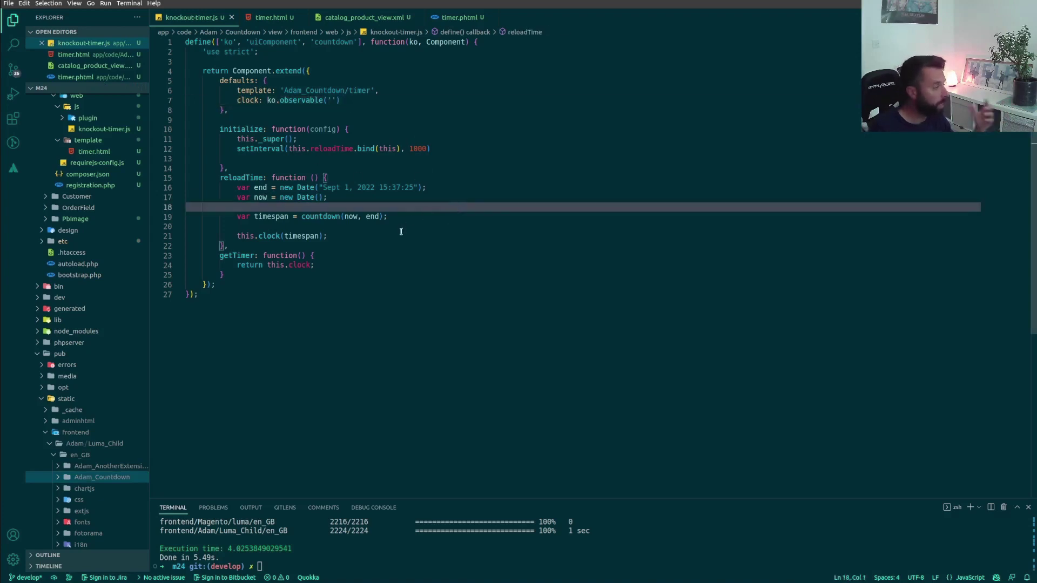
Step: Add class="timer" to the timer.html div, then collapse the templates and js folders
{"action": "scroll", "scroll_direction": "up", "scroll_amount": 3}
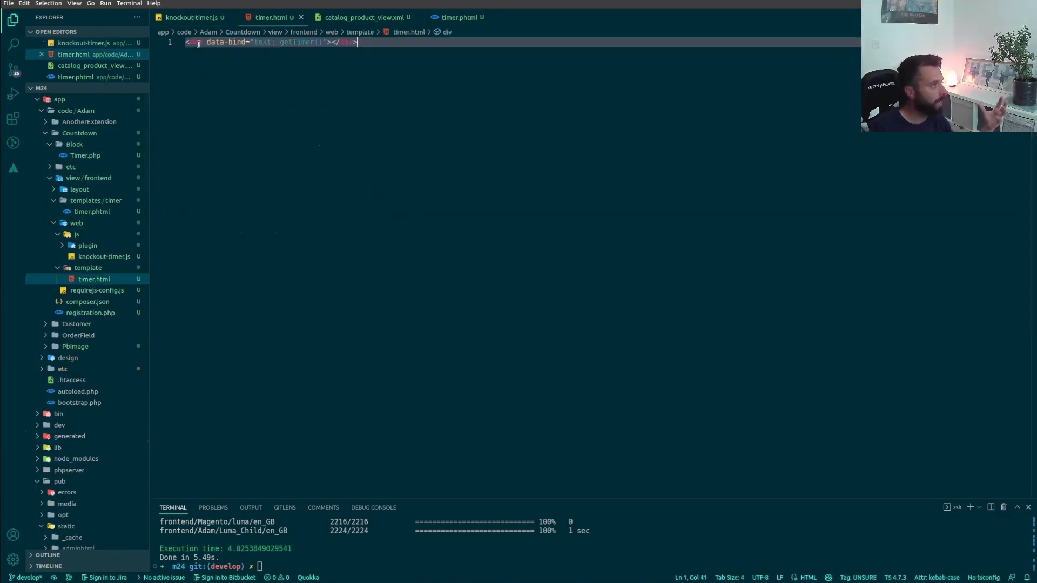
{"action": "type", "text": "class=\"timer"}
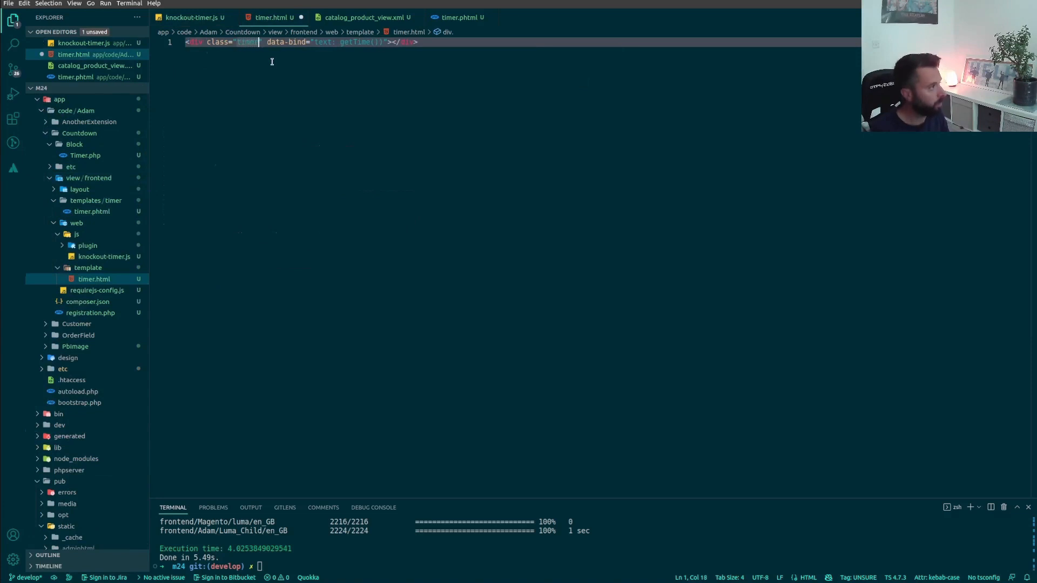
{"action": "left_click", "coordinate": [92, 211]}
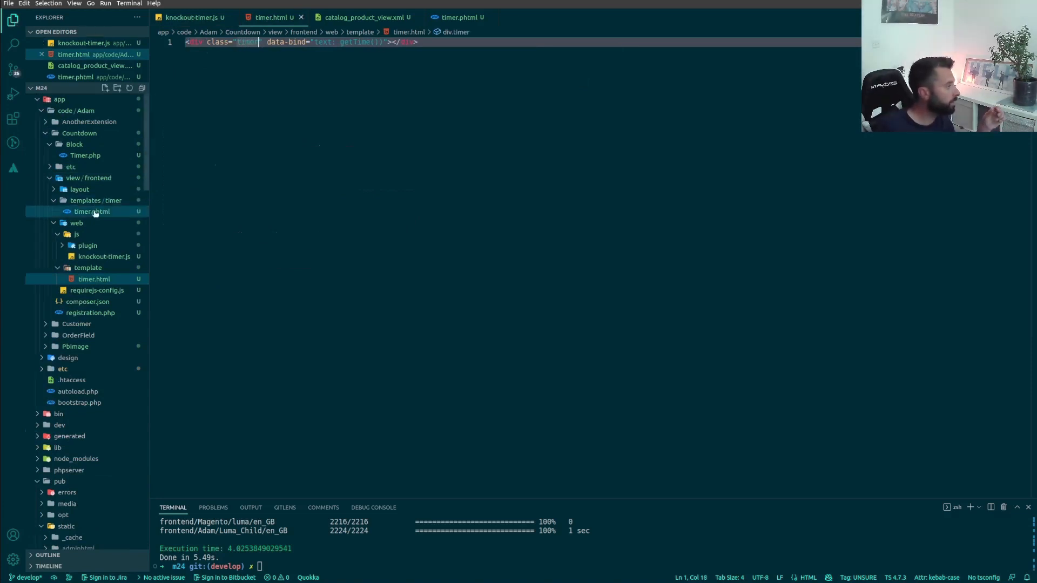
{"action": "left_click", "coordinate": [96, 201]}
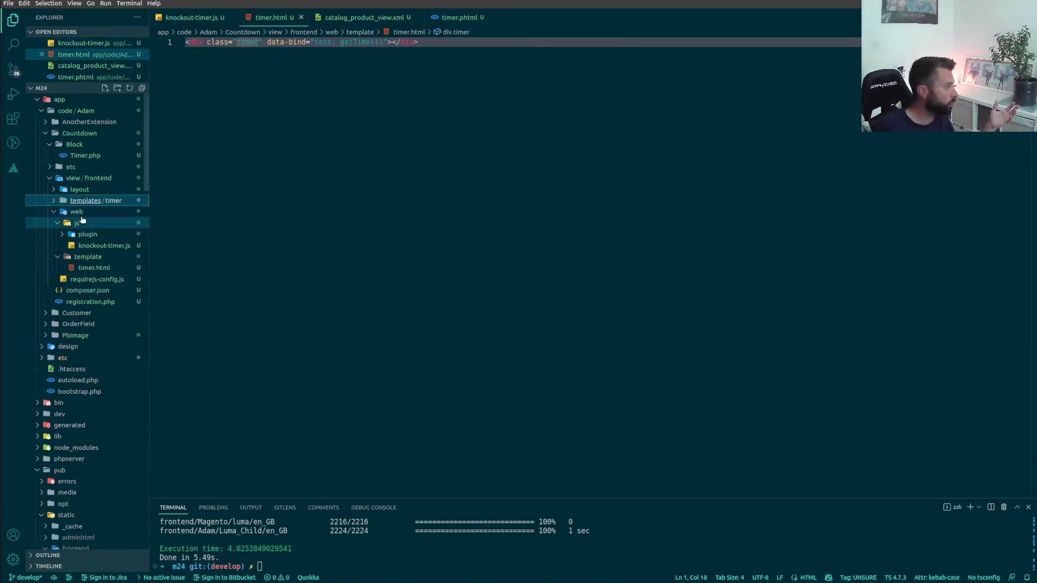
{"action": "left_click", "coordinate": [77, 223]}
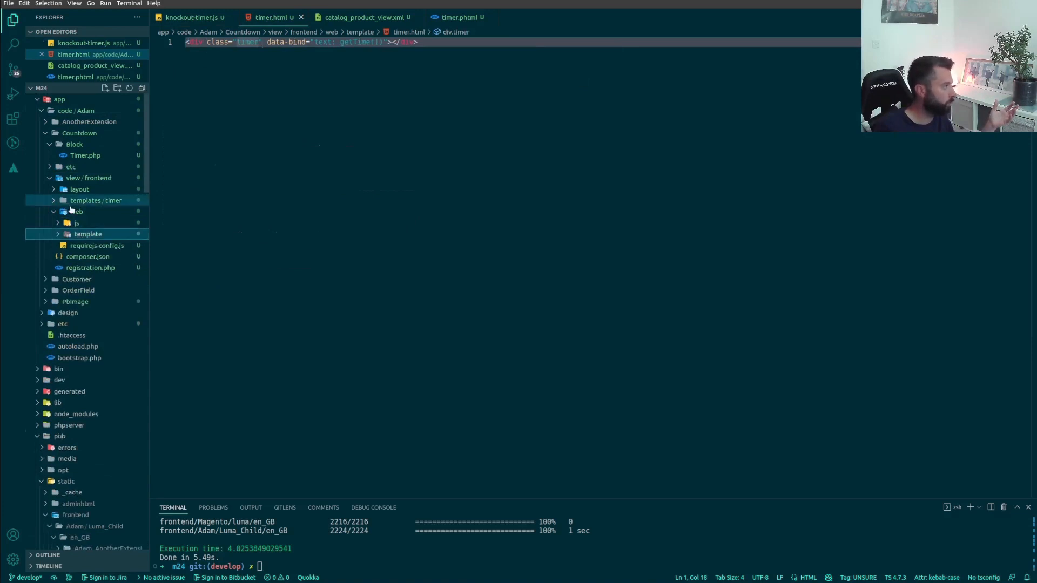
Step: Create a css folder under web
{"action": "right_click", "coordinate": [76, 210]}
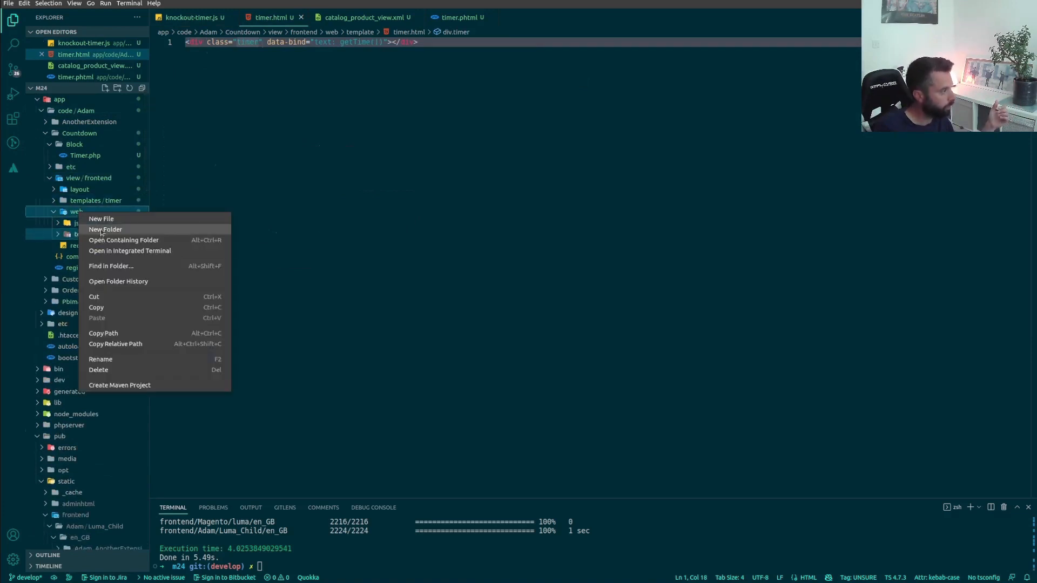
{"action": "left_click", "coordinate": [105, 229]}
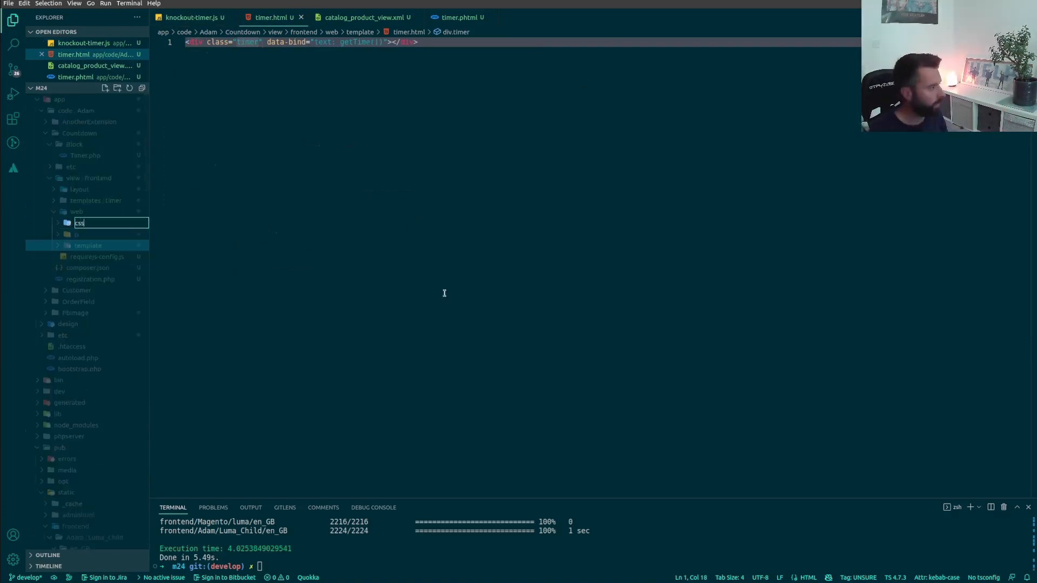
{"action": "right_click", "coordinate": [79, 222]}
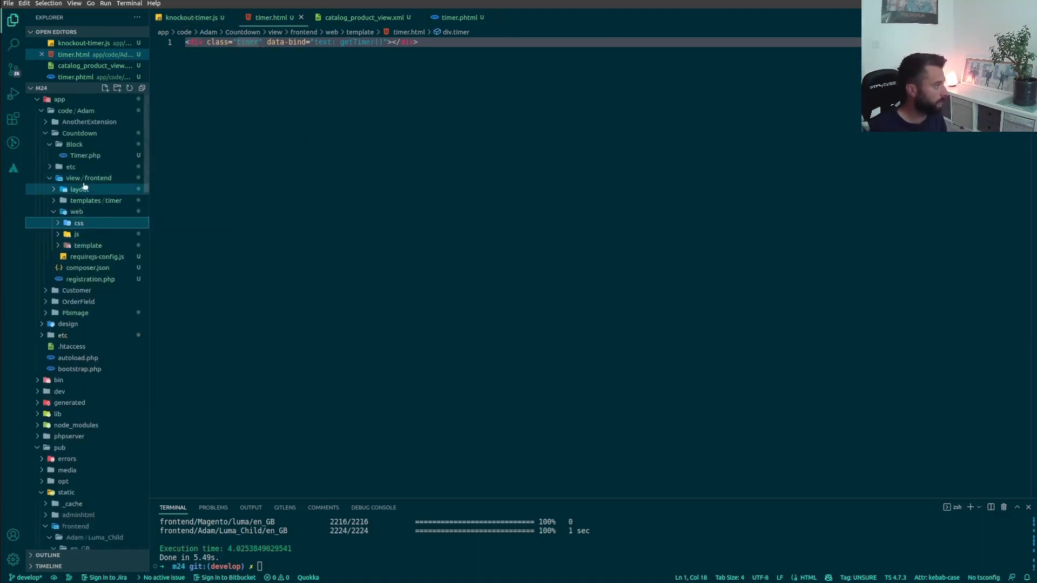
Step: Create a default.xml layout loading Adam_Countdown::css/custom.css in the page head
{"action": "right_click", "coordinate": [78, 188]}
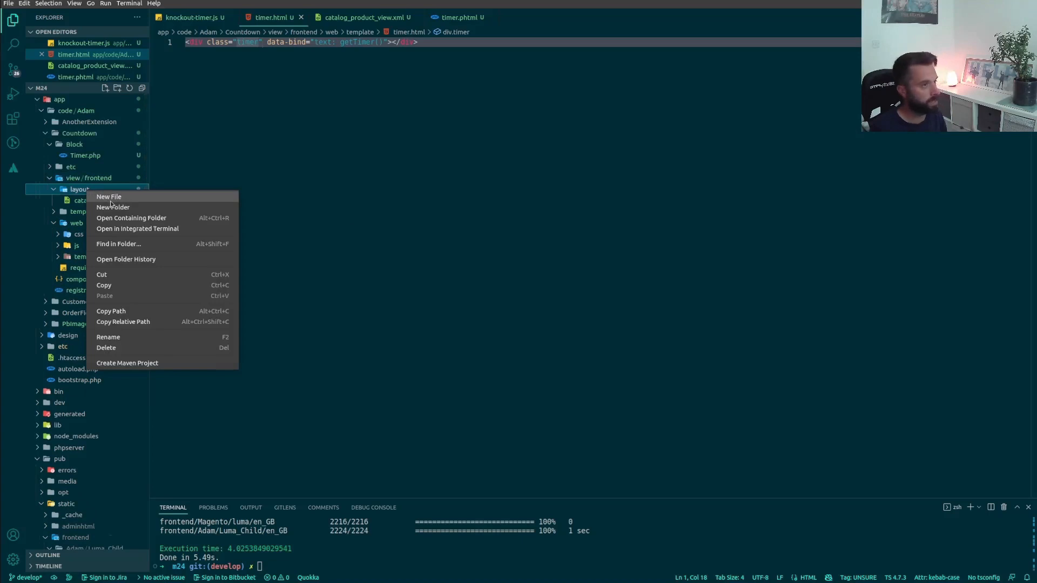
{"action": "mouse_move", "coordinate": [113, 207]}
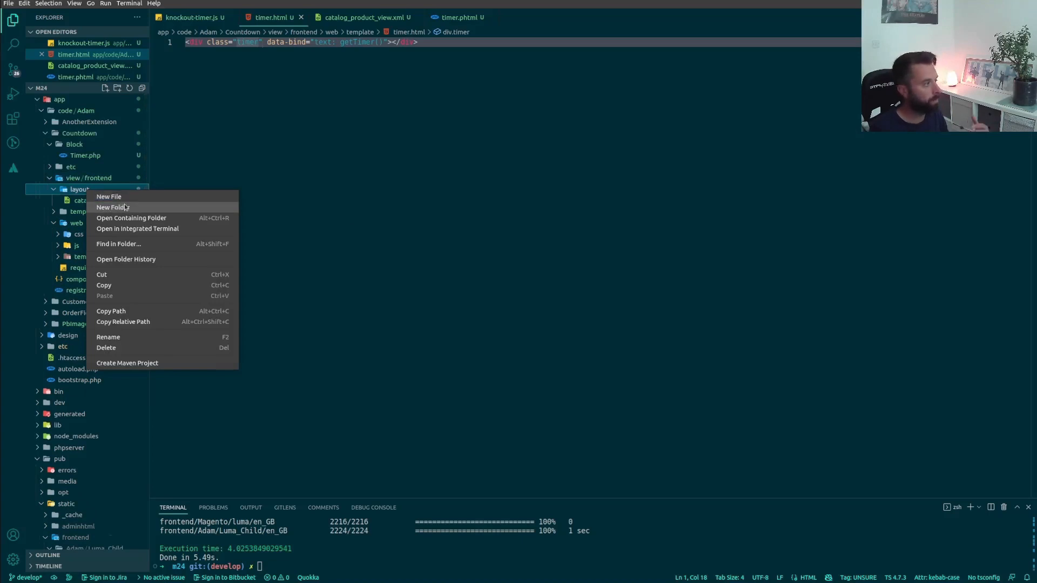
{"action": "mouse_move", "coordinate": [109, 196]}
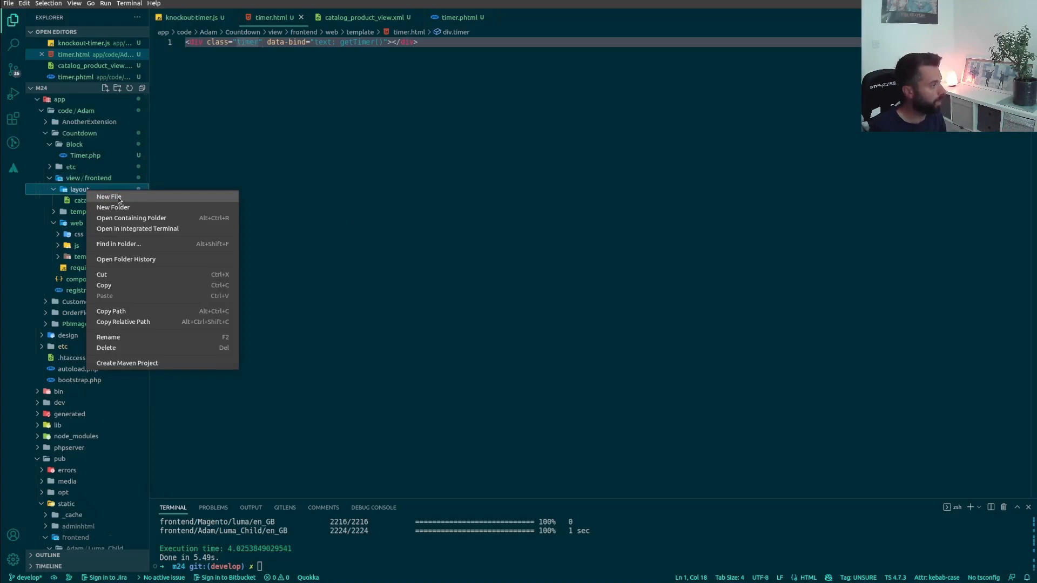
{"action": "left_click", "coordinate": [108, 196]}
{"action": "type", "text": "defaul"}
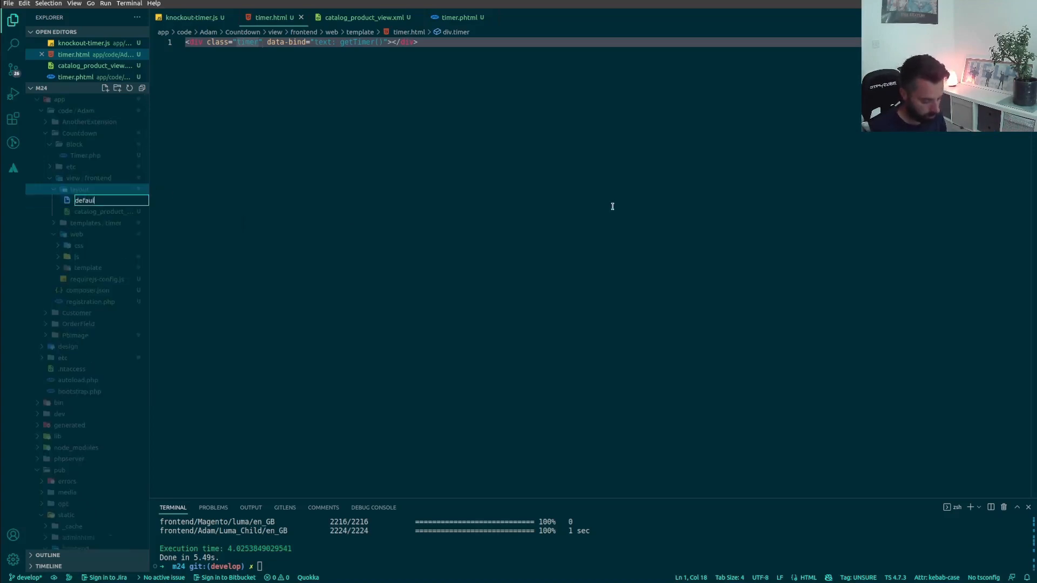
{"action": "type", "text": ".xml"}
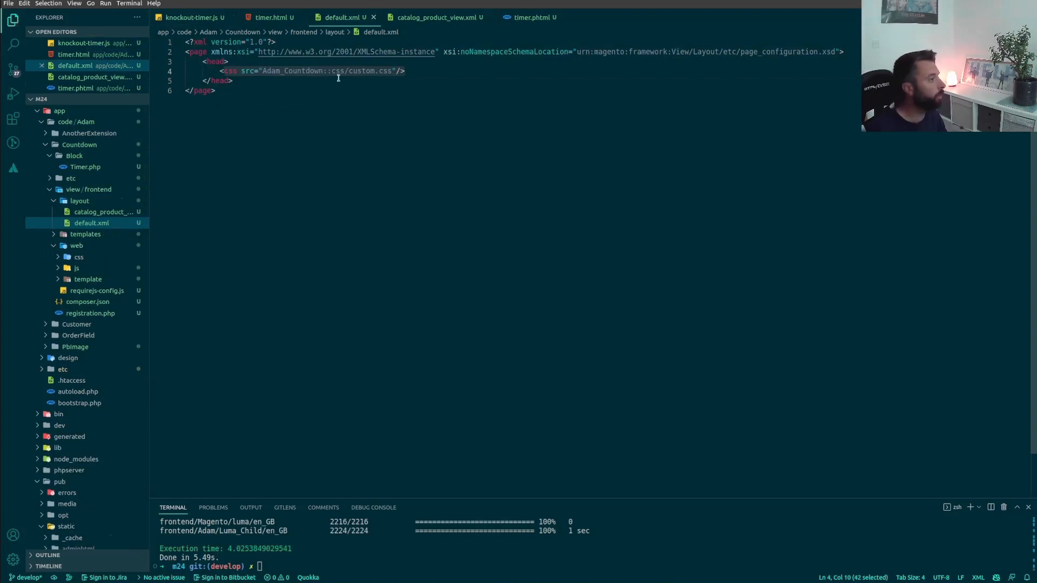
Step: Create a custom.less file inside the css folder
{"action": "right_click", "coordinate": [78, 258]}
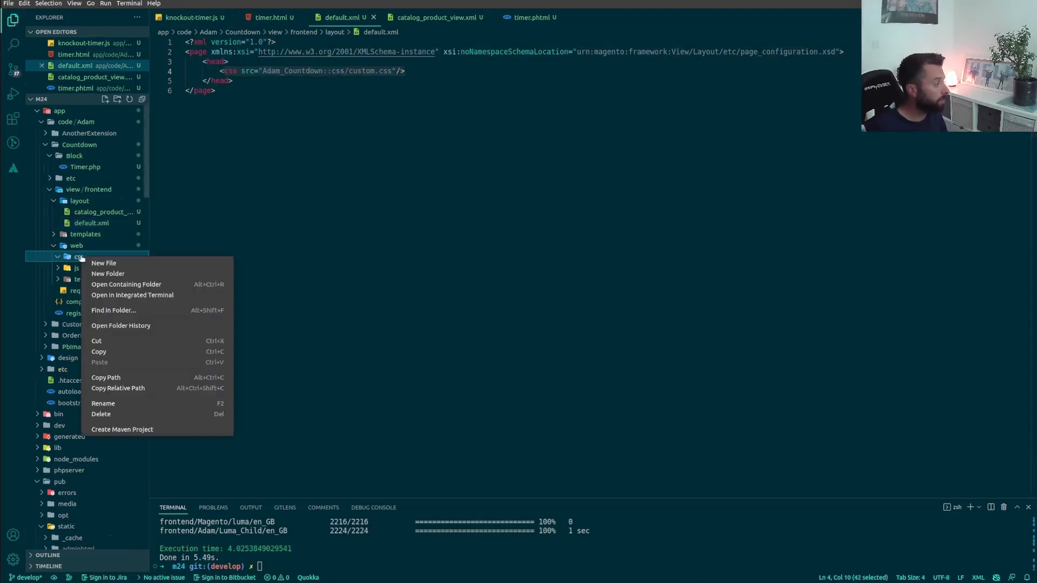
{"action": "mouse_move", "coordinate": [104, 263]}
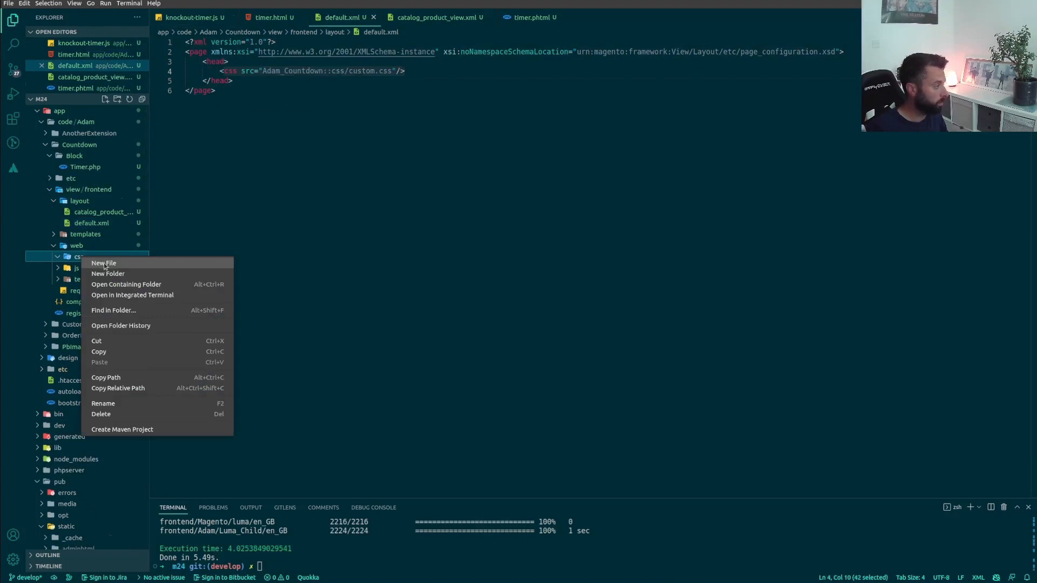
{"action": "left_click", "coordinate": [104, 263]}
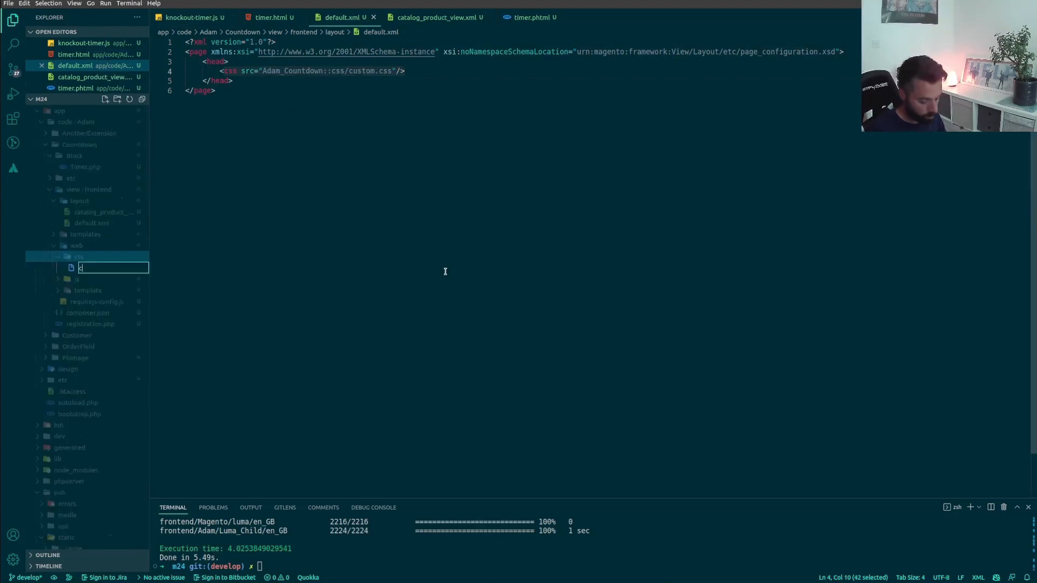
{"action": "type", "text": "ustom"}
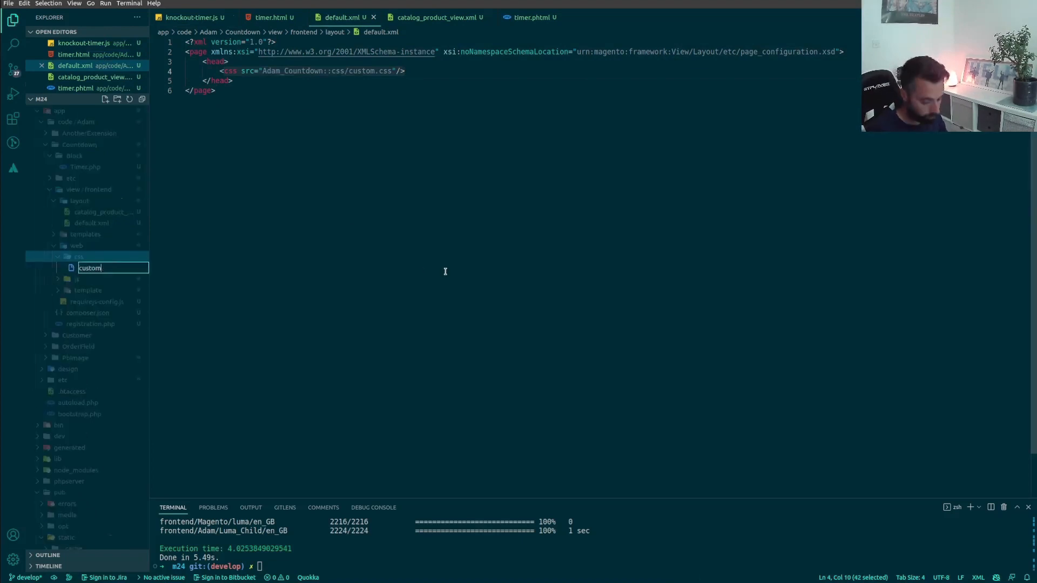
{"action": "type", "text": ".less"}
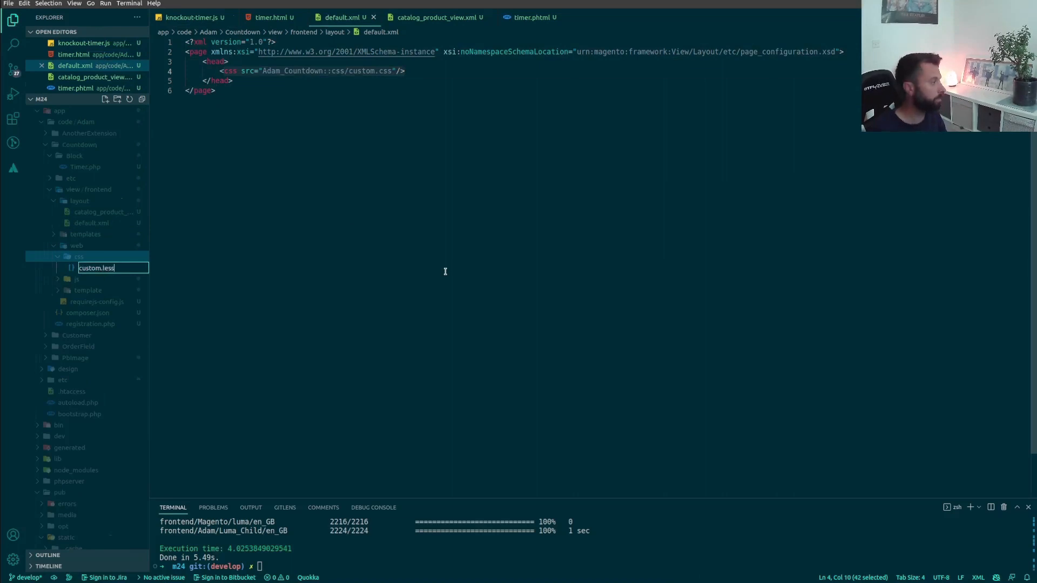
{"action": "key", "text": "Return"}
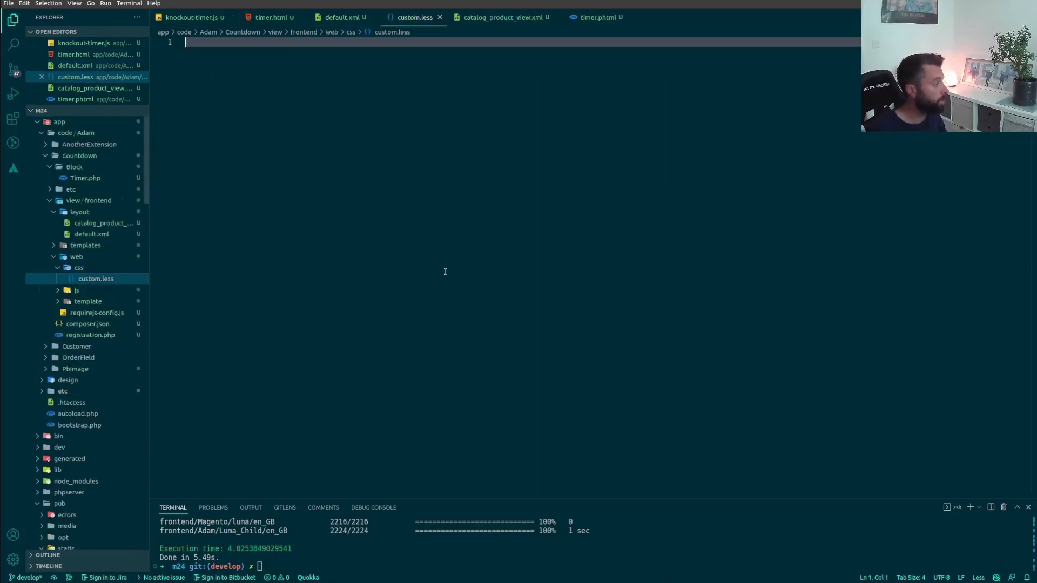
Step: Add a .timer rule with background-color orange and white text
{"action": "type", "text": ";"}
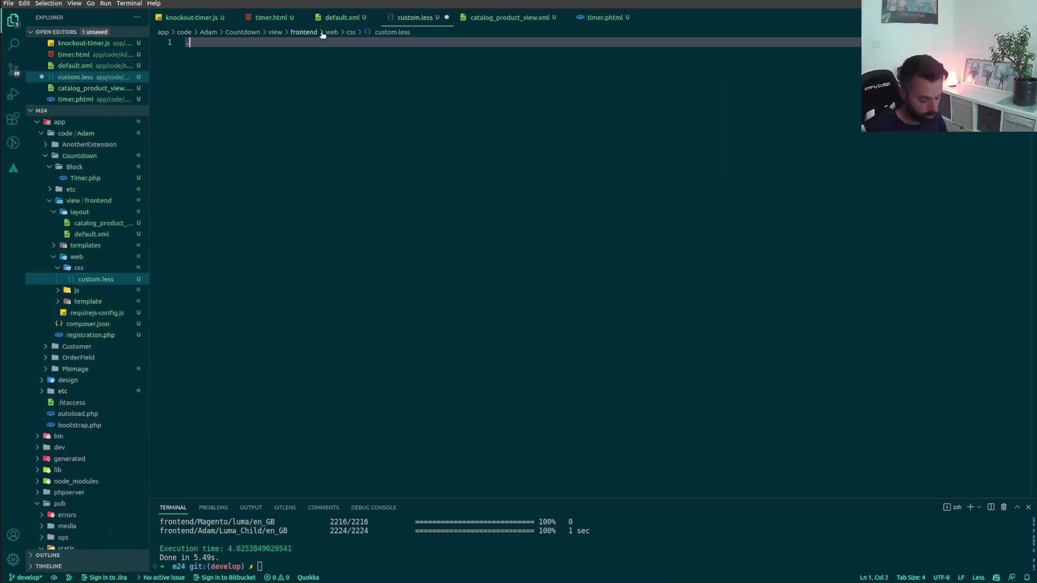
{"action": "type", "text": ".timer {"}
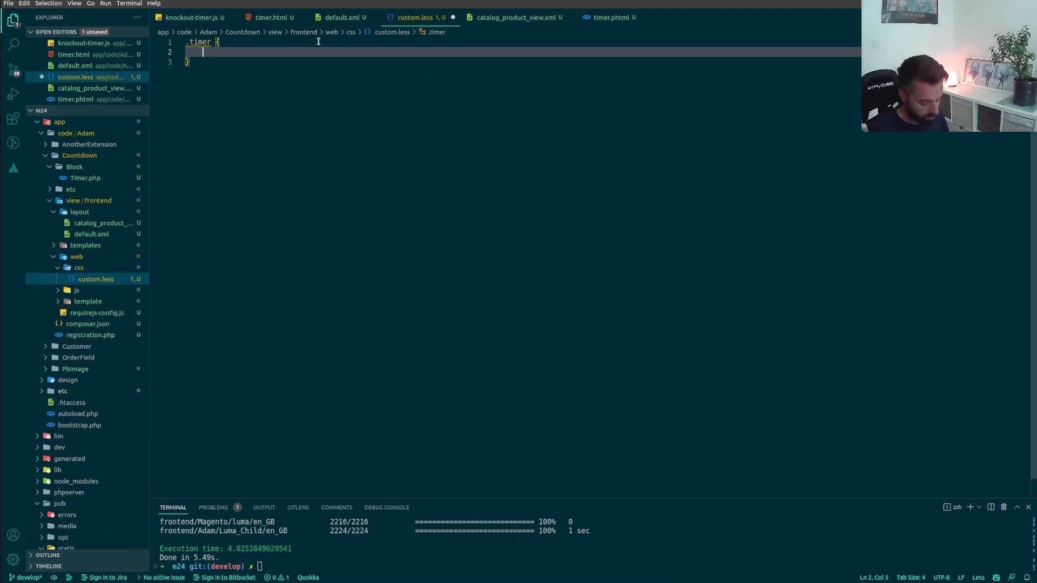
{"action": "type", "text": "background-color: ;"}
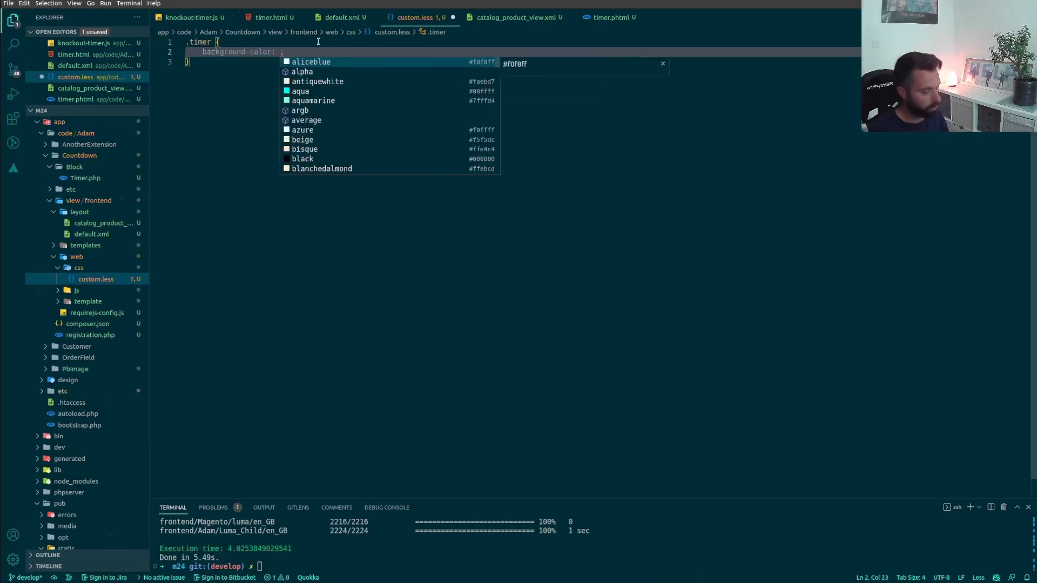
{"action": "type", "text": "orange"}
{"action": "type", "text": "color:"}
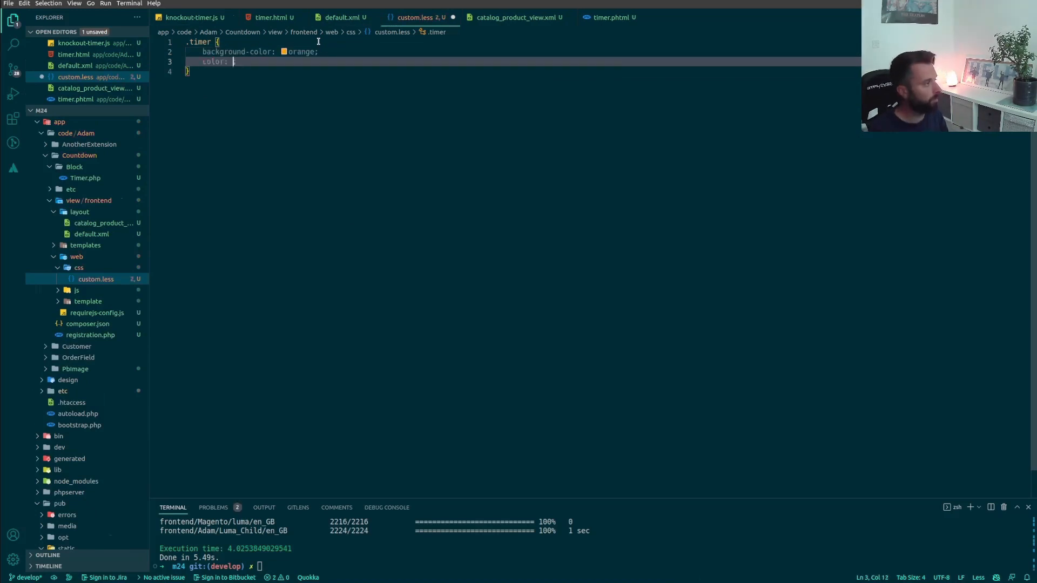
{"action": "type", "text": "white"}
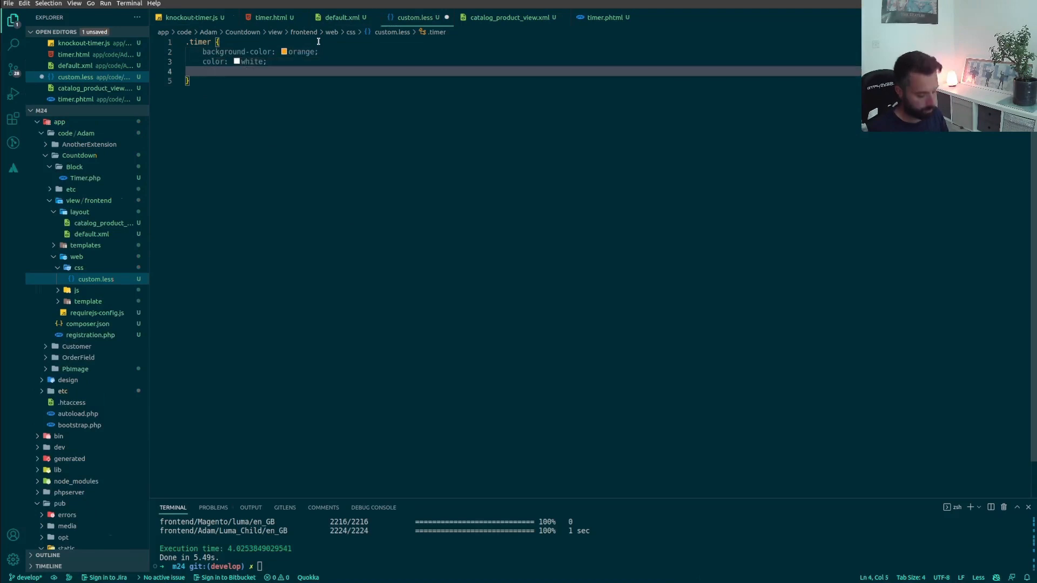
Step: Give .timer padding 10px and start a black border declaration
{"action": "type", "text": "padding: ;"}
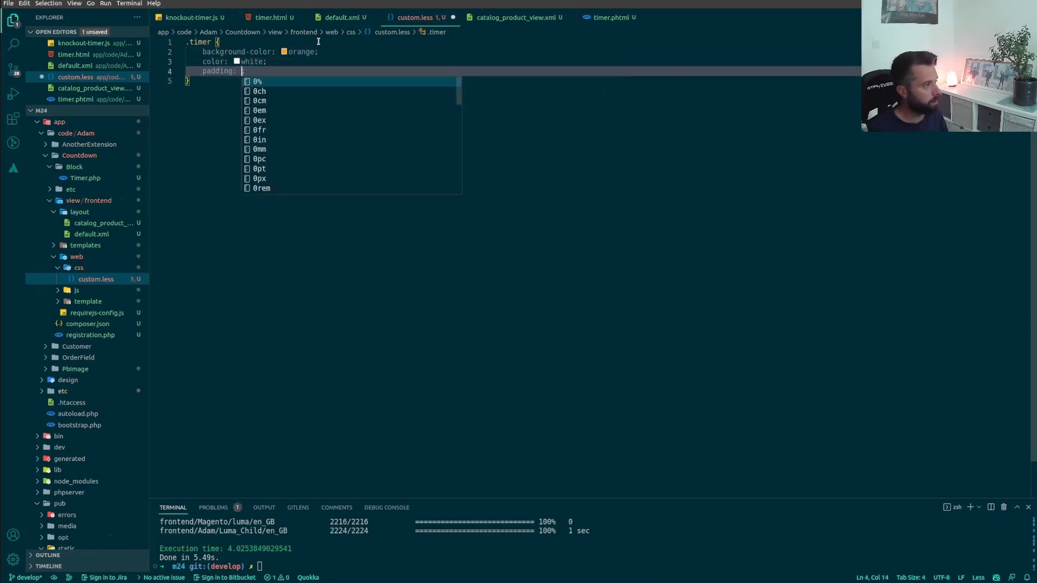
{"action": "type", "text": "10px"}
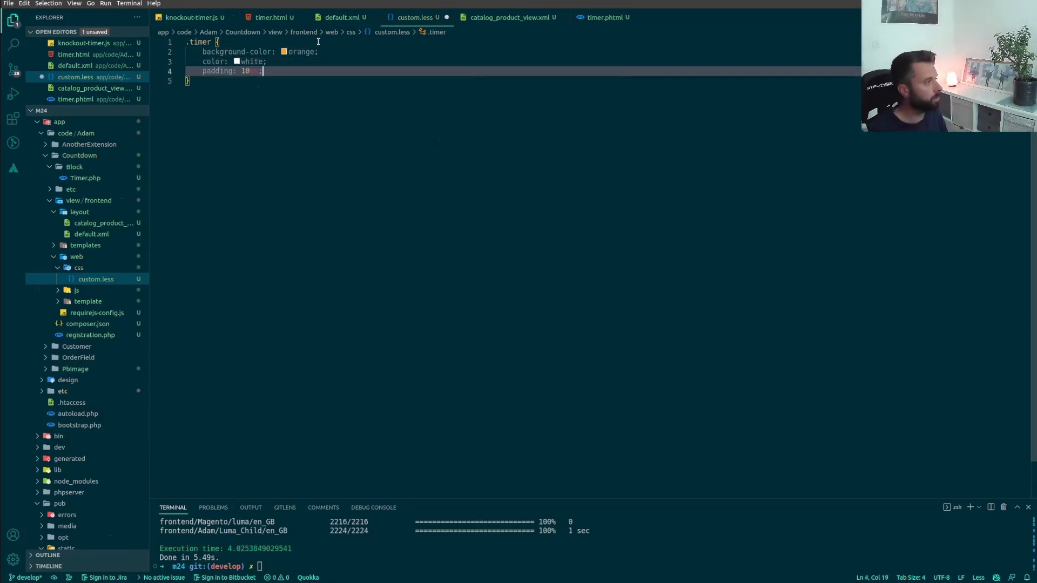
{"action": "type", "text": "border: ;"}
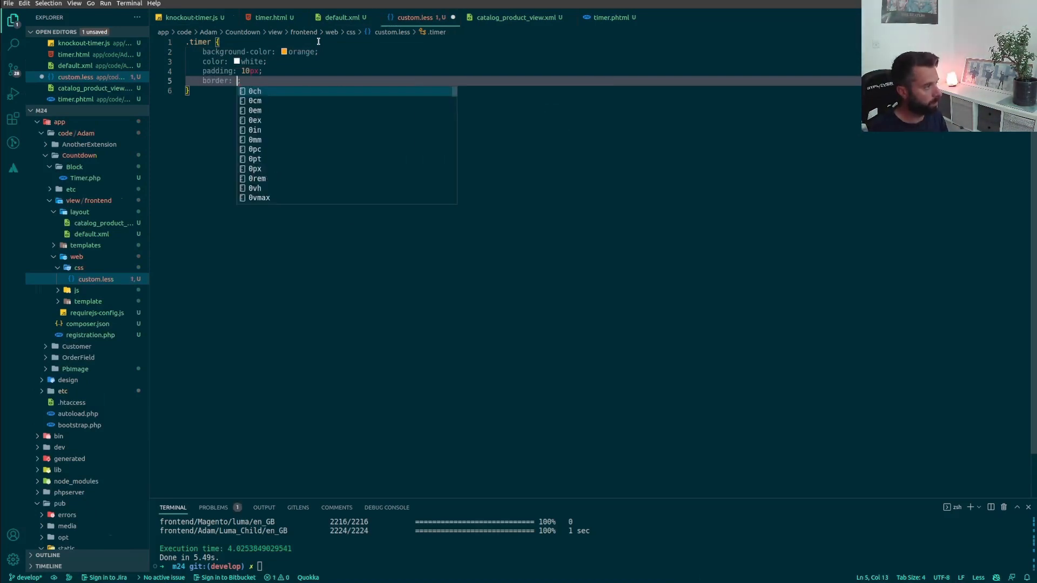
{"action": "type", "text": "black"}
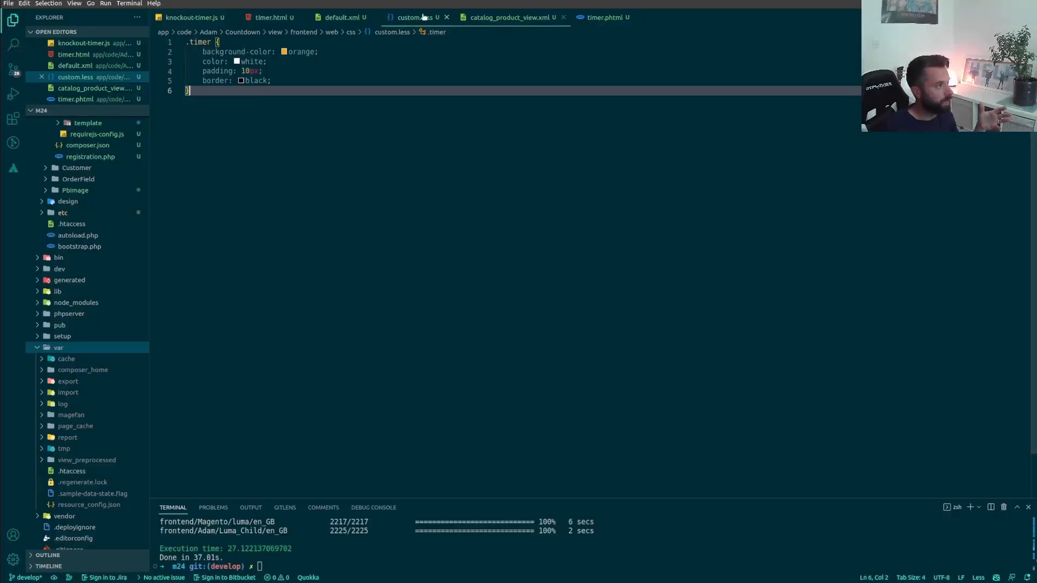
Step: Close the custom.less stylesheet, leaving timer.phtml showing
{"action": "left_click", "coordinate": [342, 17]}
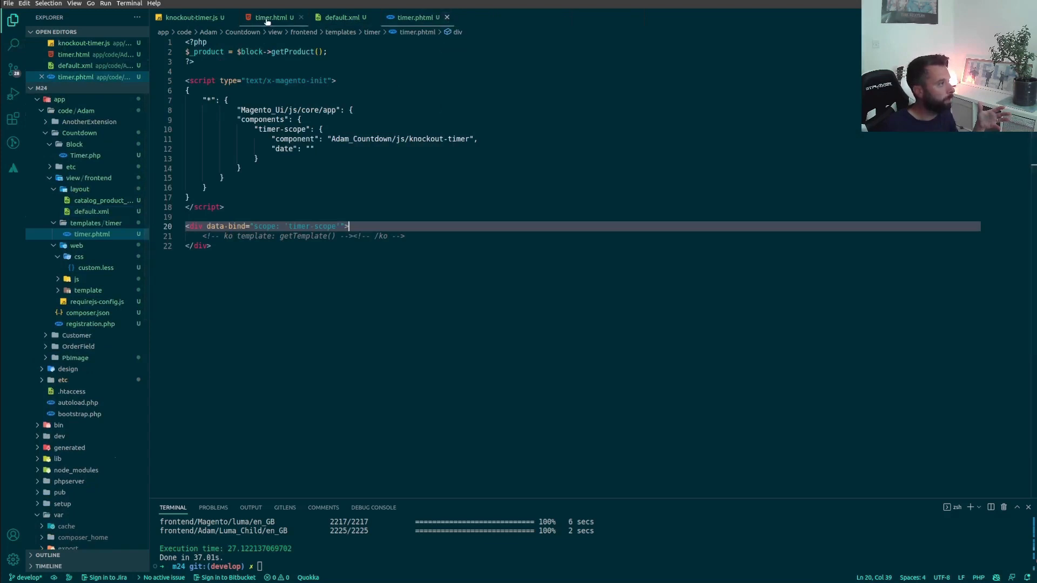
Step: View the hard-coded end Date in reloadTime of knockout-timer.js
{"action": "left_click", "coordinate": [192, 17]}
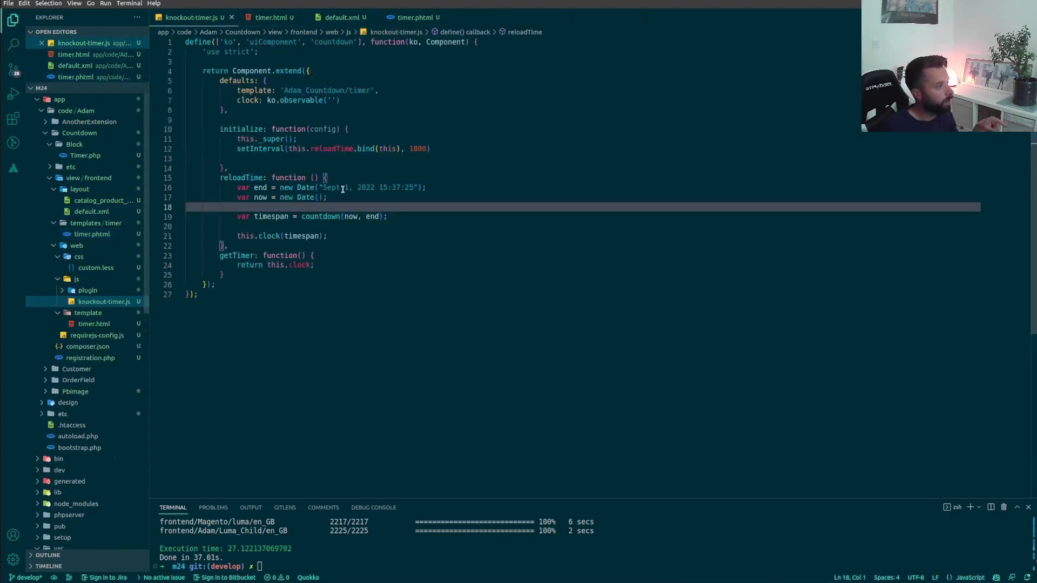
{"action": "left_click", "coordinate": [417, 17]}
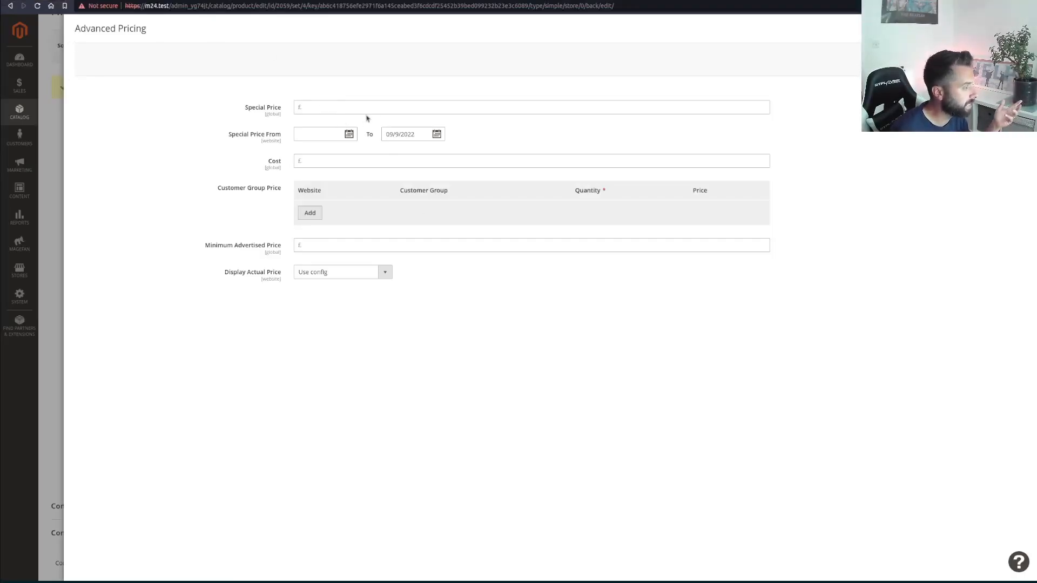
Step: Select the Special Price To date 09/9/2022 in Advanced Pricing
{"action": "triple_click", "coordinate": [400, 134]}
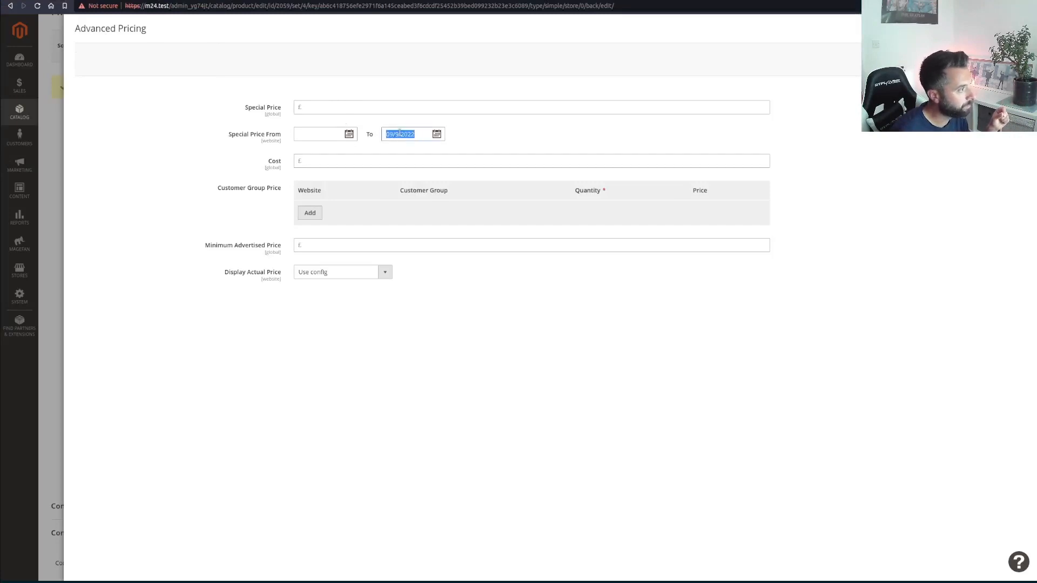
{"action": "left_click", "coordinate": [464, 107]}
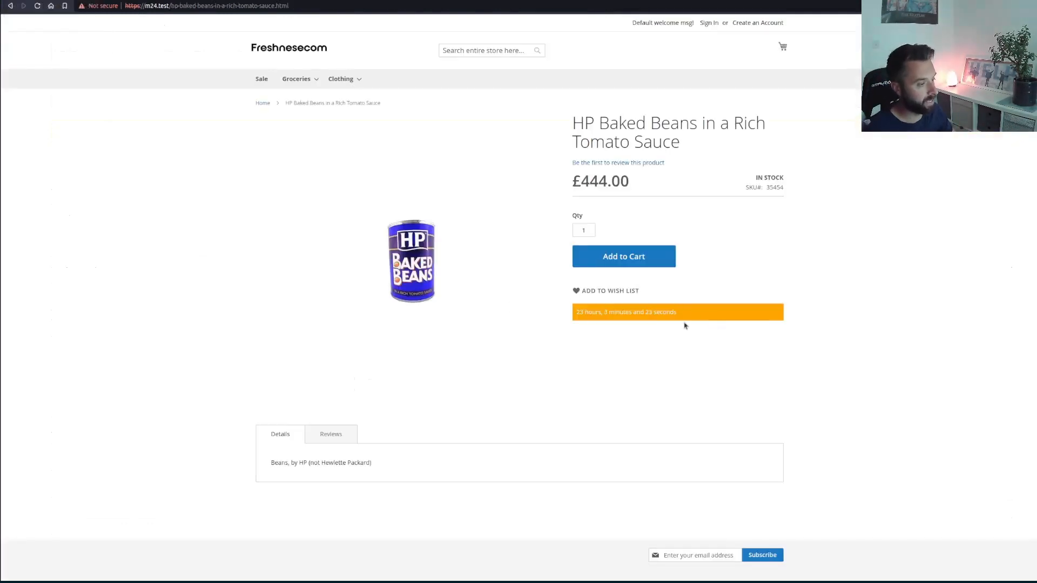
{"action": "mouse_move", "coordinate": [639, 195]}
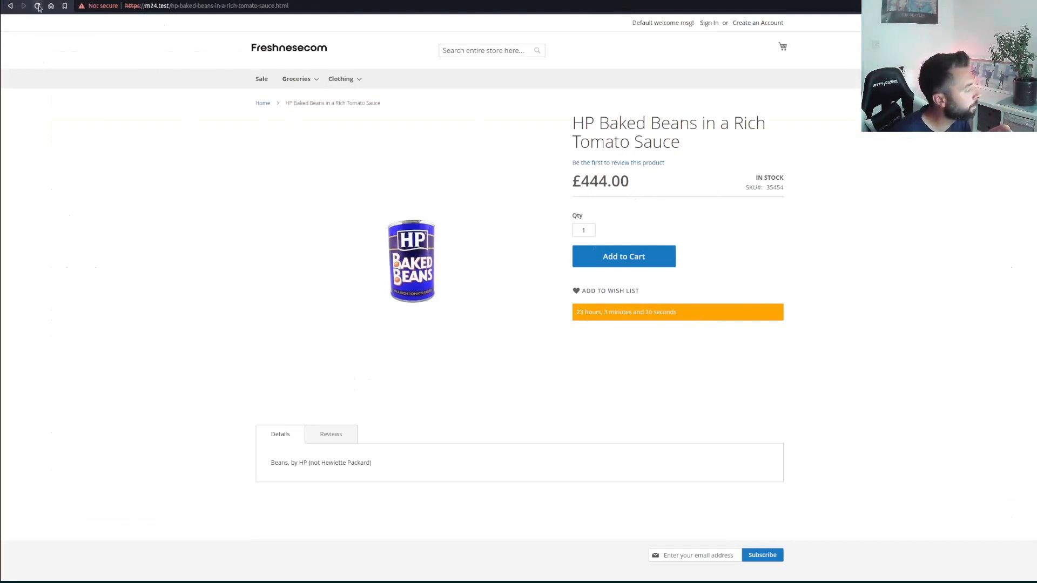
Step: Reload the HP Baked Beans page to show the padded orange countdown bar
{"action": "left_click", "coordinate": [37, 7]}
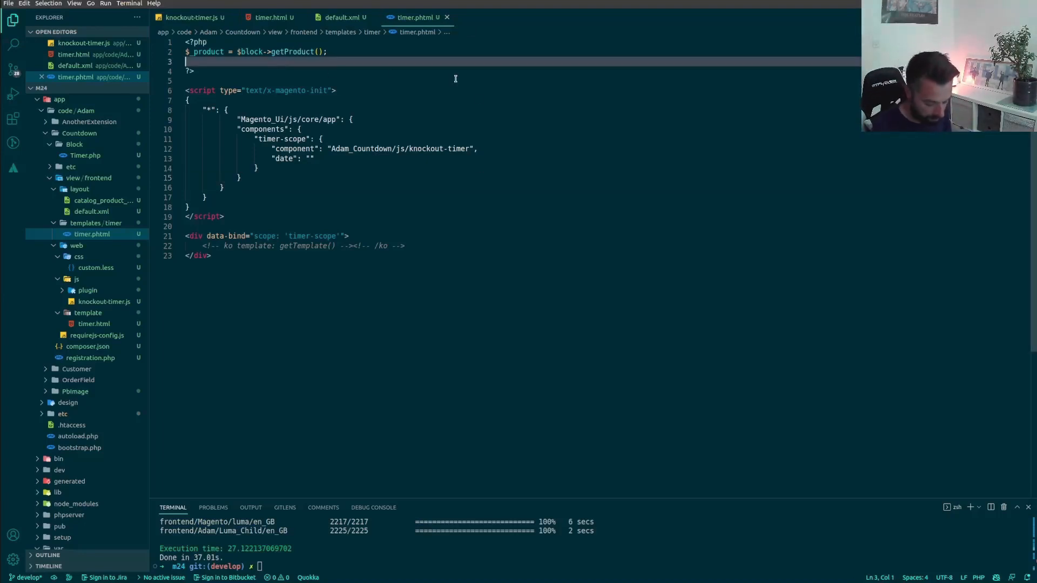
Step: Add the line $special = $_product->getSpecialPriceToDate(); to the PHP block of timer.phtml
{"action": "type", "text": "$speci"}
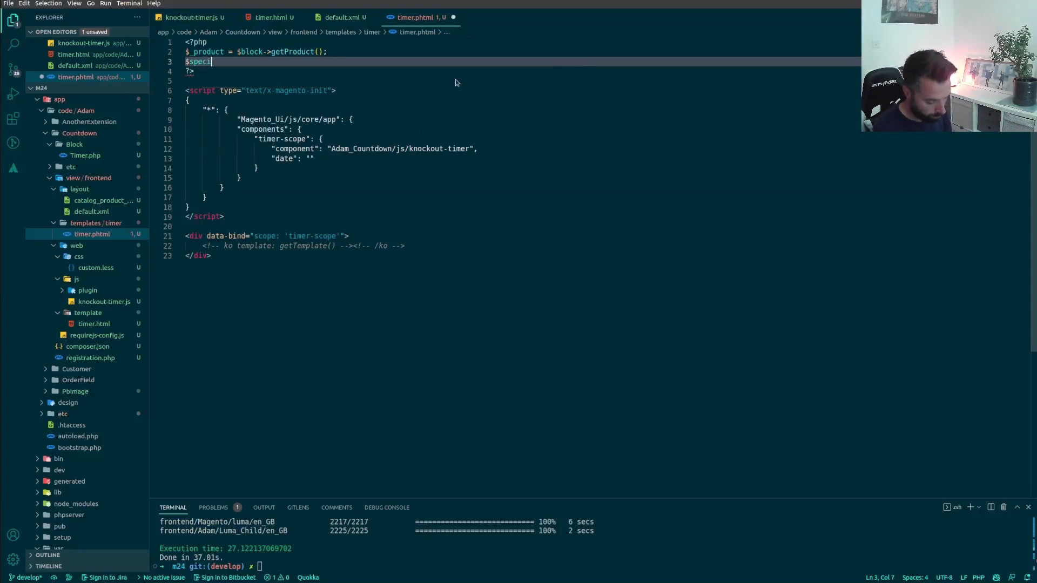
{"action": "type", "text": "al ="}
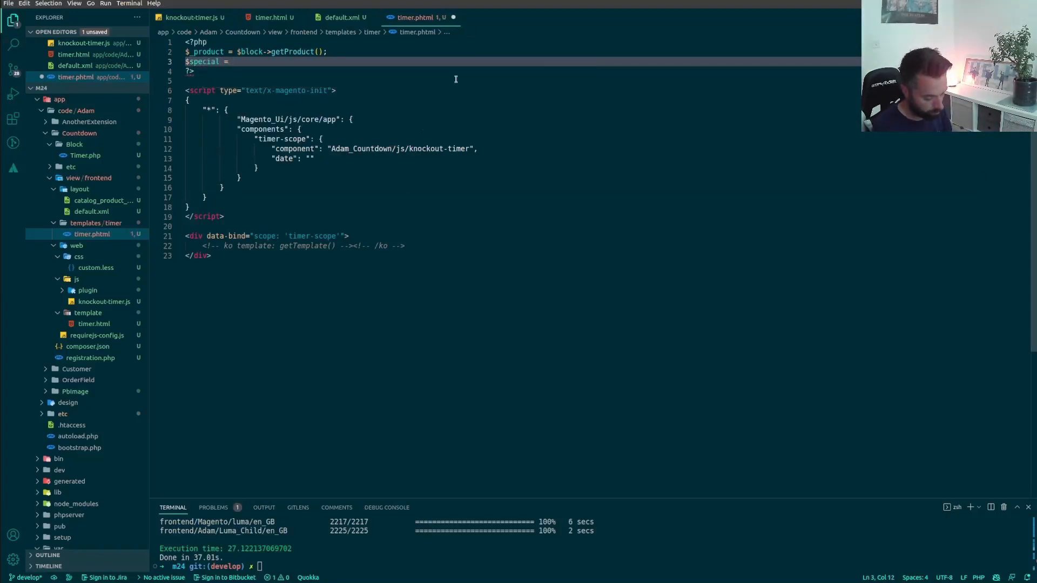
{"action": "type", "text": "$_product"}
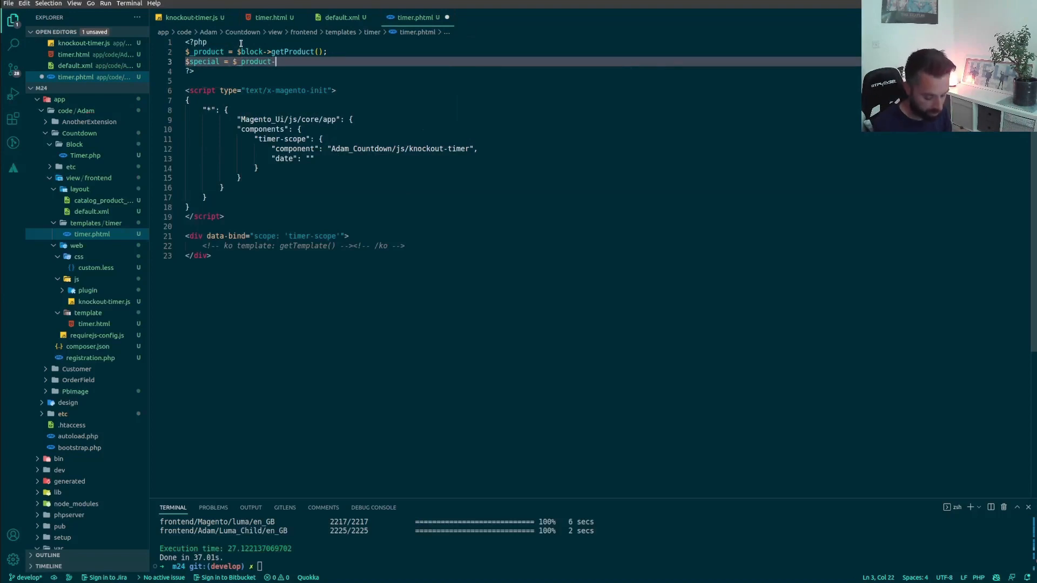
{"action": "type", "text": "->"}
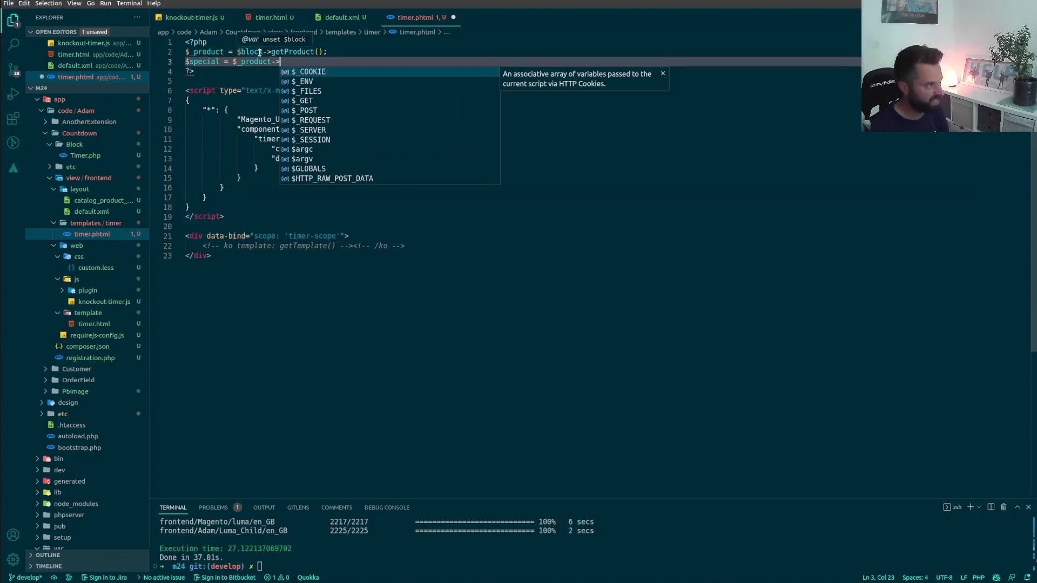
{"action": "type", "text": "s"}
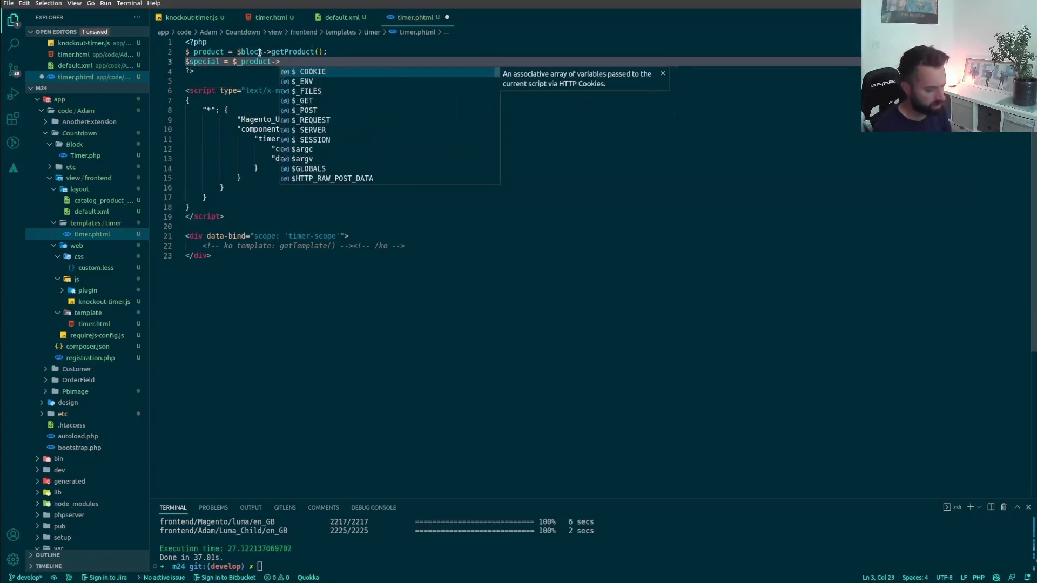
{"action": "type", "text": "getSpecial"}
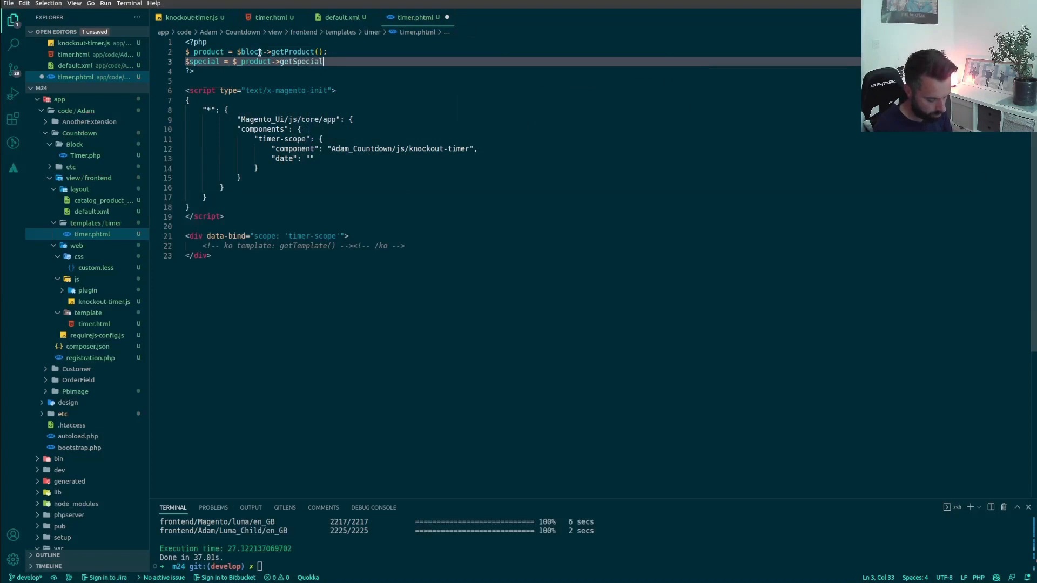
{"action": "type", "text": "Pric"}
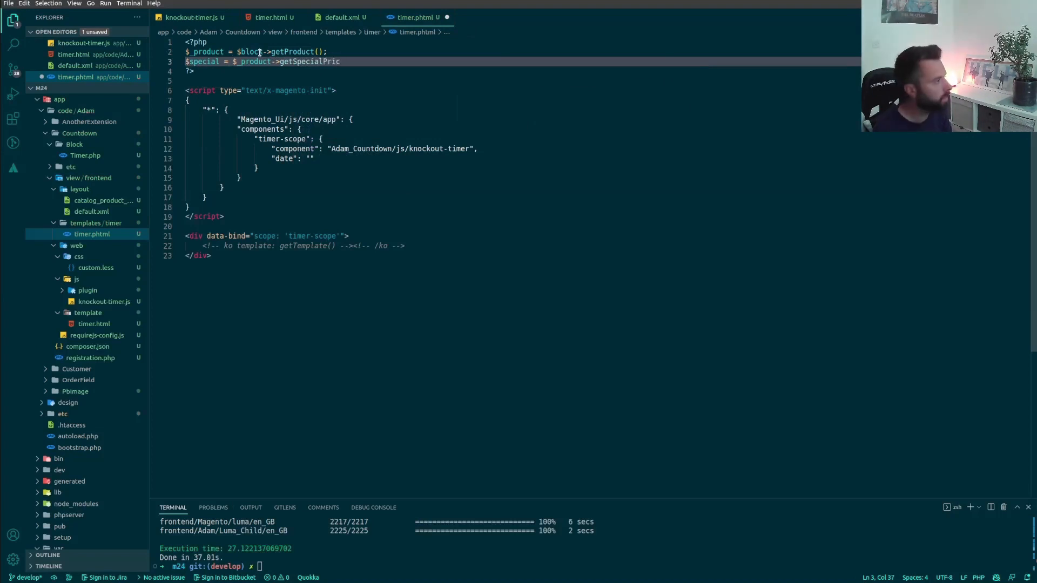
{"action": "type", "text": "e"}
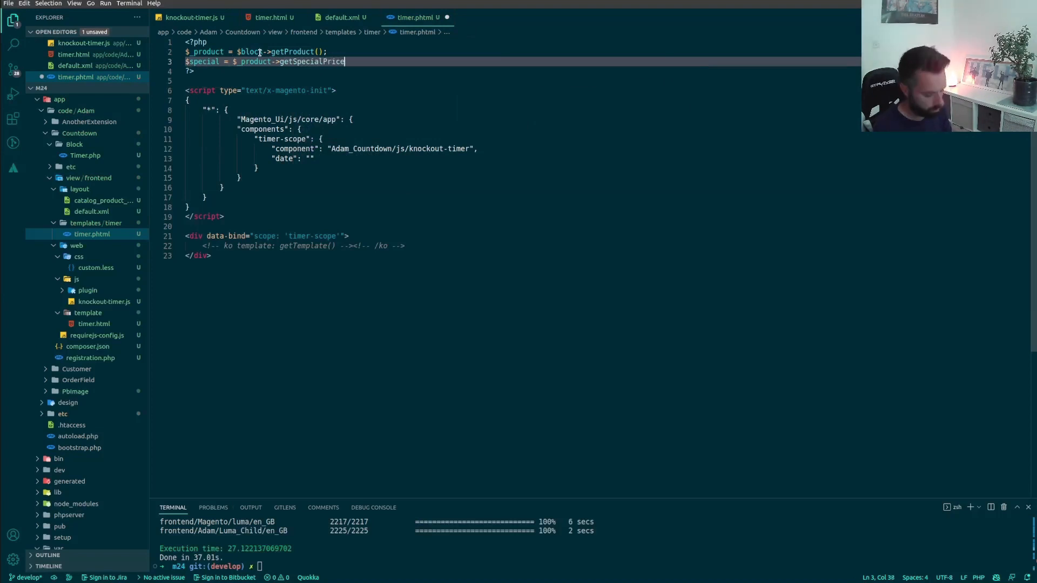
{"action": "type", "text": "ToDate"}
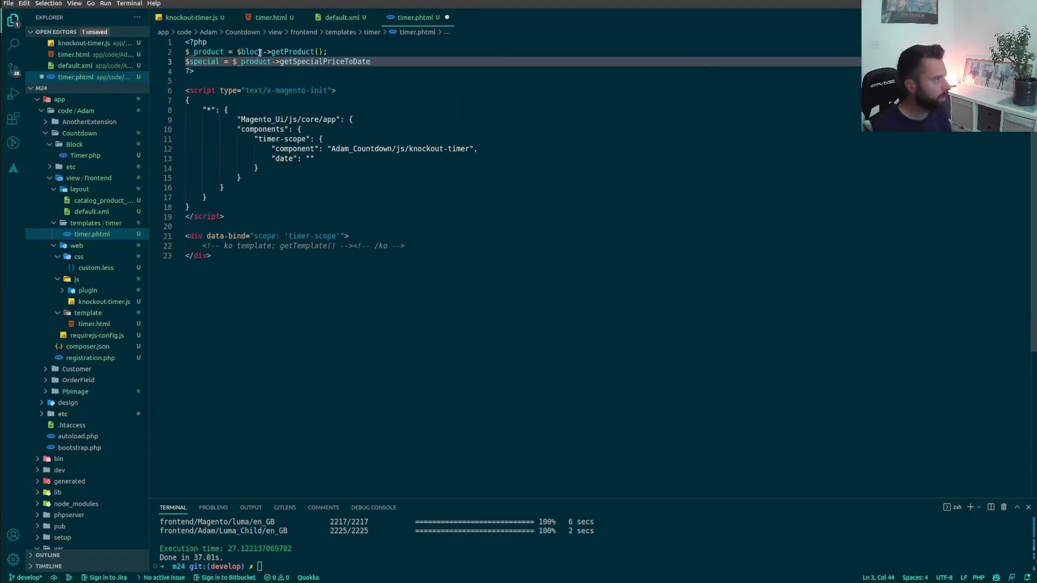
{"action": "type", "text": "()"}
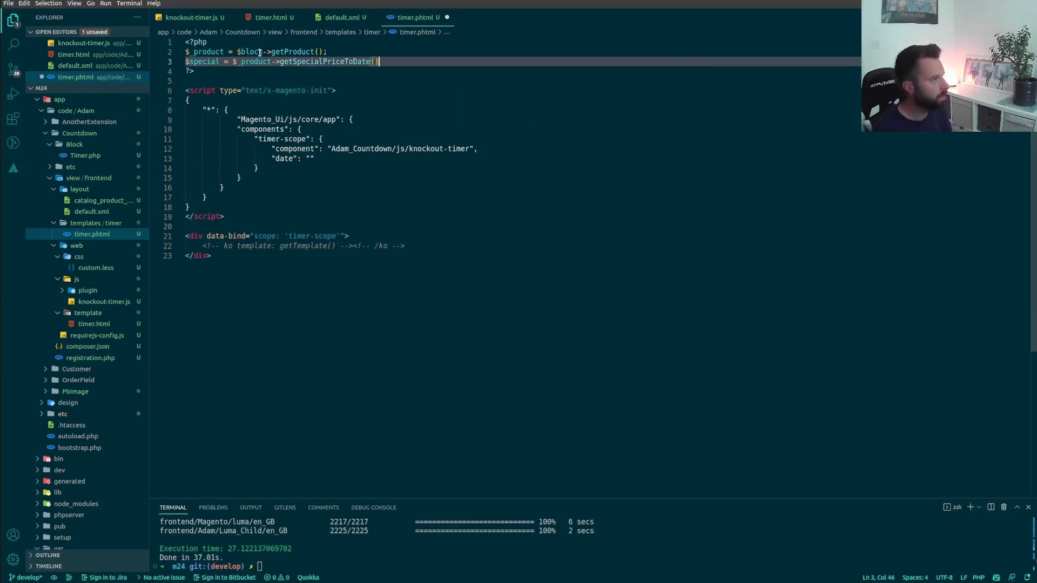
{"action": "type", "text": ";"}
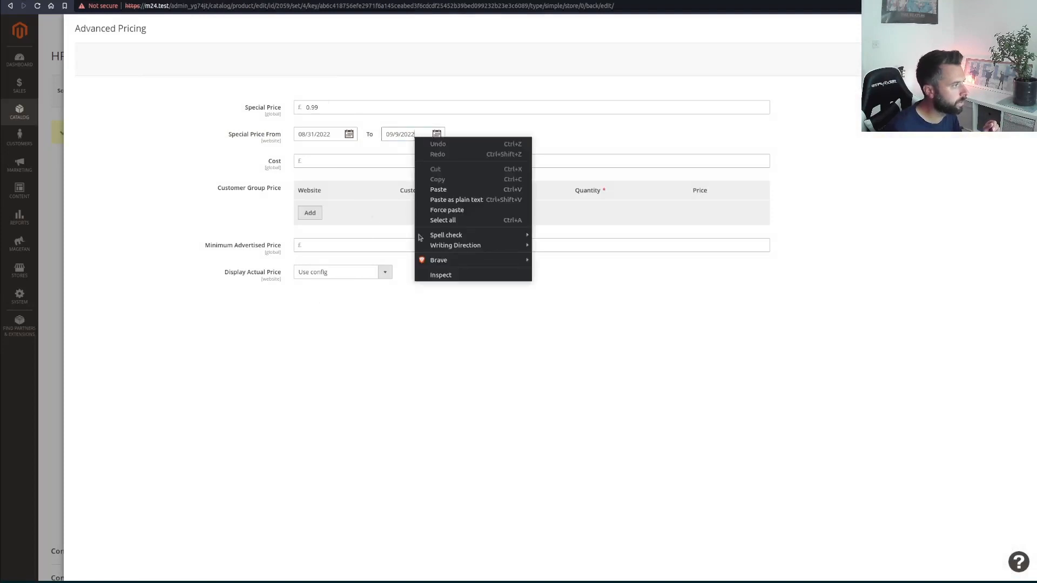
Step: Inspect the Special Price To field in DevTools and read its name attribute, special_to_date
{"action": "left_click", "coordinate": [438, 279]}
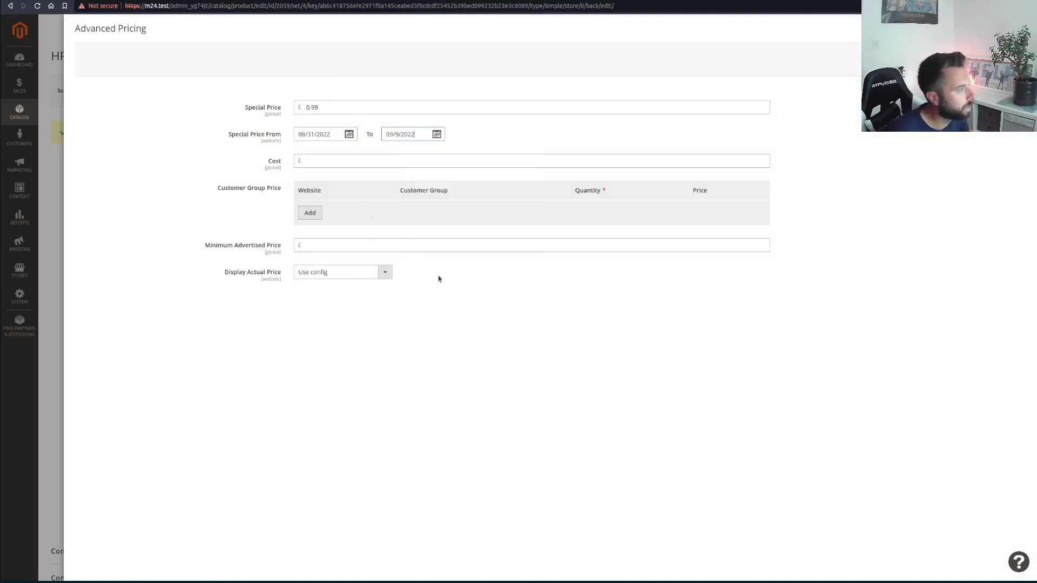
{"action": "key", "text": "F12"}
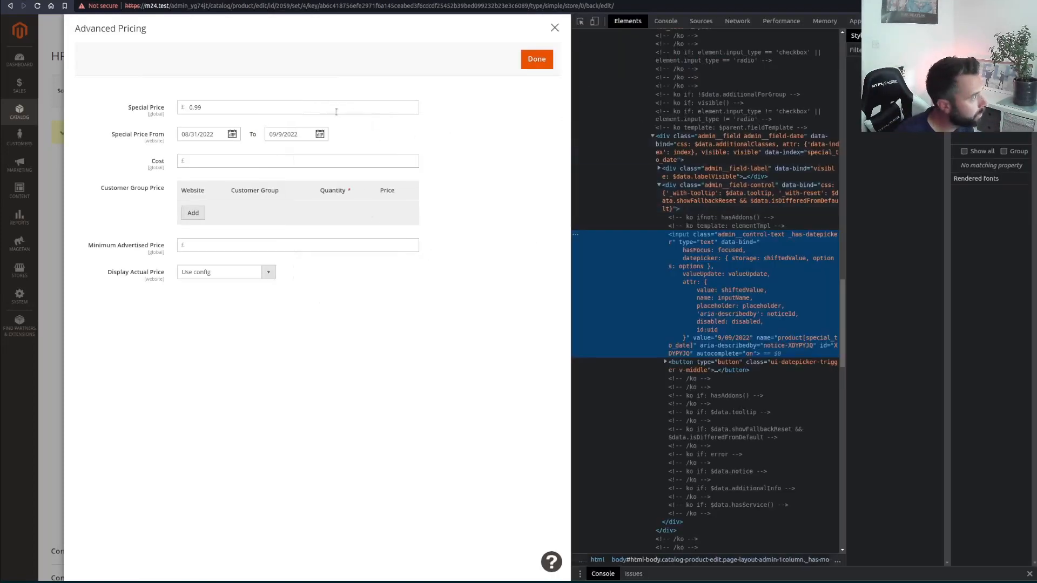
{"action": "left_click", "coordinate": [289, 134]}
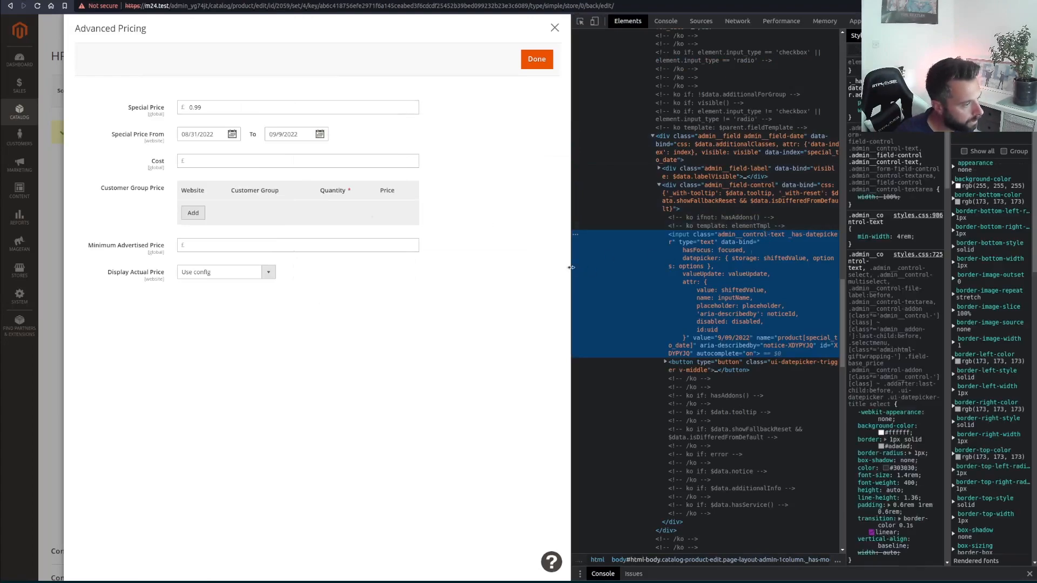
{"action": "left_click", "coordinate": [271, 134]}
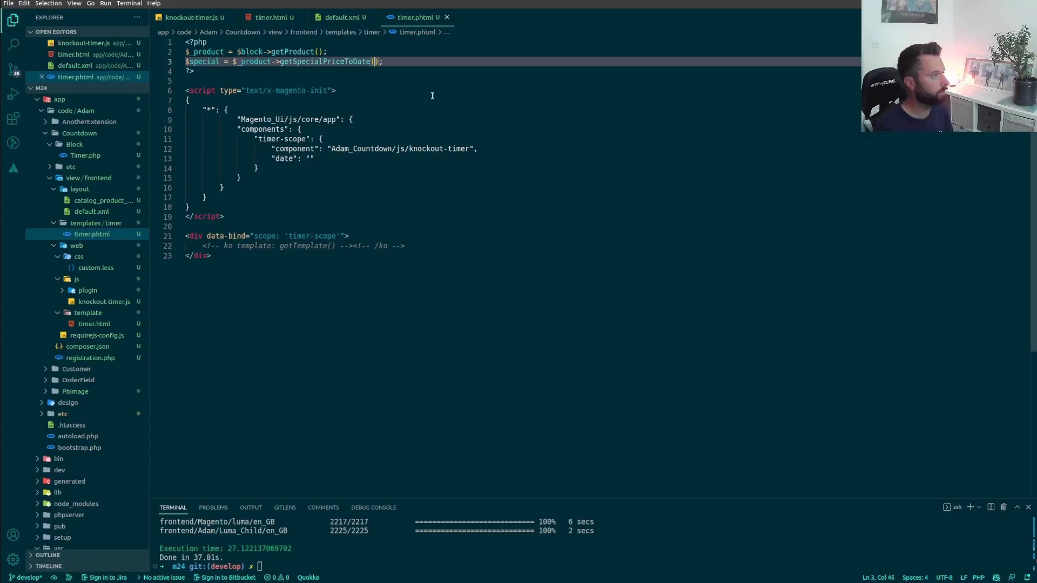
Step: Shorten the method to getSpecialToDate() and start echoing $special into the component config
{"action": "key", "text": "BackSpace"}
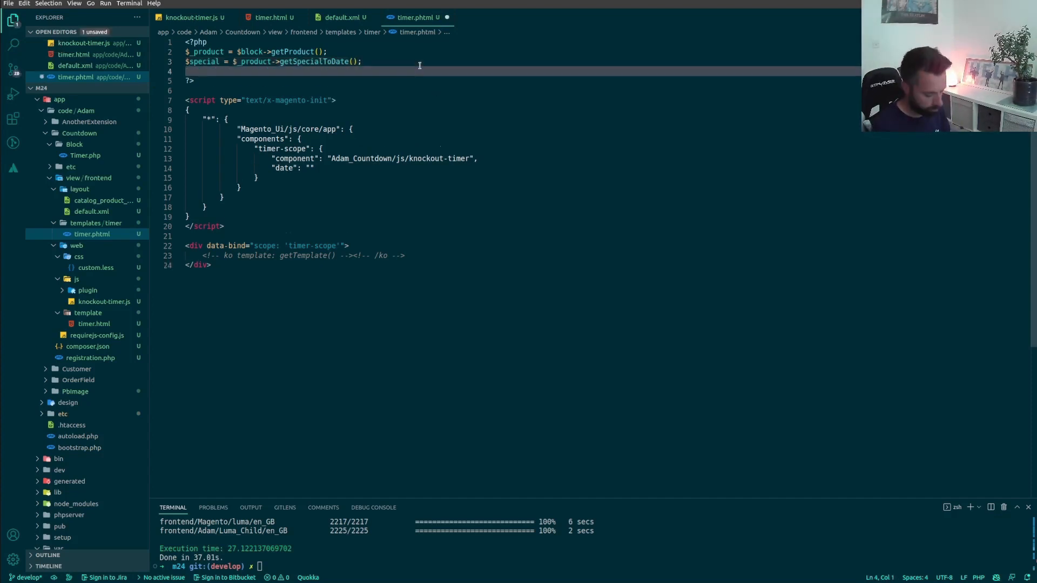
{"action": "type", "text": "echo $"}
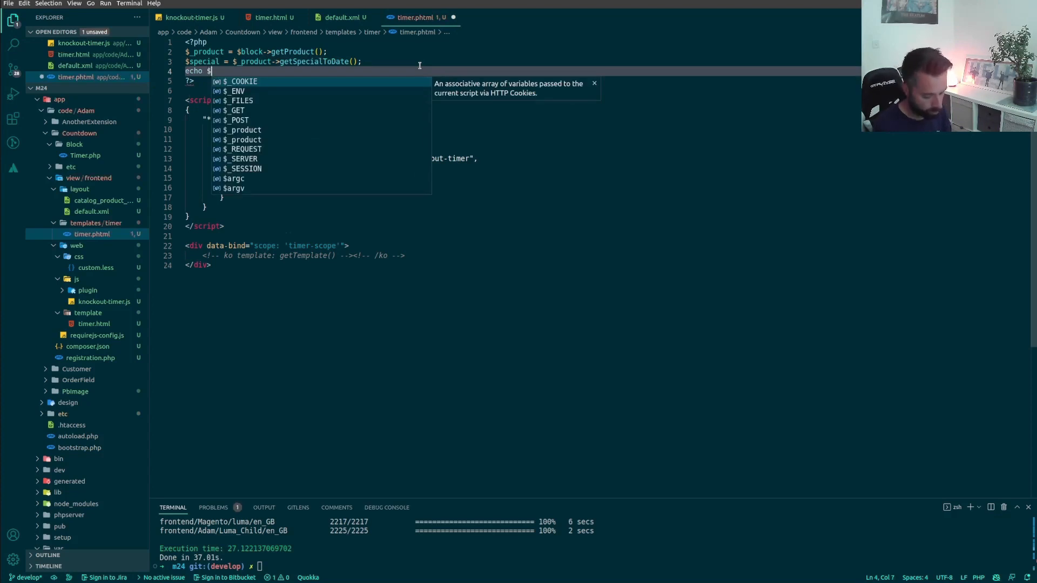
{"action": "type", "text": "special"}
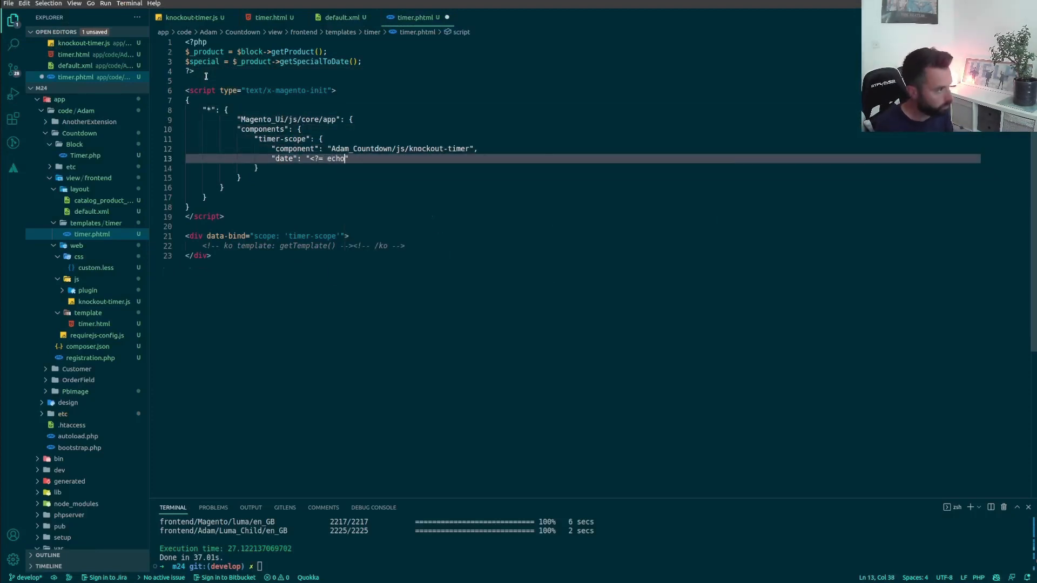
Step: Set "date": "<?= $special;?>" in the x-magento-init config and save timer.phtml
{"action": "type", "text": "$special;"}
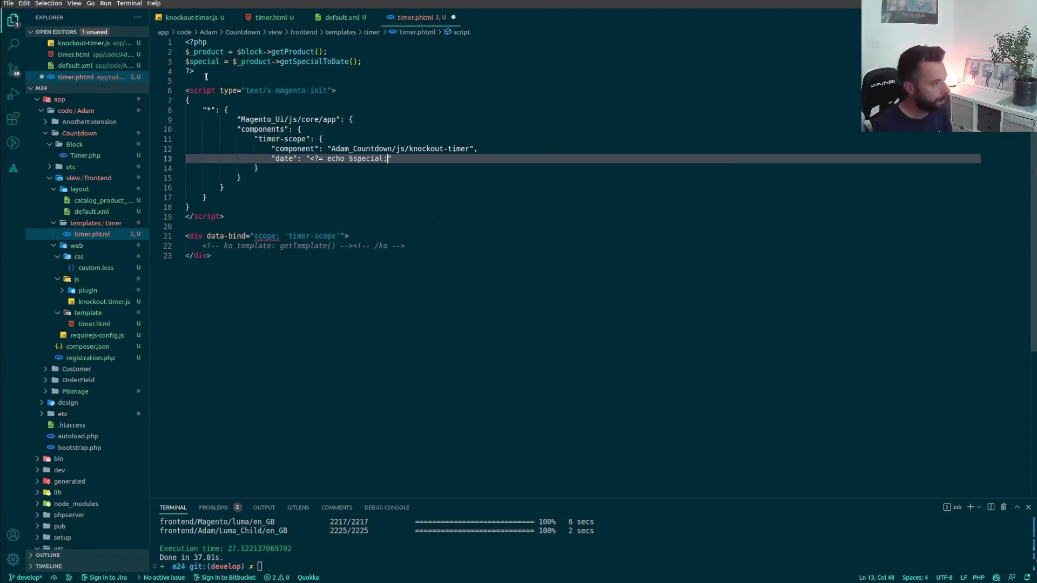
{"action": "type", "text": "?>"}
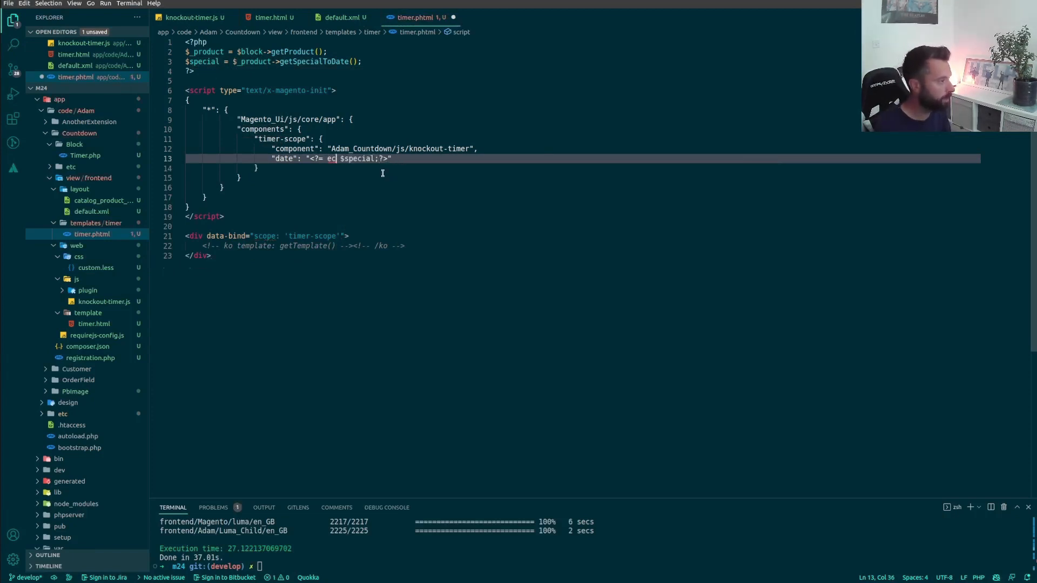
{"action": "key", "text": "BackSpace"}
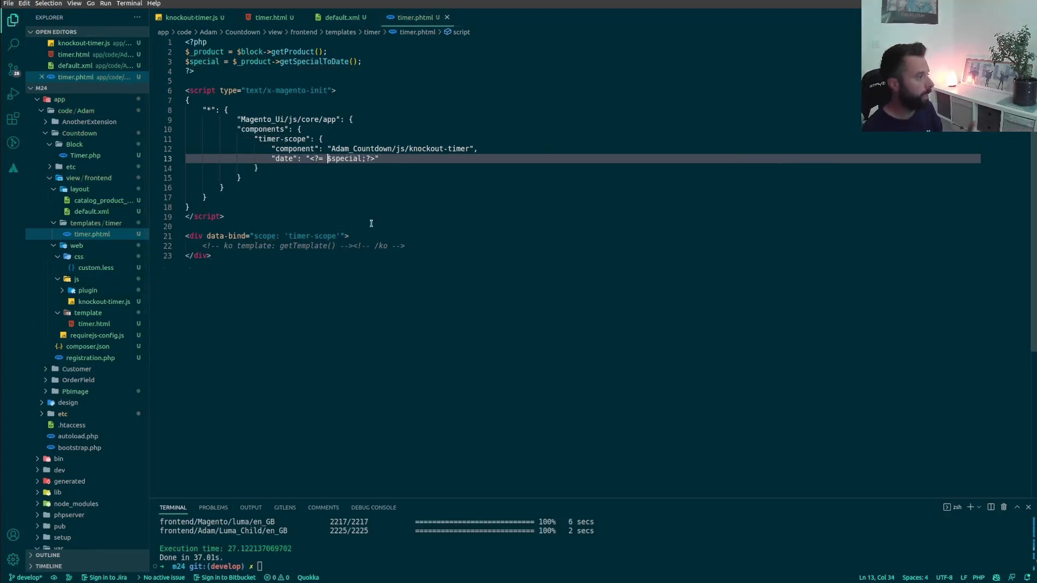
{"action": "mouse_move", "coordinate": [431, 231]}
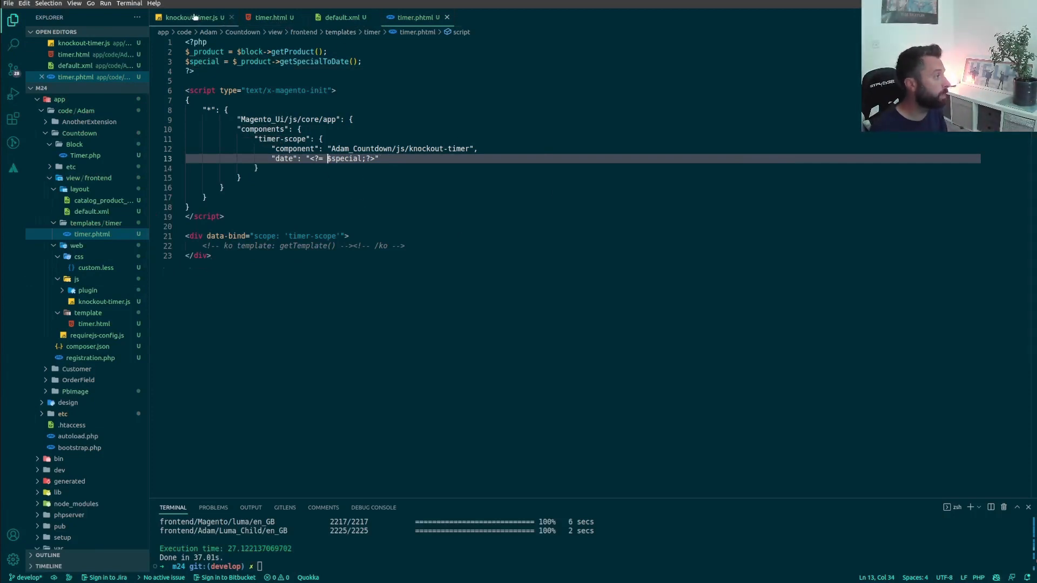
Step: Add a sale: ko.observable('') default after the clock observable in knockout-timer.js
{"action": "left_click", "coordinate": [188, 18]}
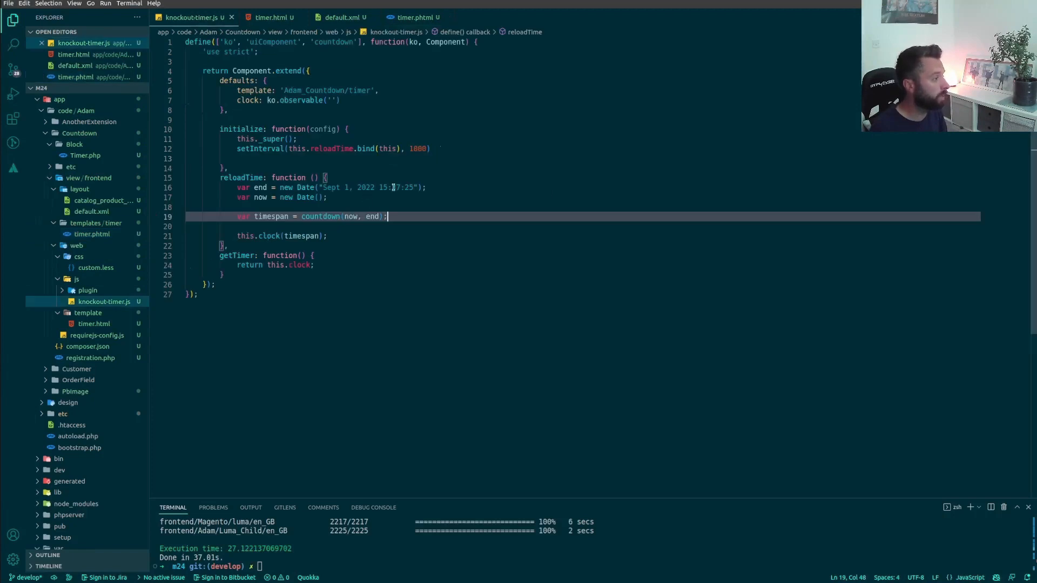
{"action": "left_click", "coordinate": [322, 128]}
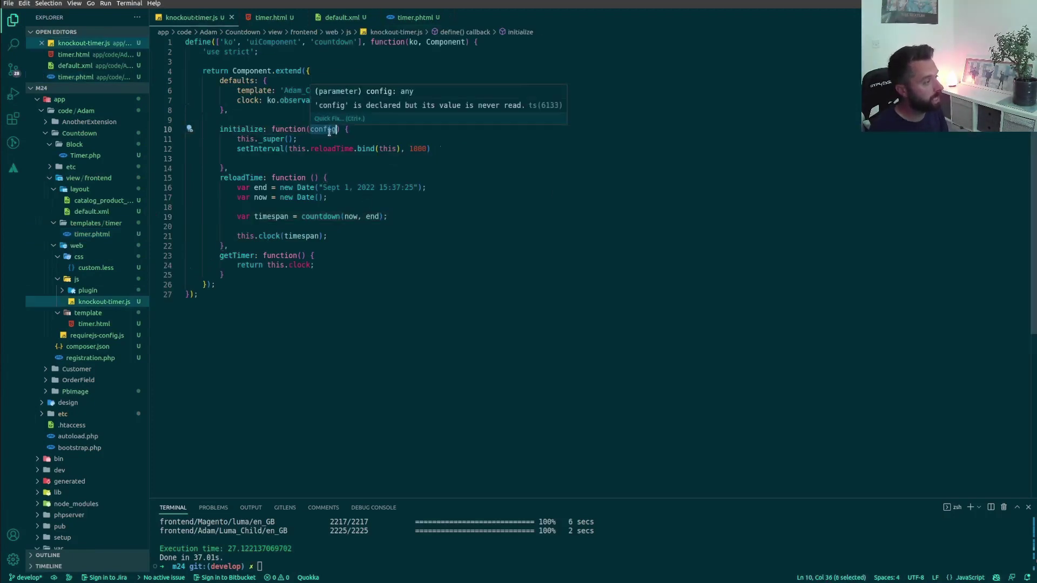
{"action": "left_click", "coordinate": [447, 149]}
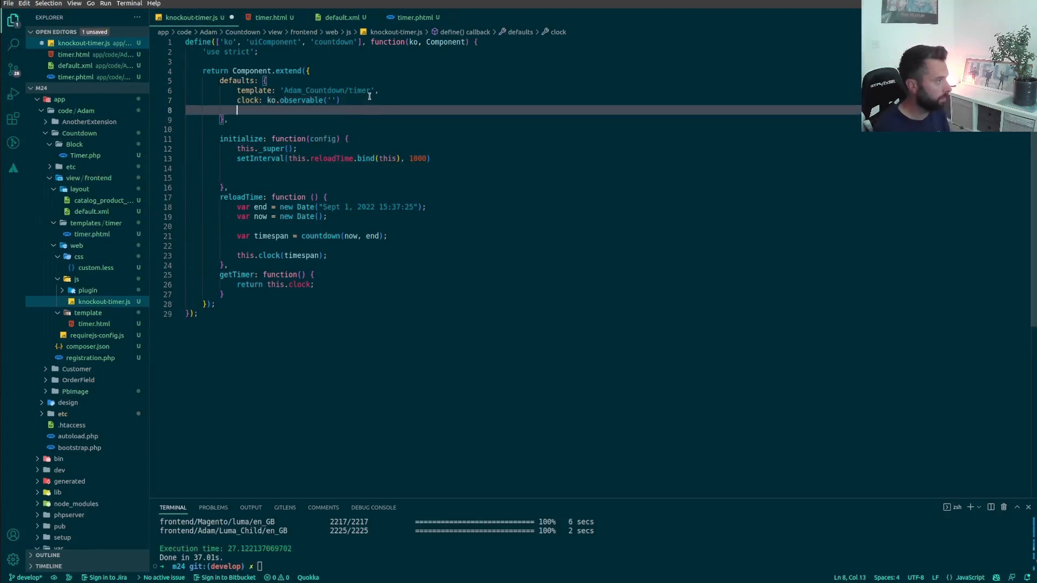
{"action": "type", "text": "time"}
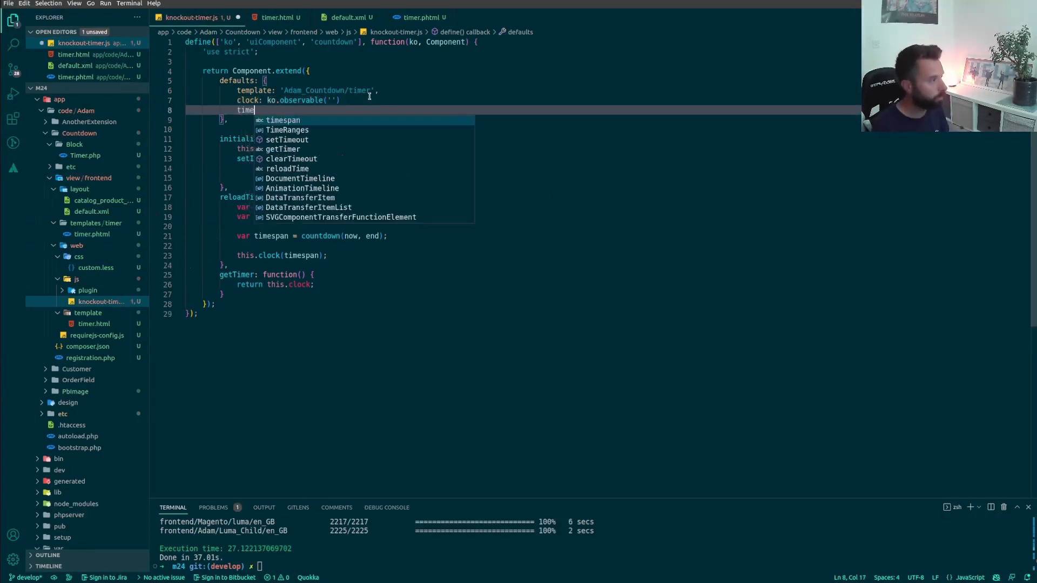
{"action": "type", "text": "sale:"}
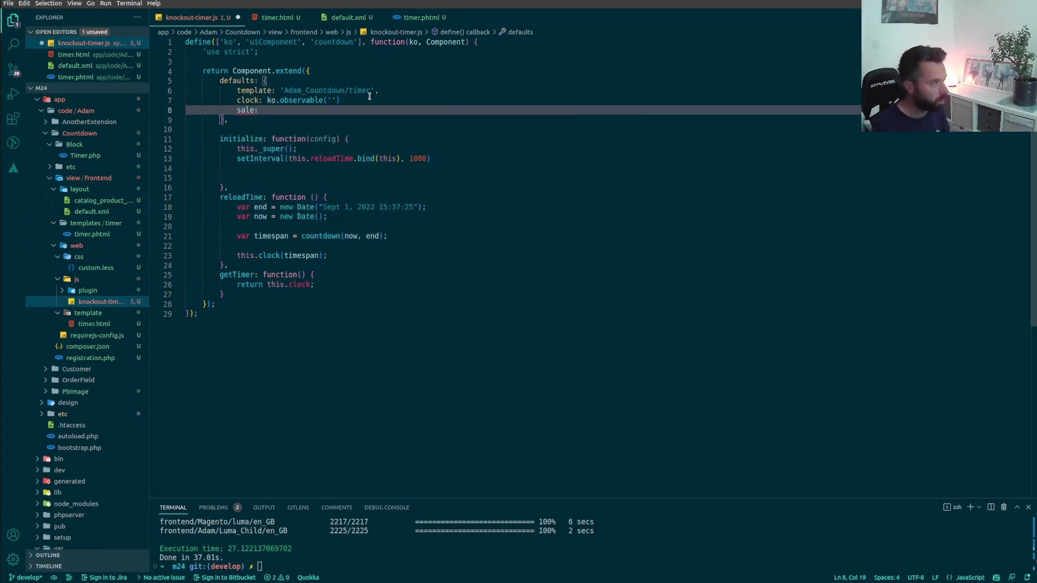
{"action": "type", "text": "ko"}
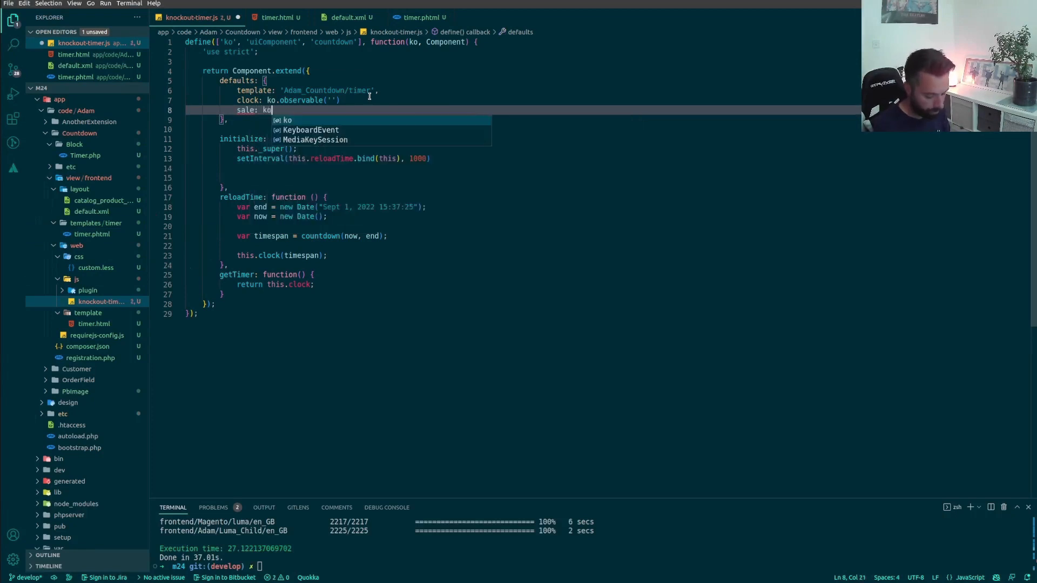
{"action": "type", "text": ".observable('"}
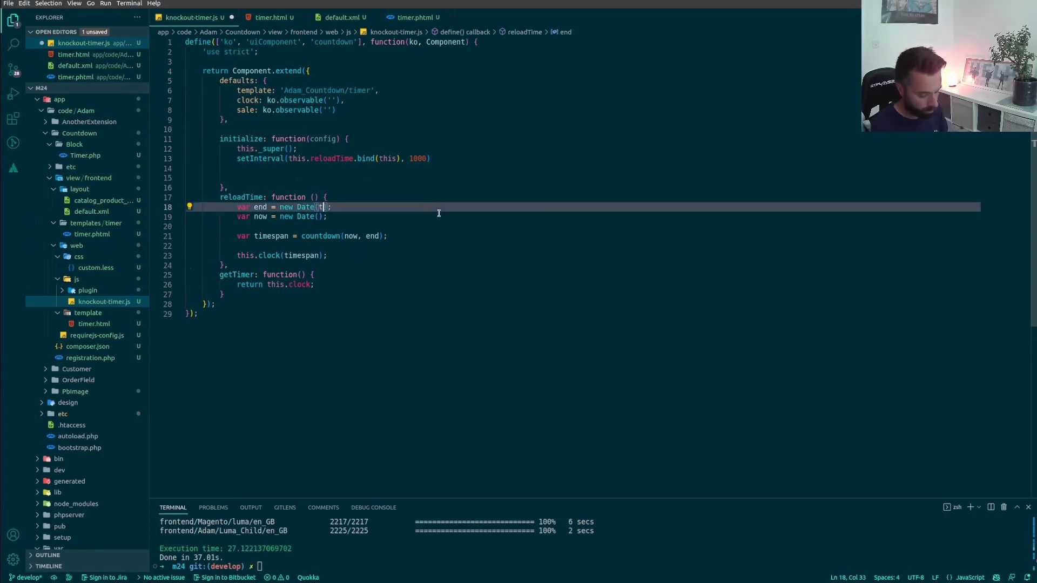
Step: Set this.sale = config.date in initialize, checking the date key name against timer.phtml
{"action": "type", "text": "this.sale"}
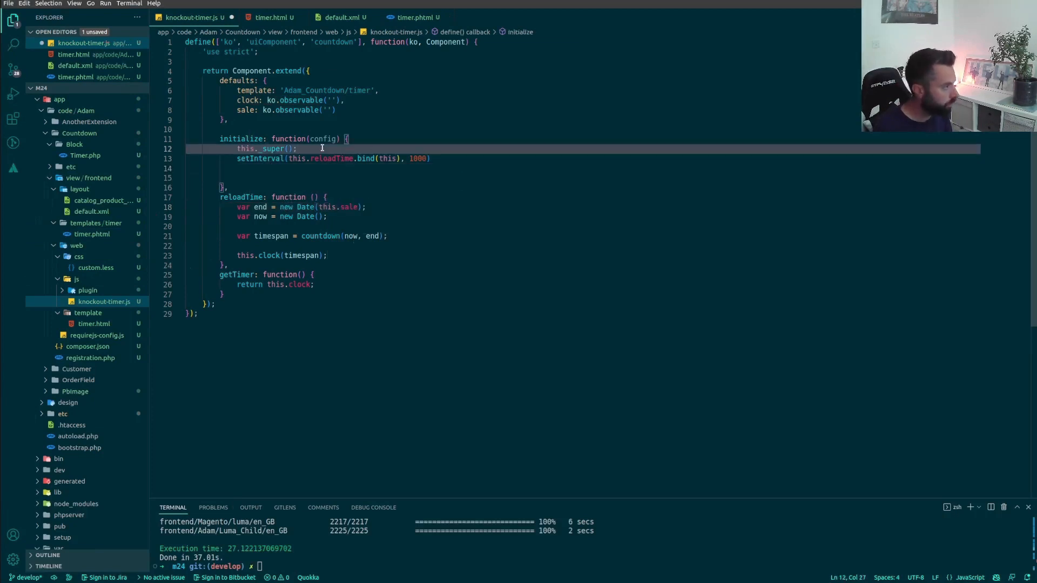
{"action": "type", "text": "this"}
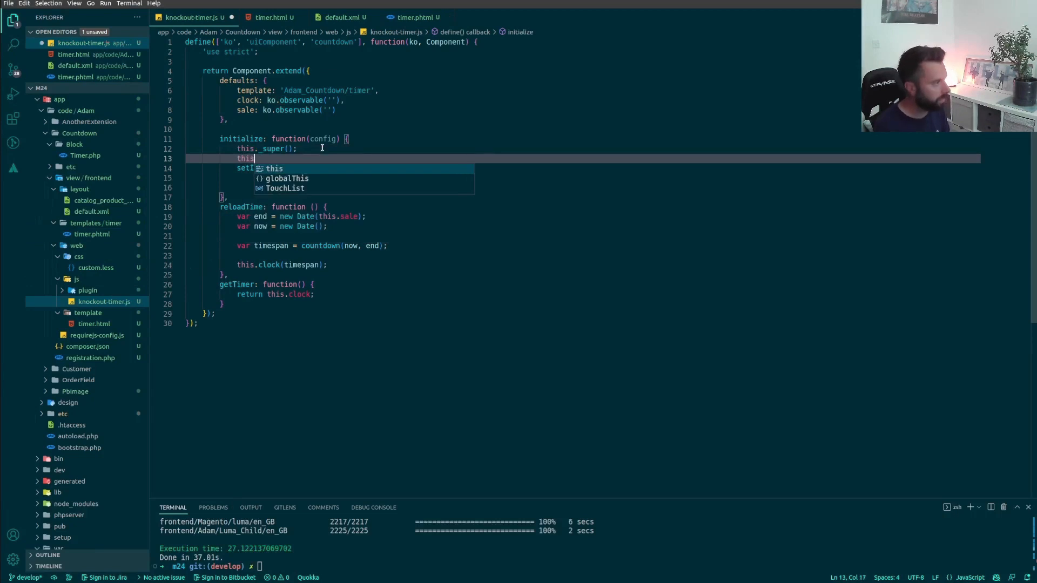
{"action": "type", "text": ".sale ="}
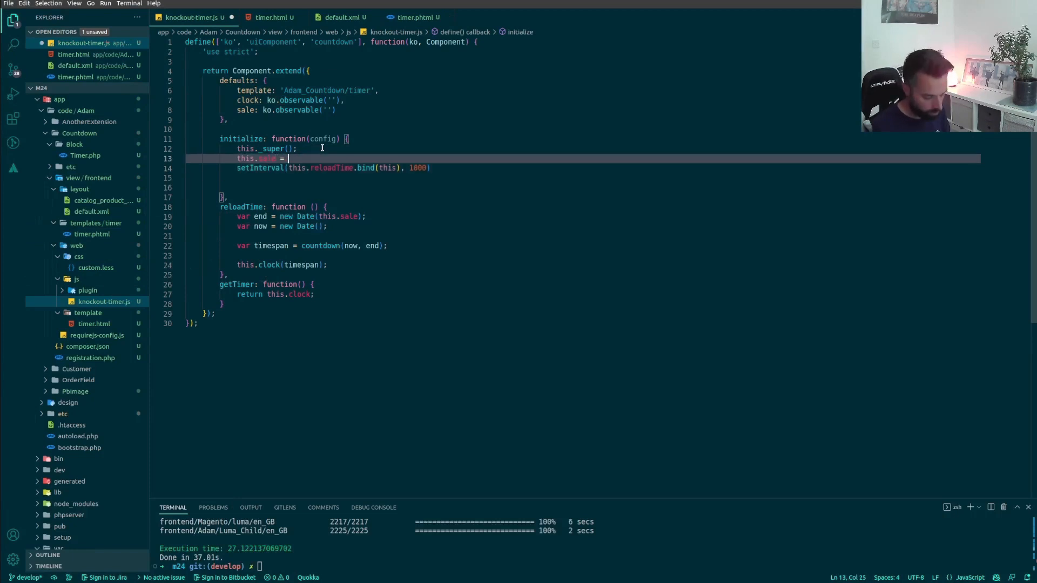
{"action": "type", "text": "config"}
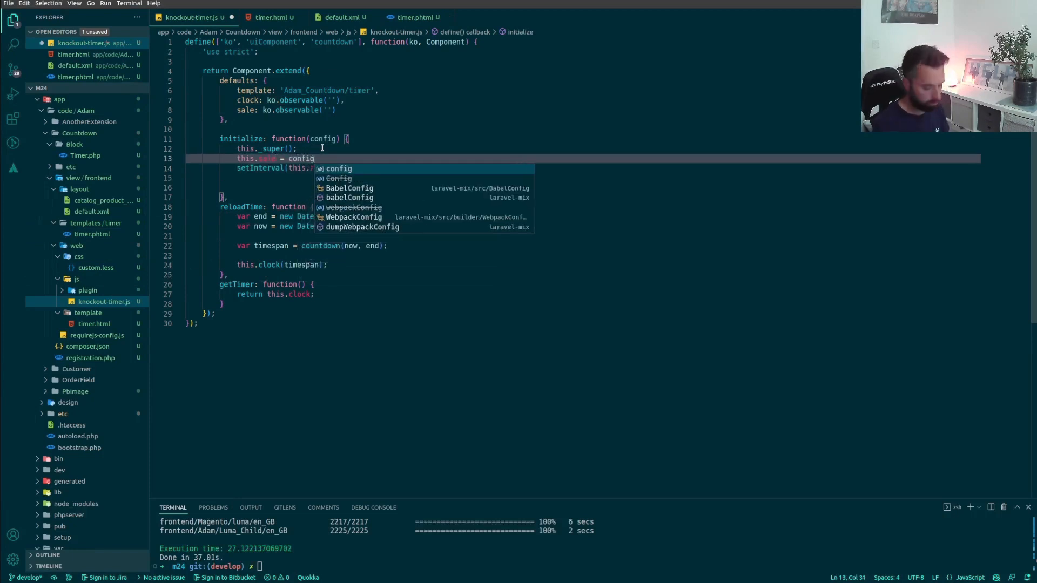
{"action": "type", "text": ".sale"}
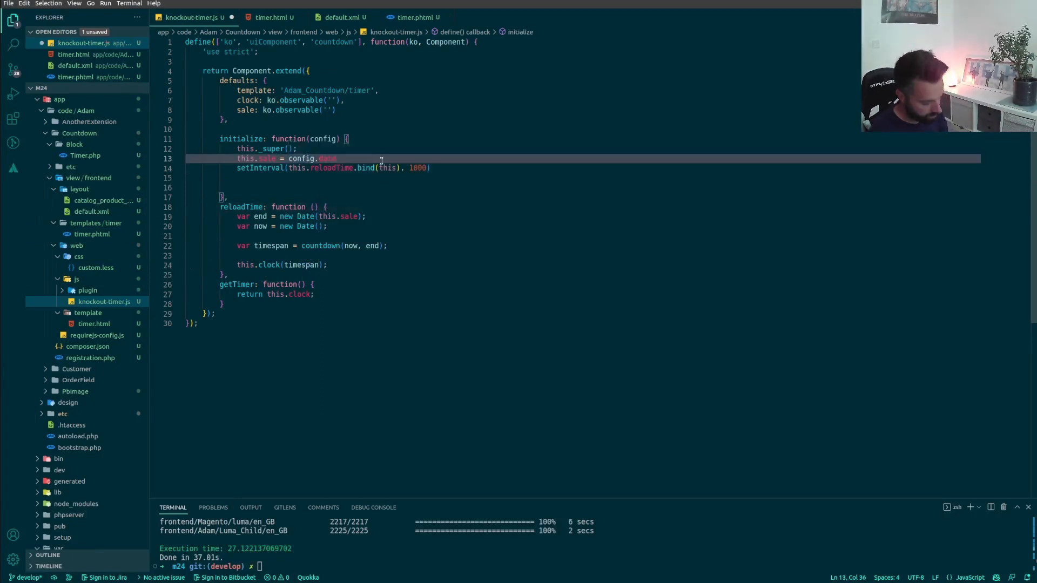
{"action": "left_click", "coordinate": [414, 17]}
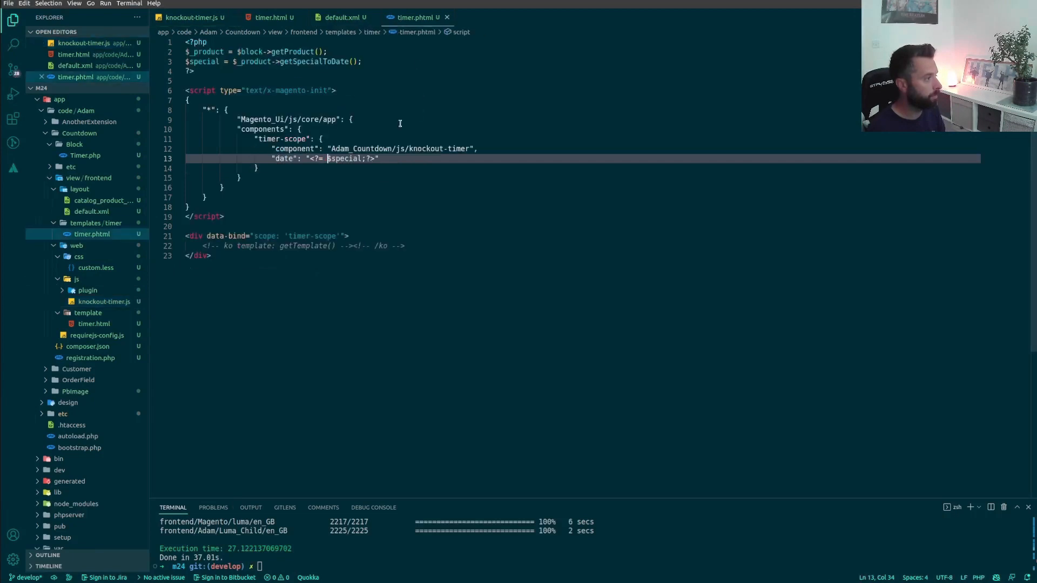
{"action": "left_click", "coordinate": [192, 18]}
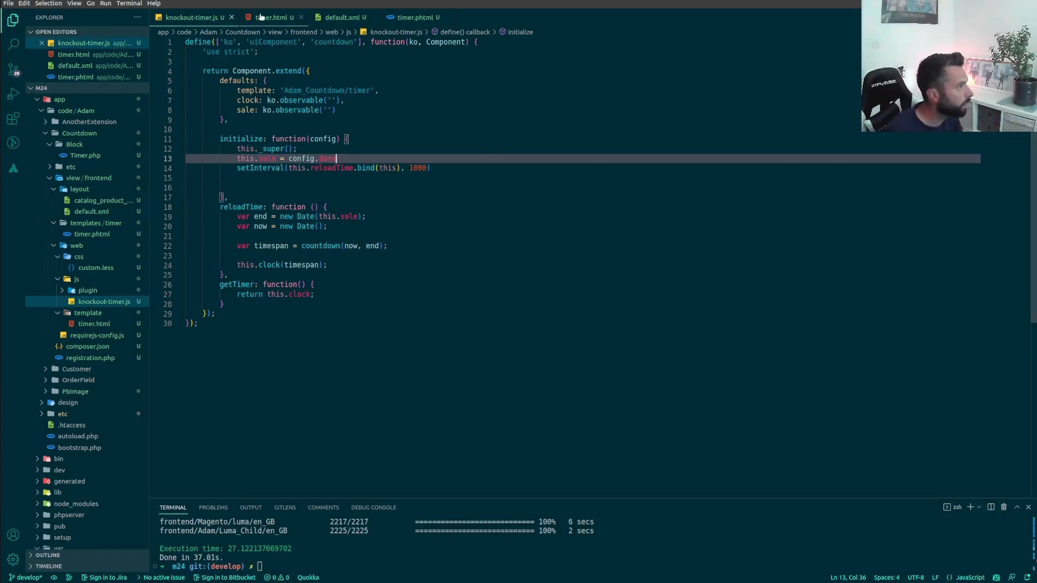
{"action": "left_click", "coordinate": [415, 18]}
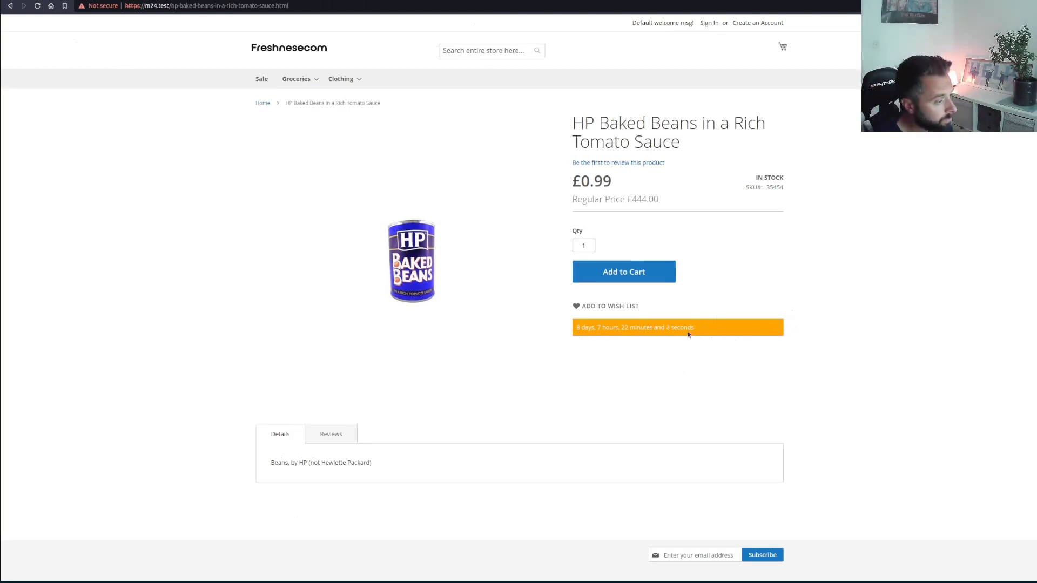
{"action": "mouse_move", "coordinate": [707, 350]}
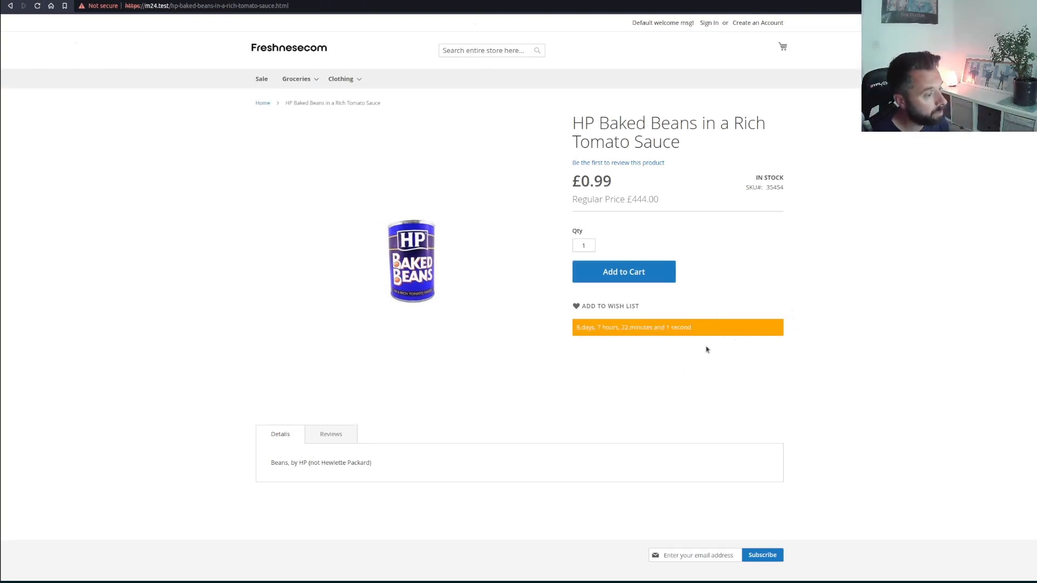
{"action": "mouse_move", "coordinate": [635, 340]}
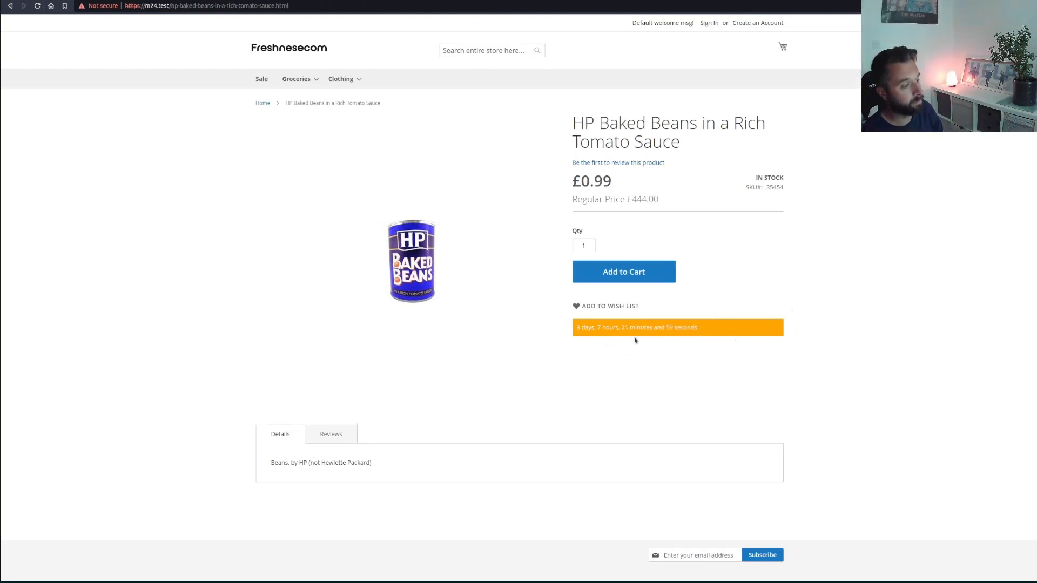
{"action": "mouse_move", "coordinate": [677, 311]}
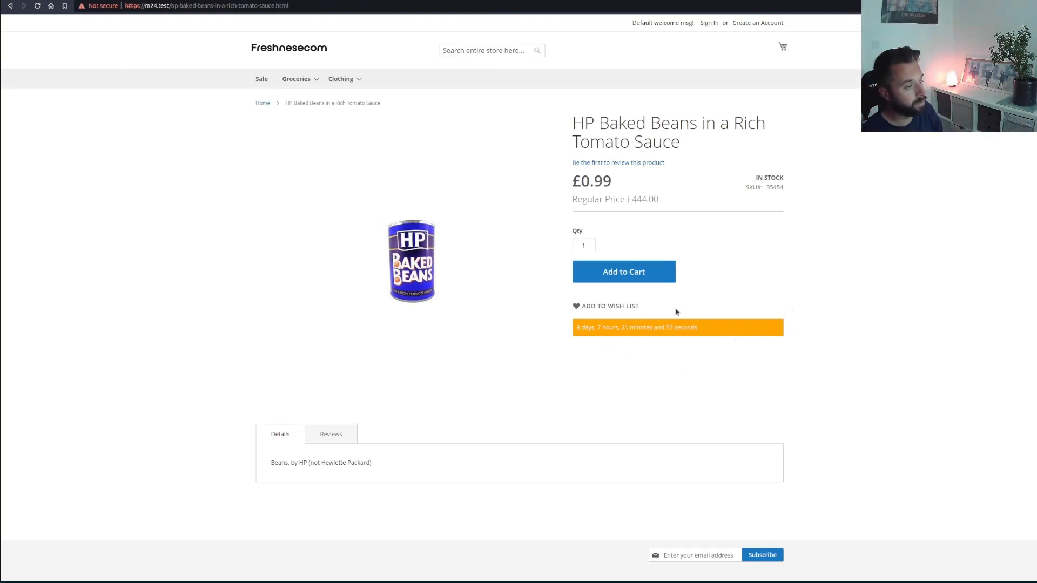
{"action": "mouse_move", "coordinate": [715, 308]}
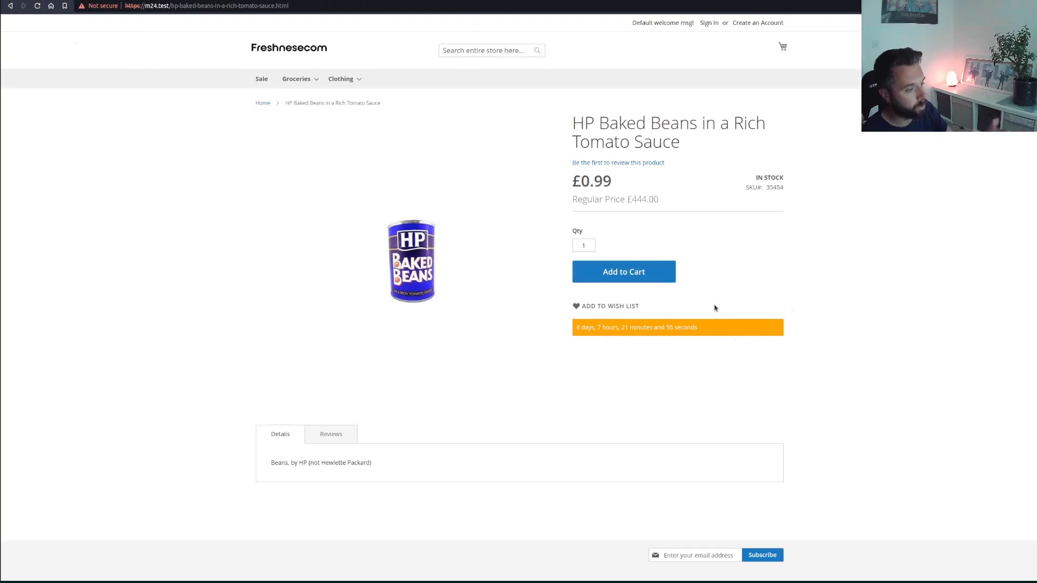
{"action": "mouse_move", "coordinate": [525, 335]}
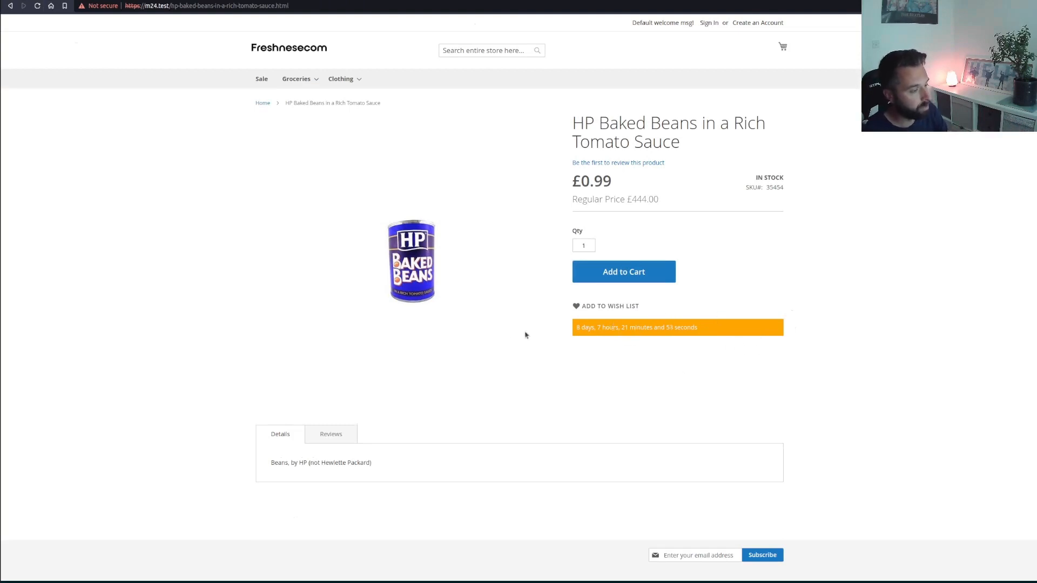
{"action": "mouse_move", "coordinate": [595, 374]}
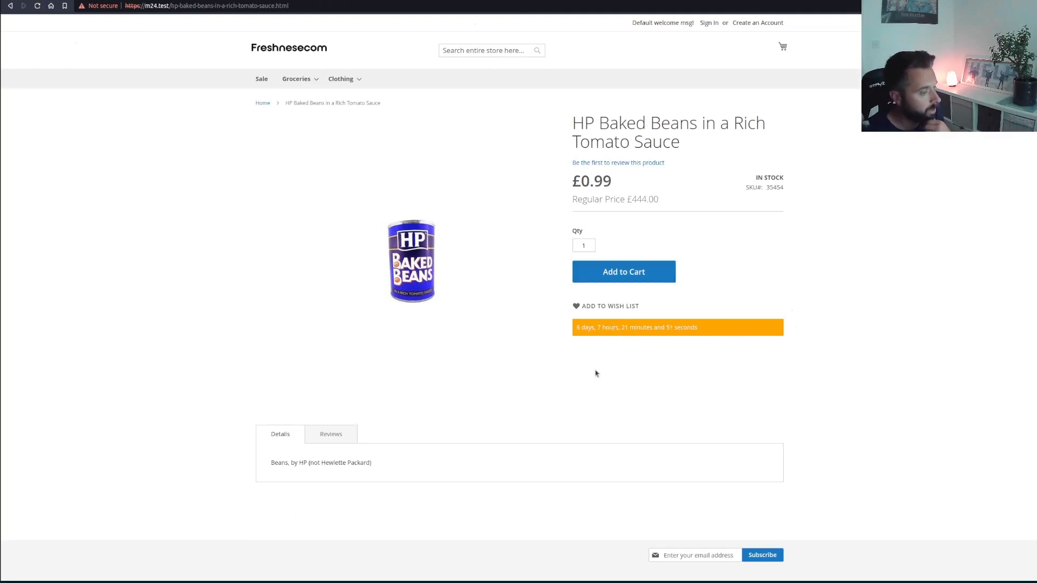
{"action": "mouse_move", "coordinate": [463, 346]}
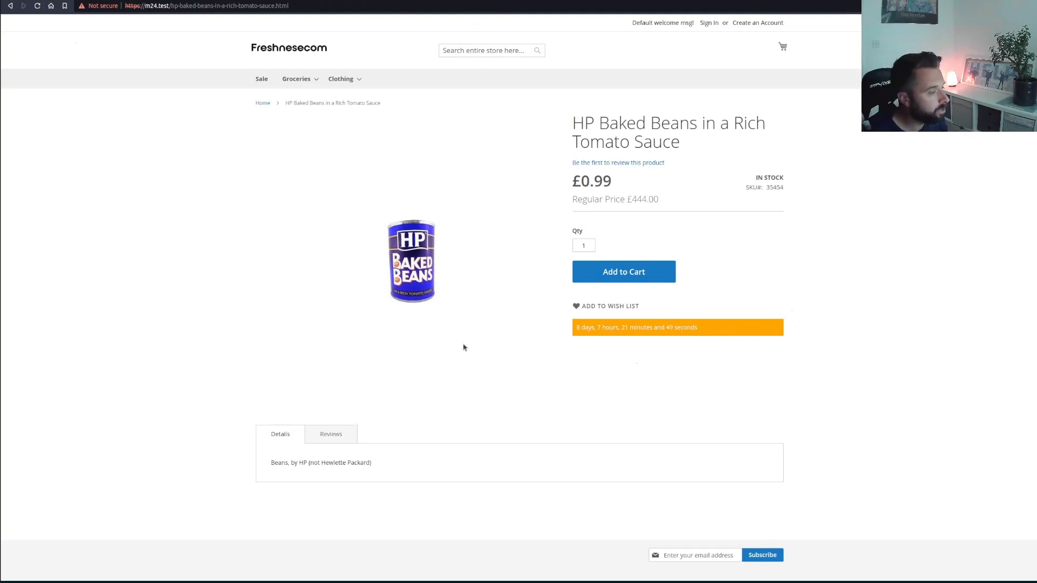
{"action": "mouse_move", "coordinate": [188, 210]}
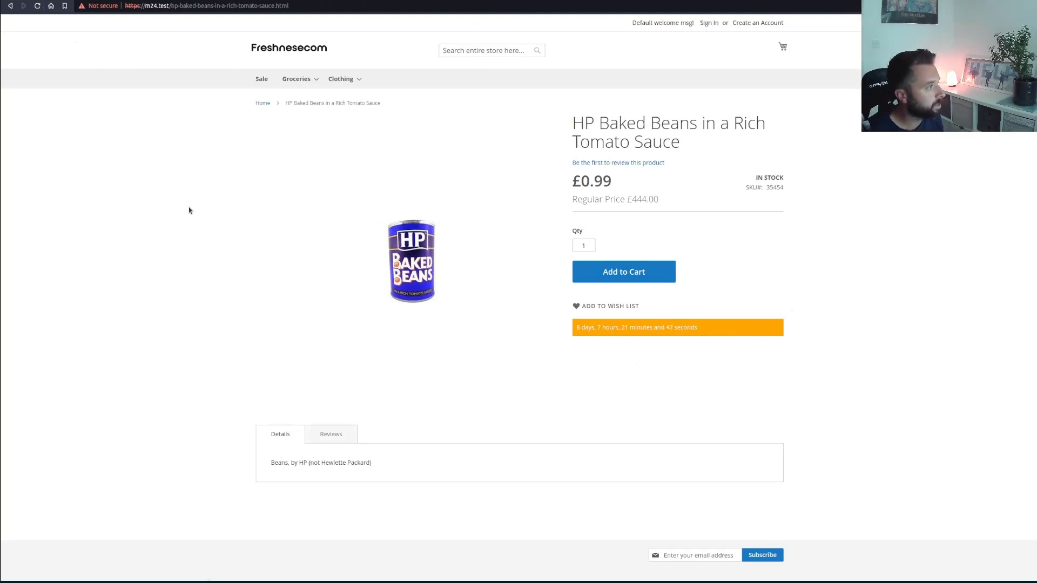
{"action": "mouse_move", "coordinate": [170, 185]}
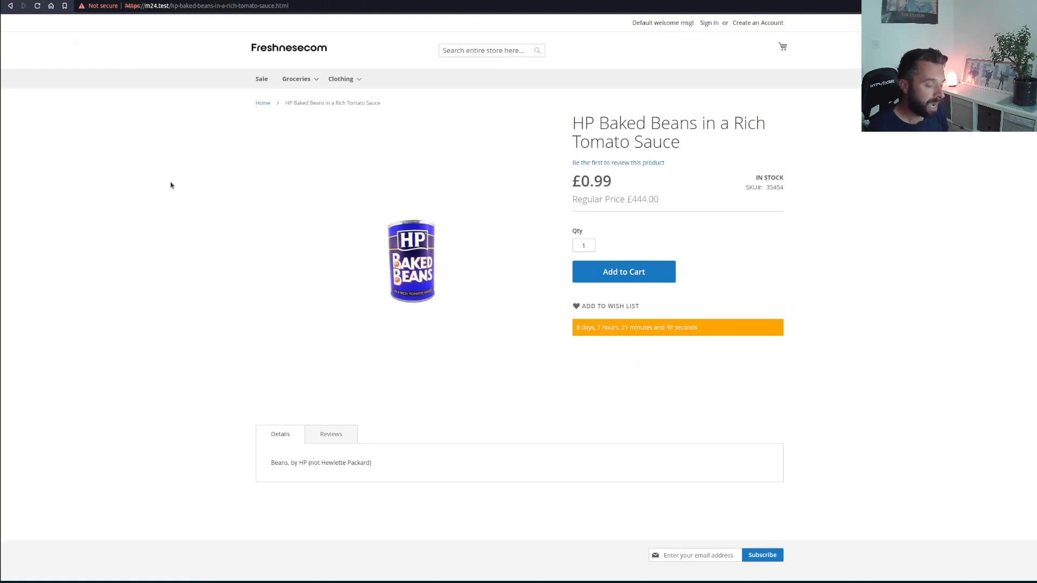
{"action": "mouse_move", "coordinate": [397, 337]}
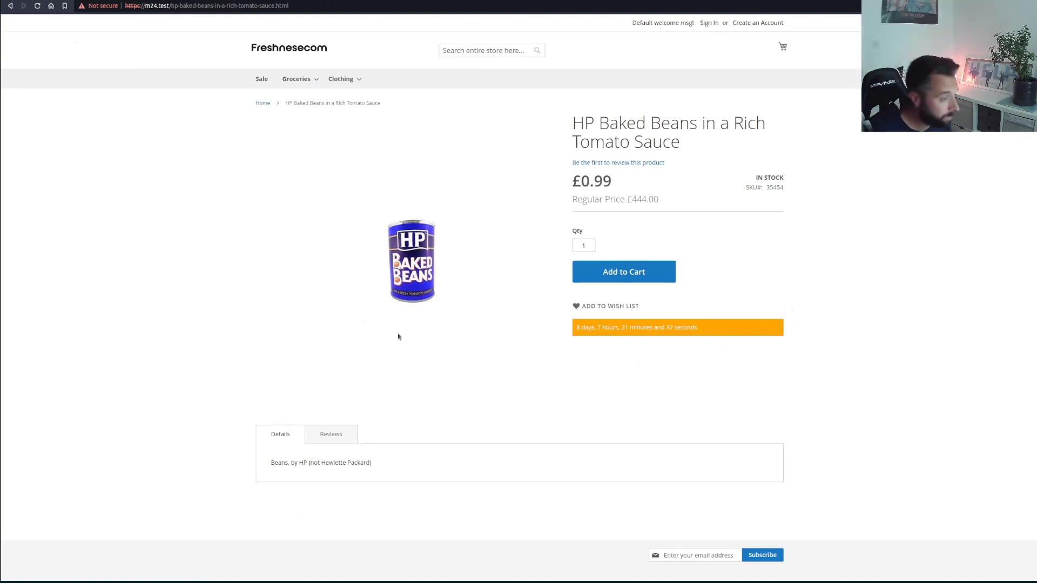